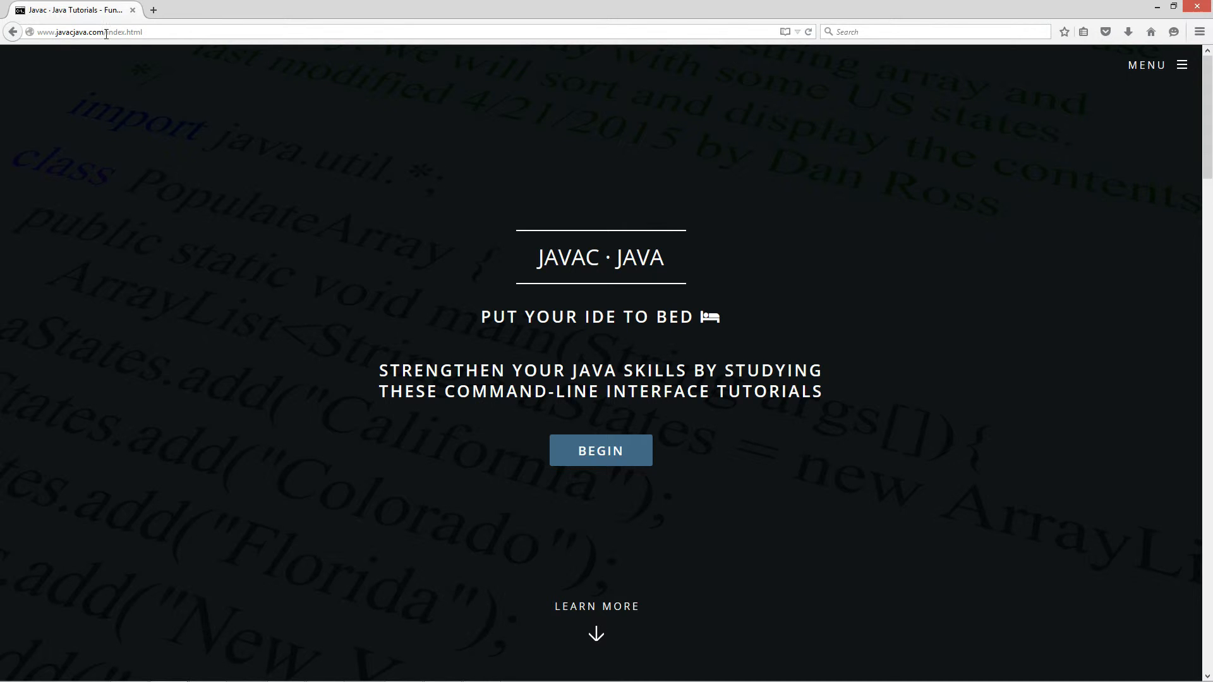
- Navigate from the site menu through Java OOP Tutorials to the Constructor Overloading tutorial
{"action": "left_click", "coordinate": [1156, 65]}
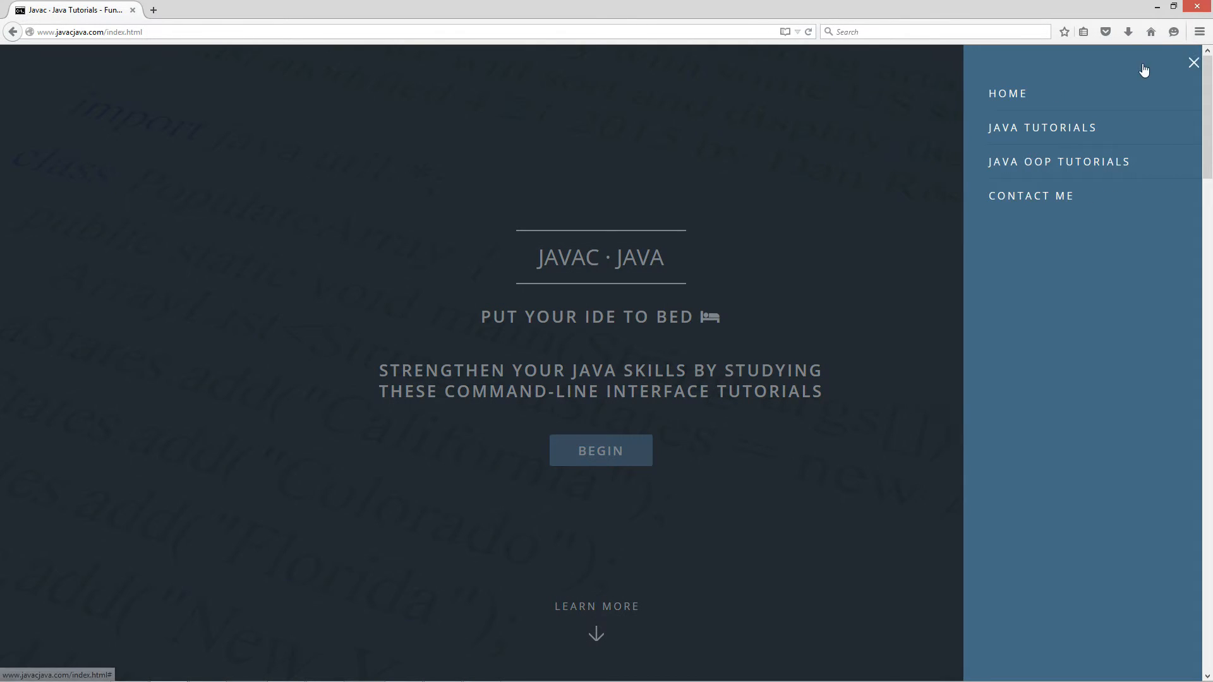
{"action": "left_click", "coordinate": [1058, 162]}
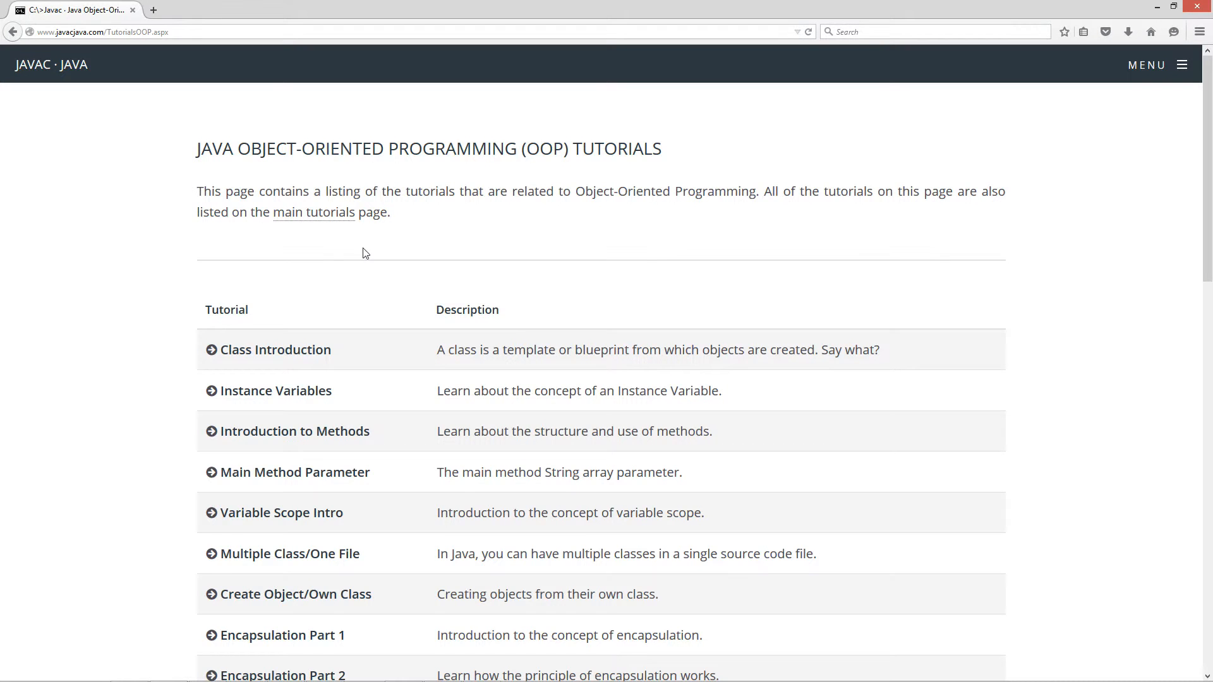
{"action": "scroll", "scroll_direction": "down", "scroll_amount": 3}
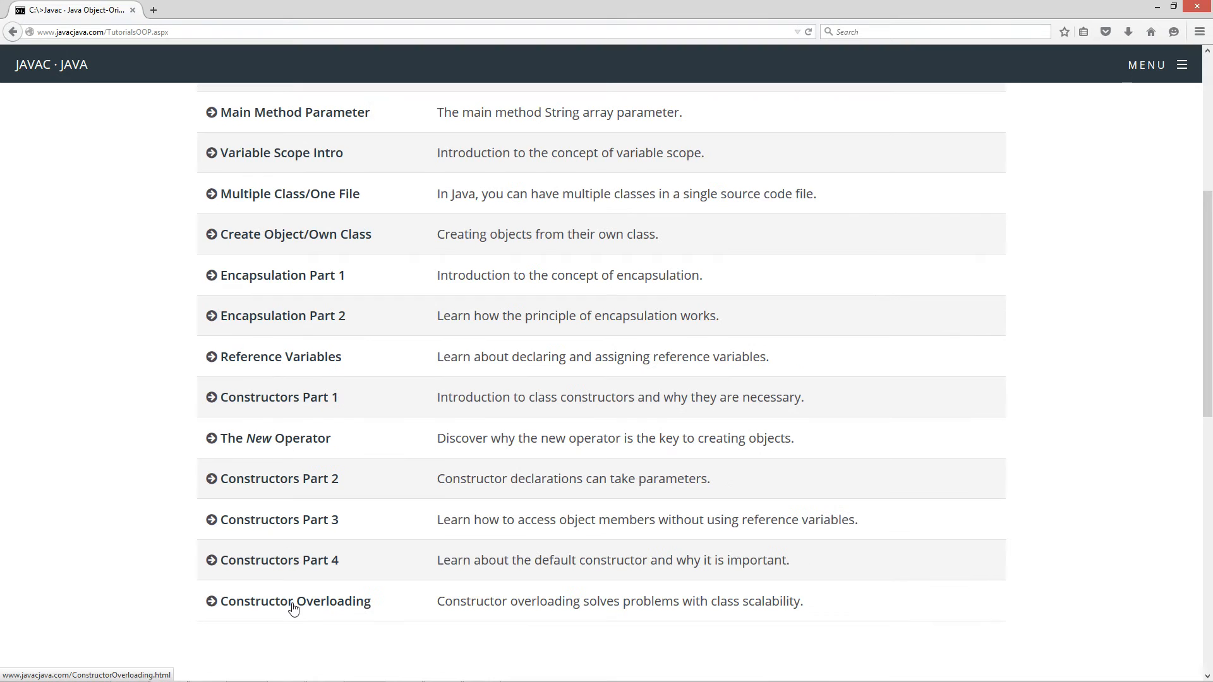
{"action": "left_click", "coordinate": [293, 600]}
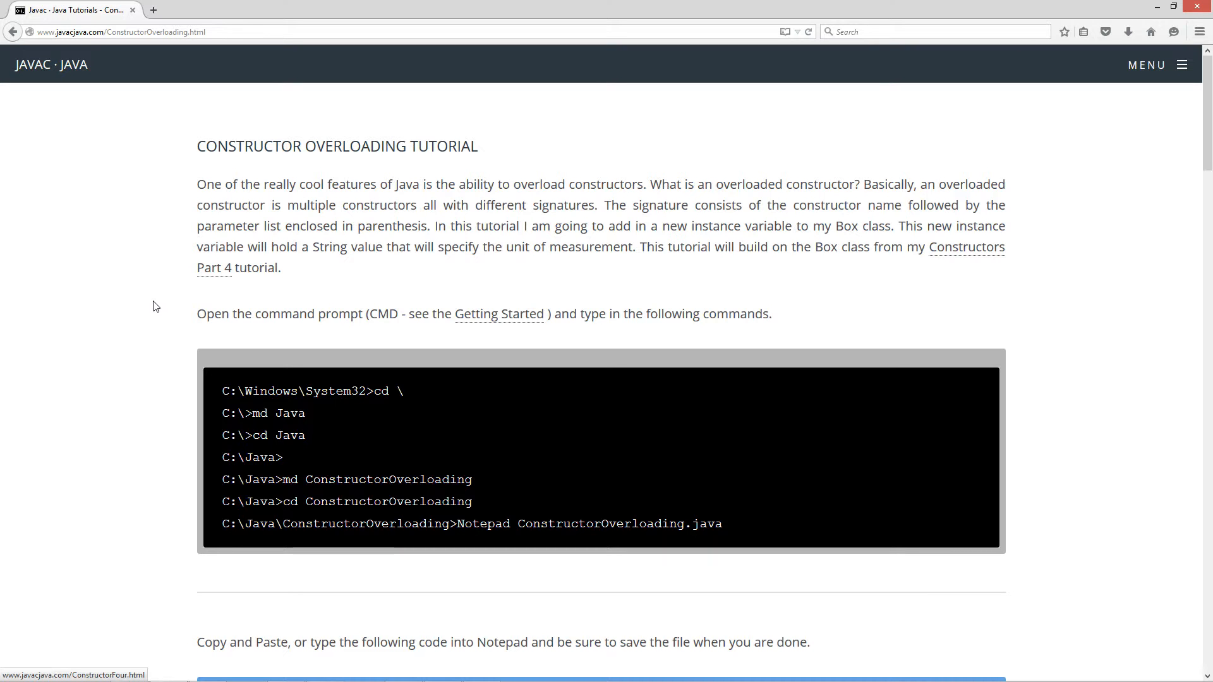
{"action": "mouse_move", "coordinate": [143, 302]}
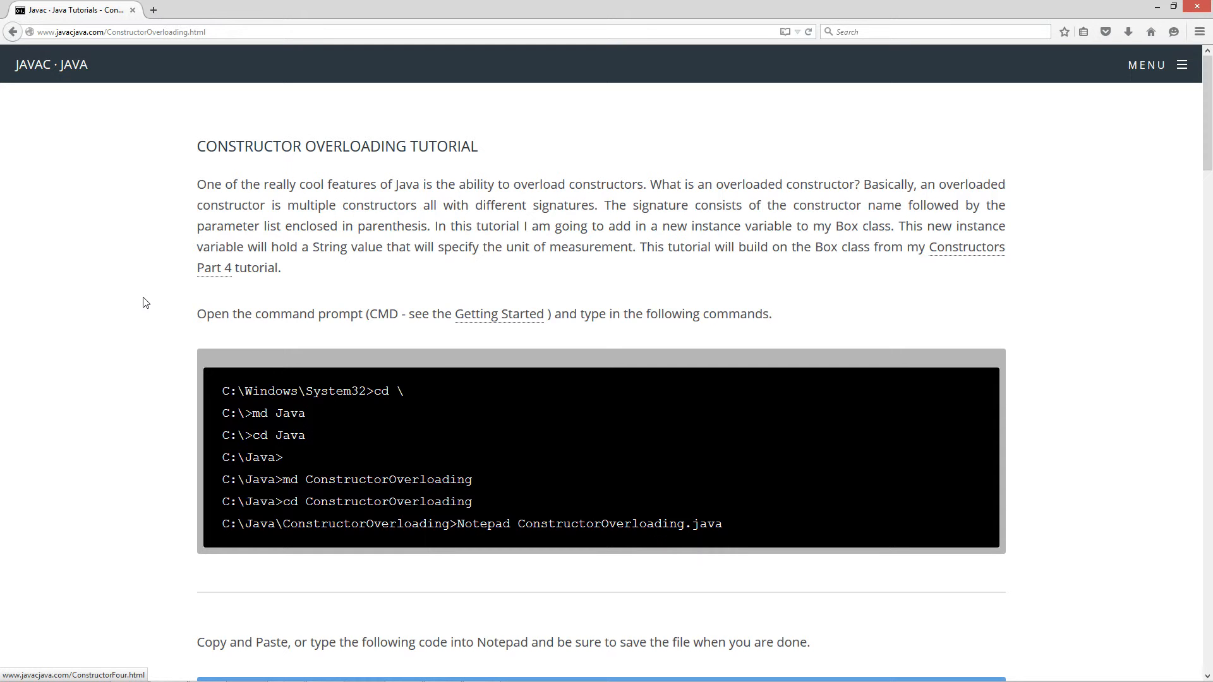
- Scroll down the tutorial page to the ConstructorOverloading code listing
{"action": "scroll", "scroll_direction": "down", "scroll_amount": 3}
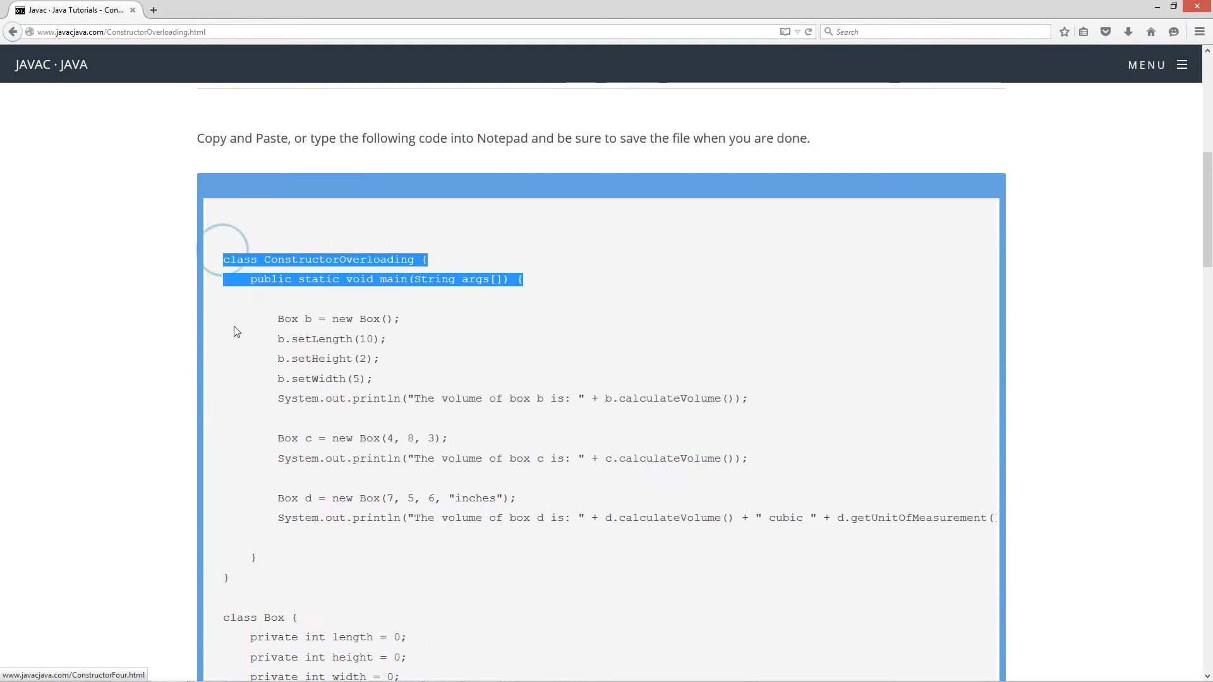
{"action": "scroll", "scroll_direction": "down", "scroll_amount": 3}
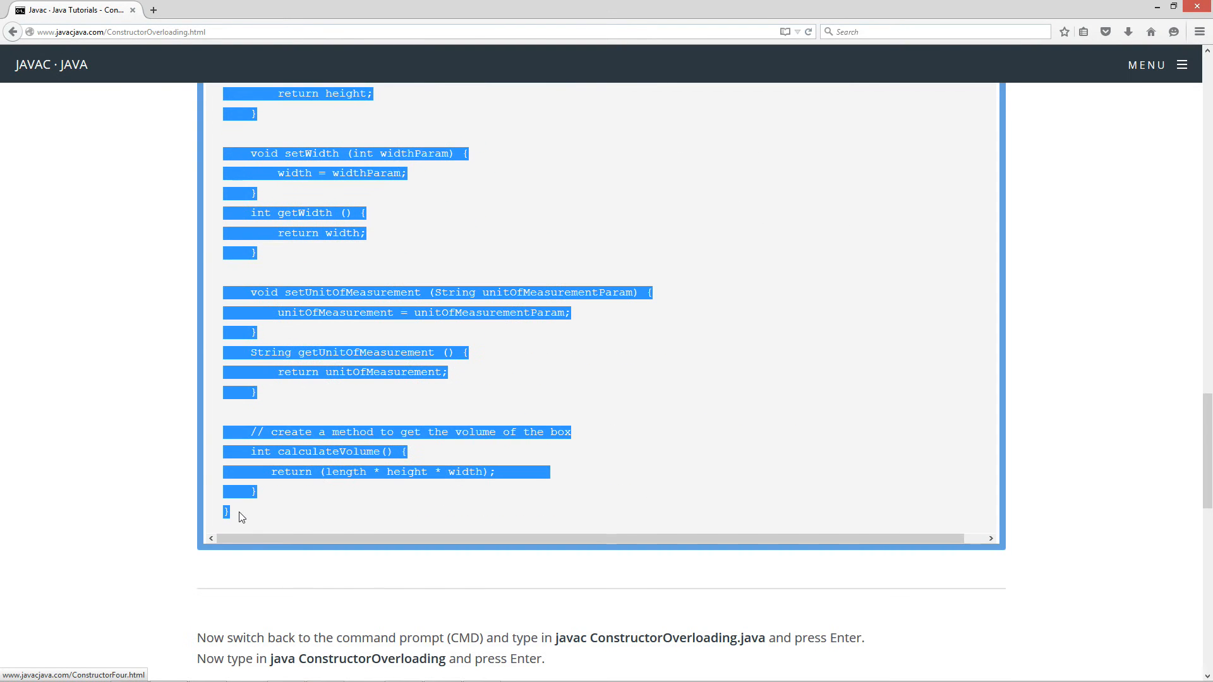
{"action": "mouse_move", "coordinate": [408, 308]}
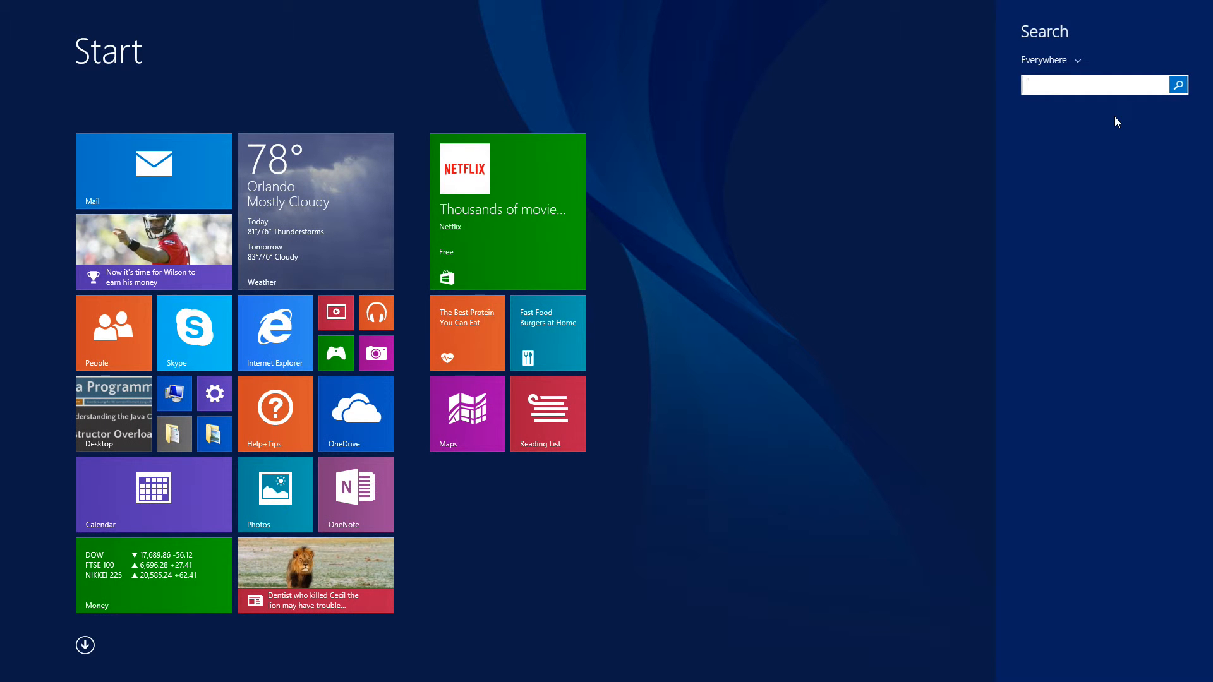
- Launch Command Prompt, run javac to verify the compiler, then clear the screen
{"action": "type", "text": "cmd"}
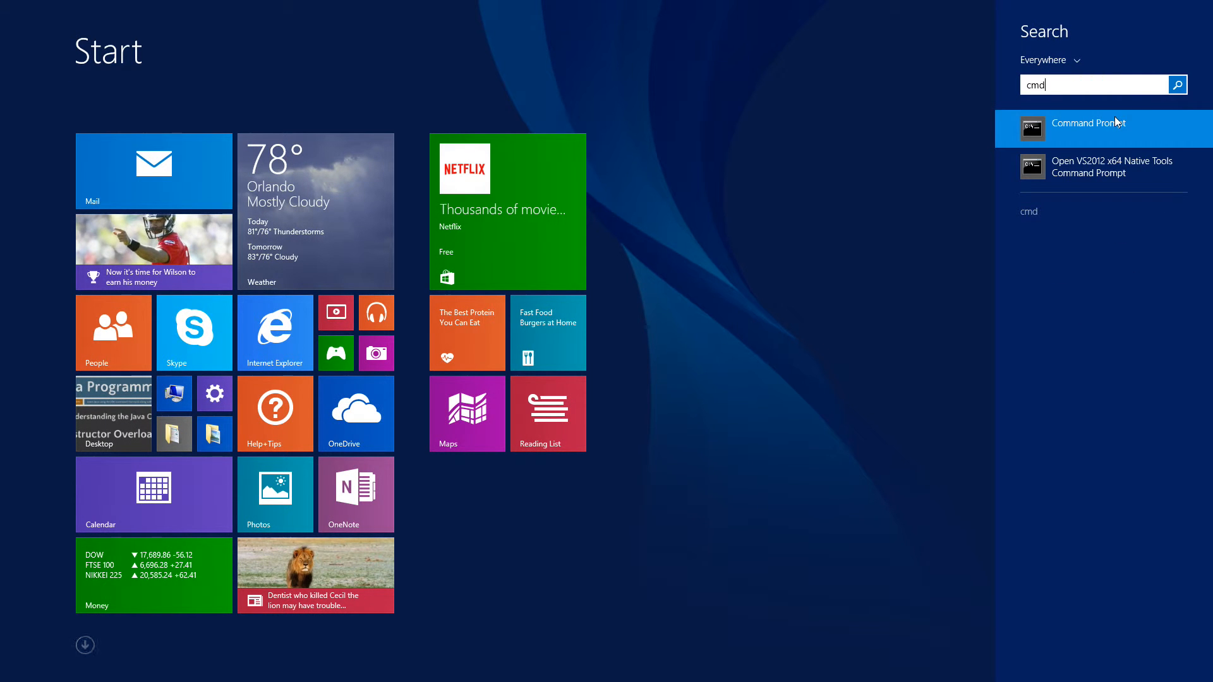
{"action": "left_click", "coordinate": [1089, 125]}
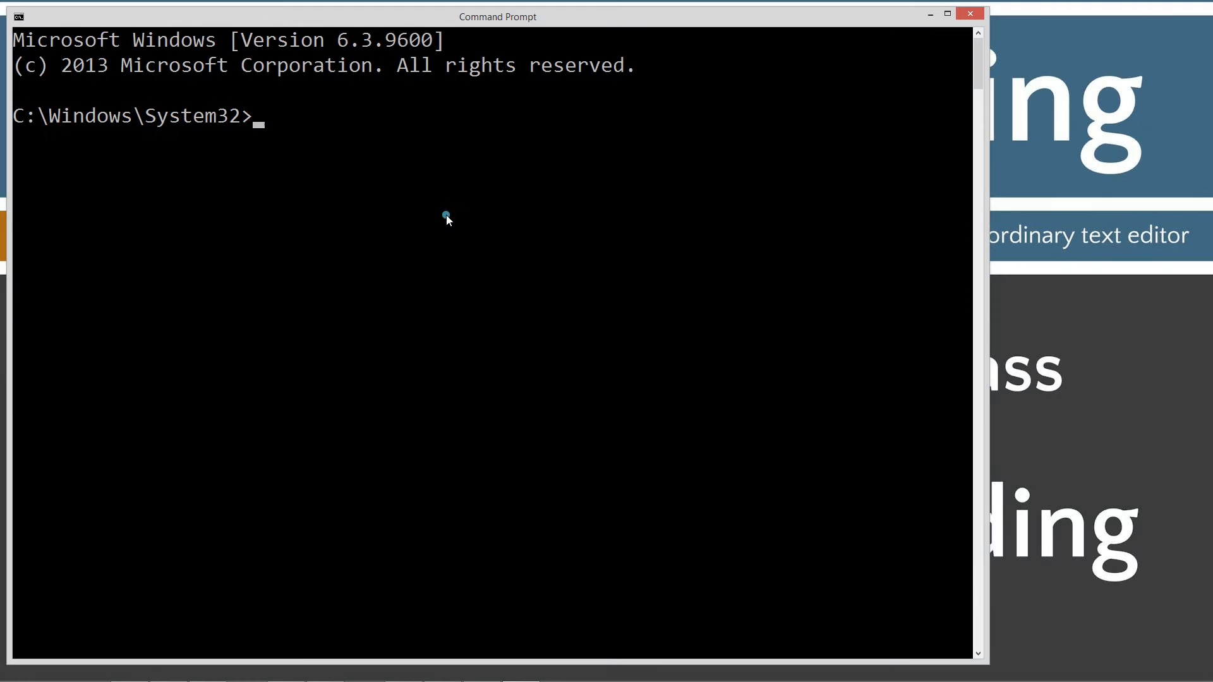
{"action": "type", "text": "javac"}
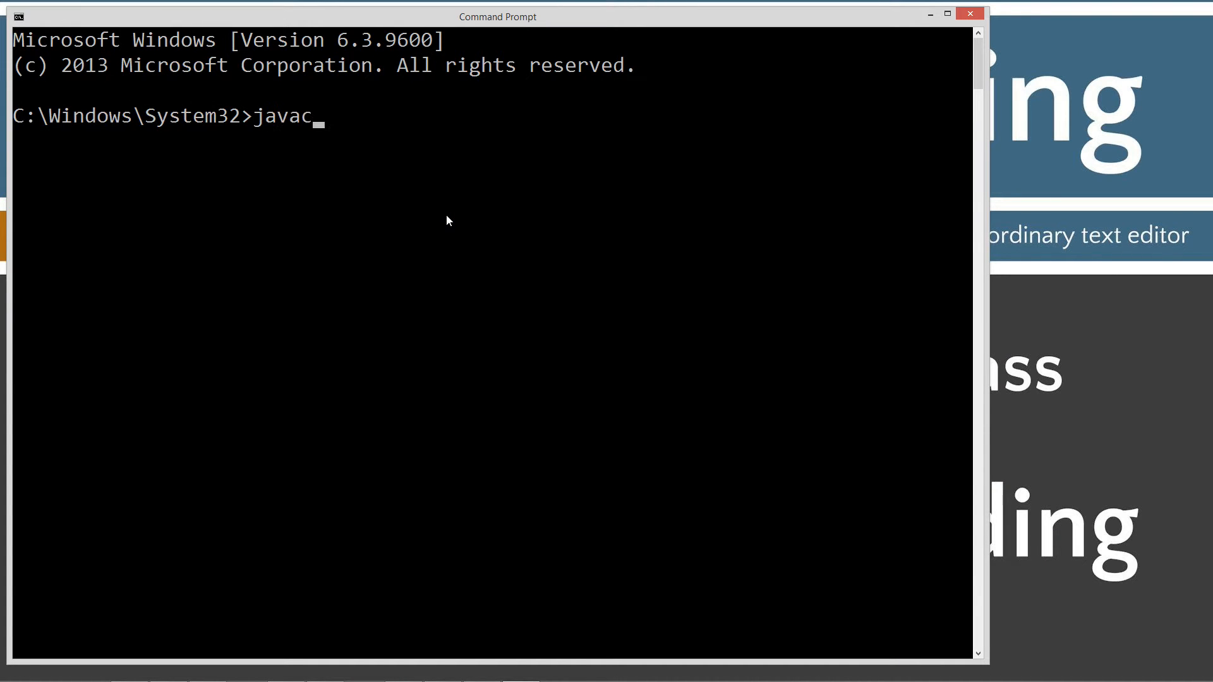
{"action": "key", "text": "Return"}
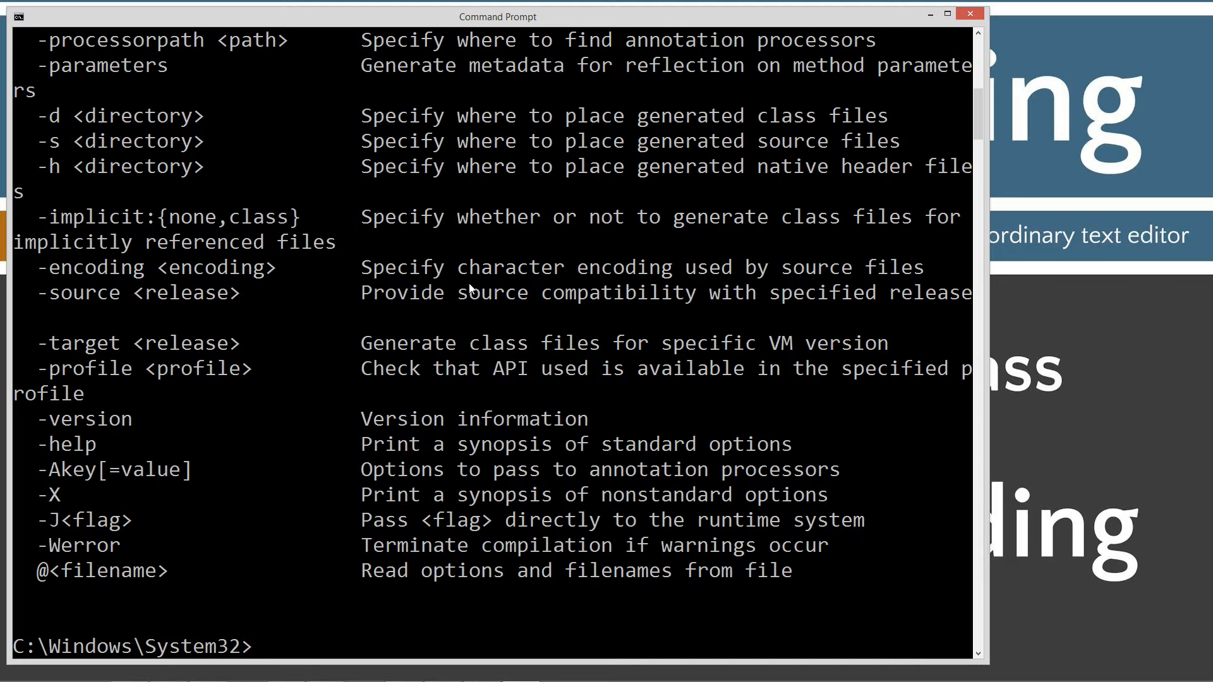
{"action": "type", "text": "c"}
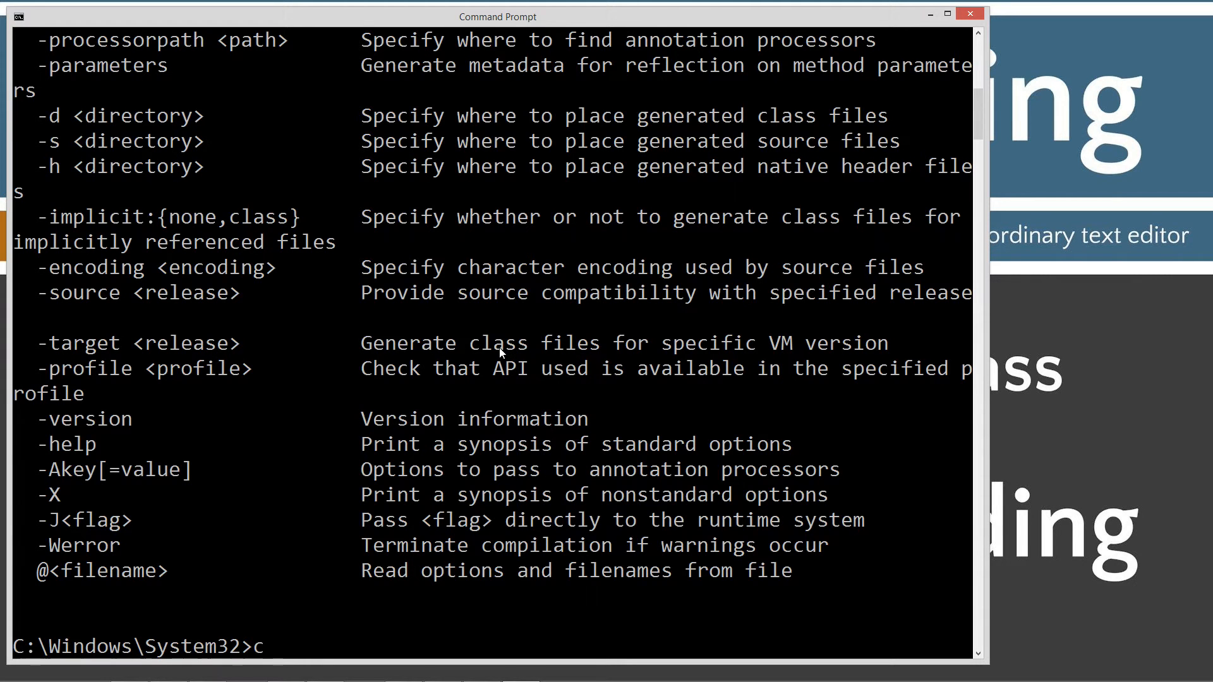
{"action": "key", "text": "Return"}
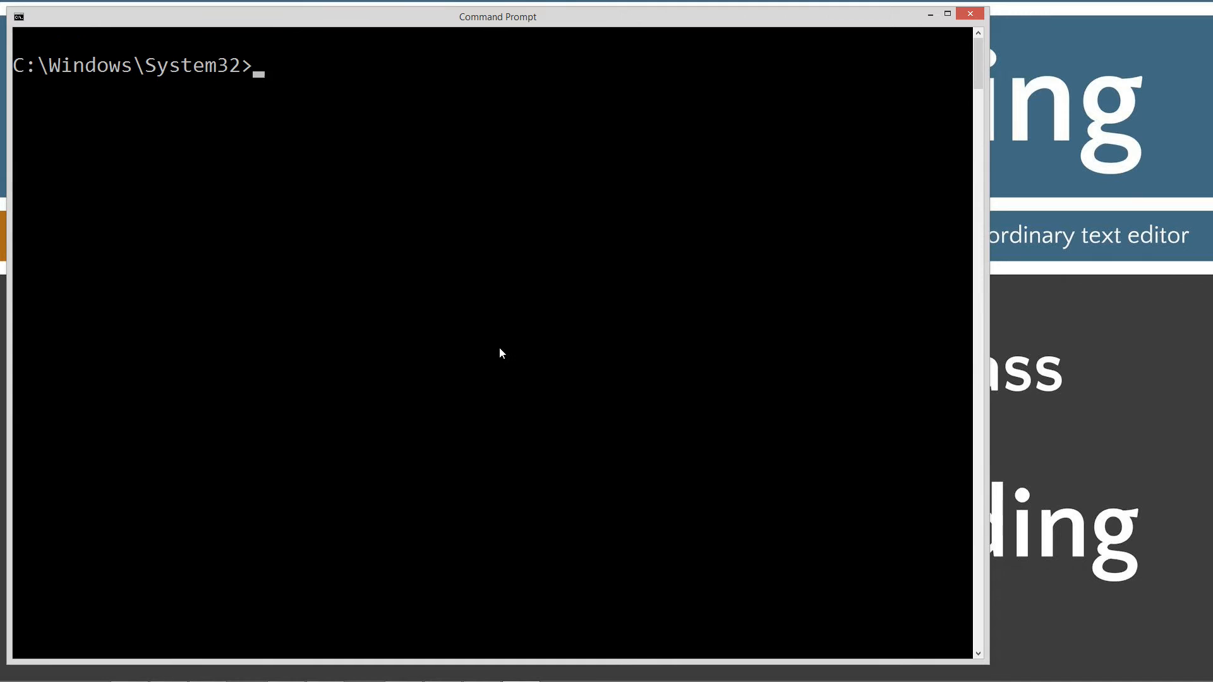
- Move to the C: drive root and create a Java folder
{"action": "key", "text": "Return"}
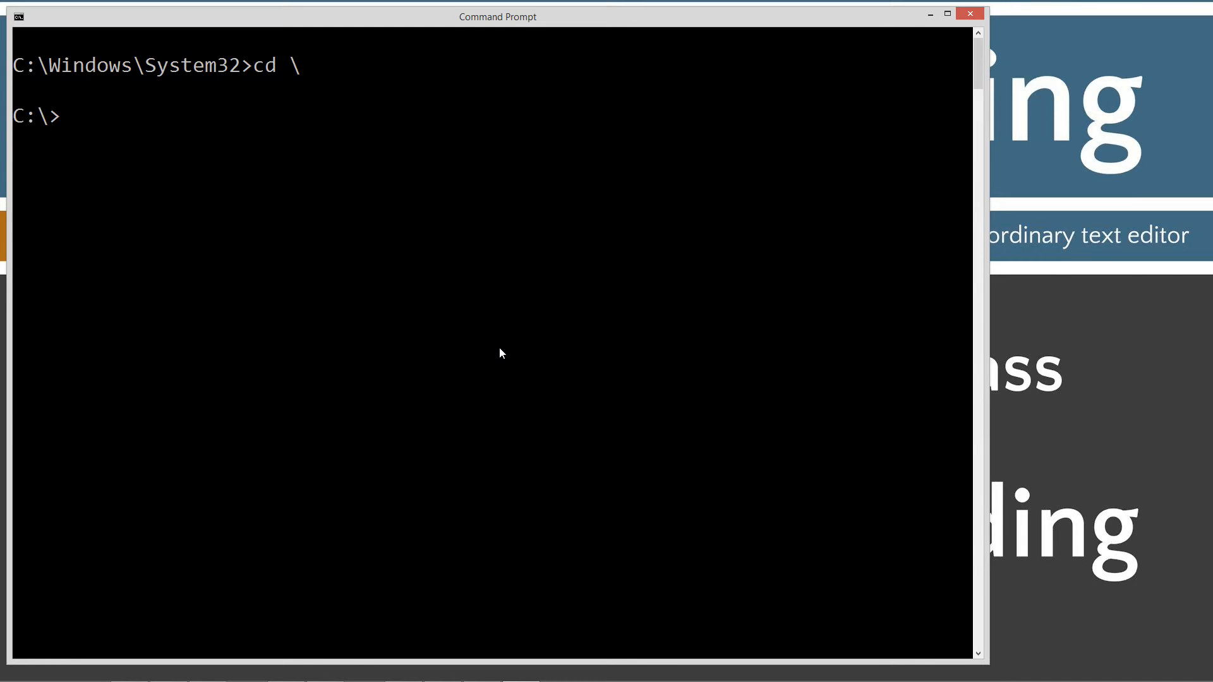
{"action": "type", "text": "md J"}
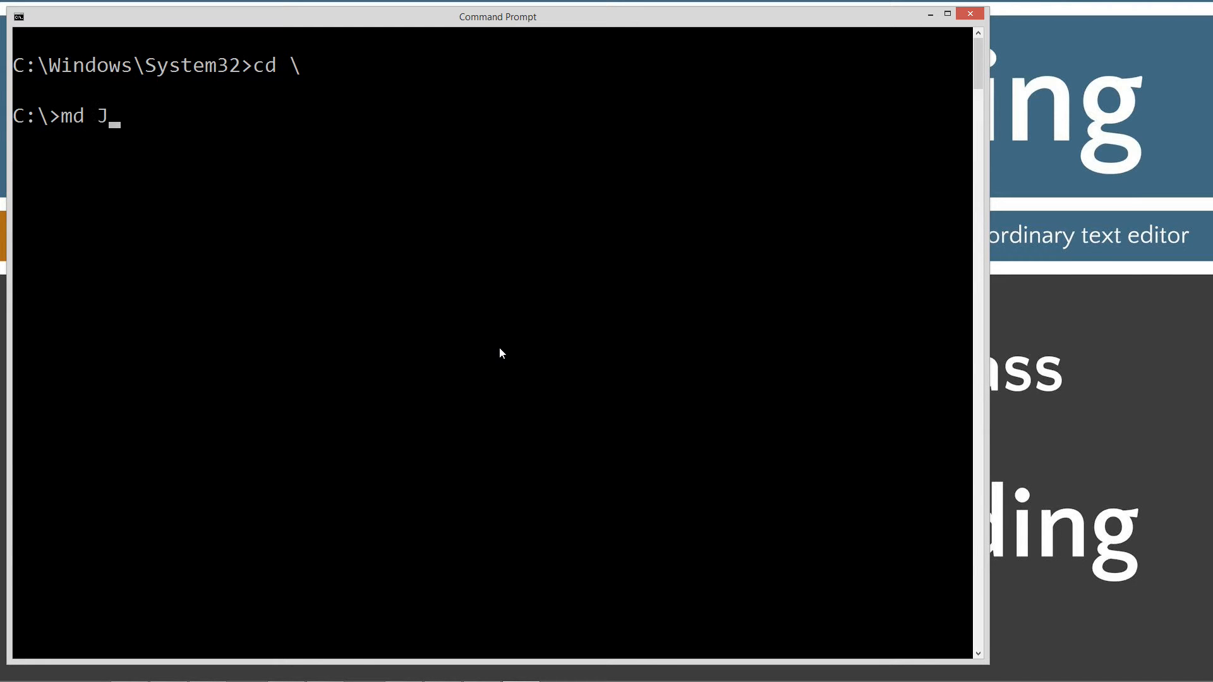
{"action": "type", "text": "ava"}
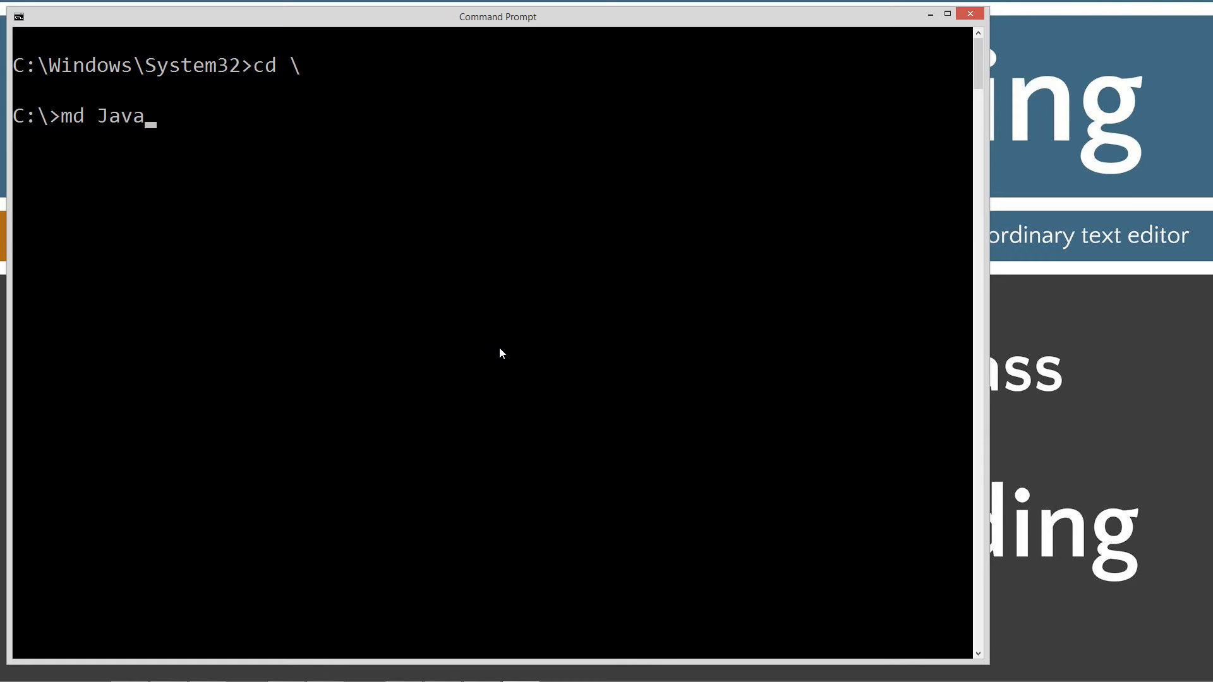
{"action": "key", "text": "Return"}
{"action": "type", "text": "cd Java"}
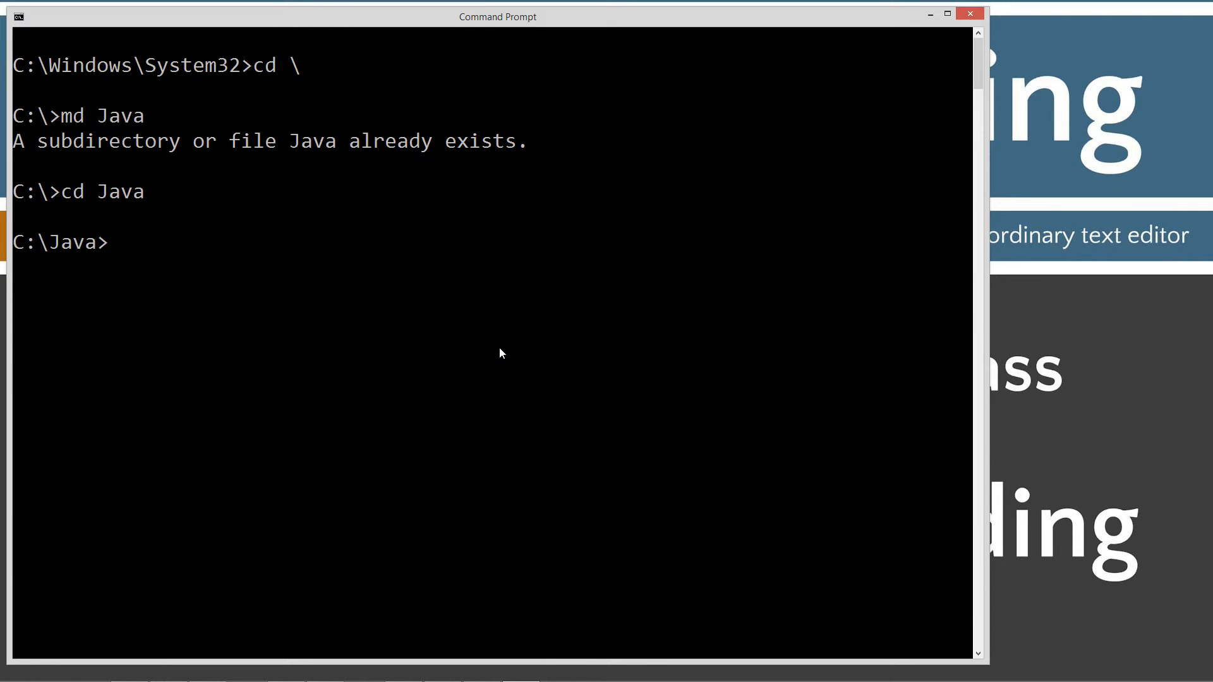
- Create the ConstructorOverloading folder and make it the working directory
{"action": "type", "text": "md Constr"}
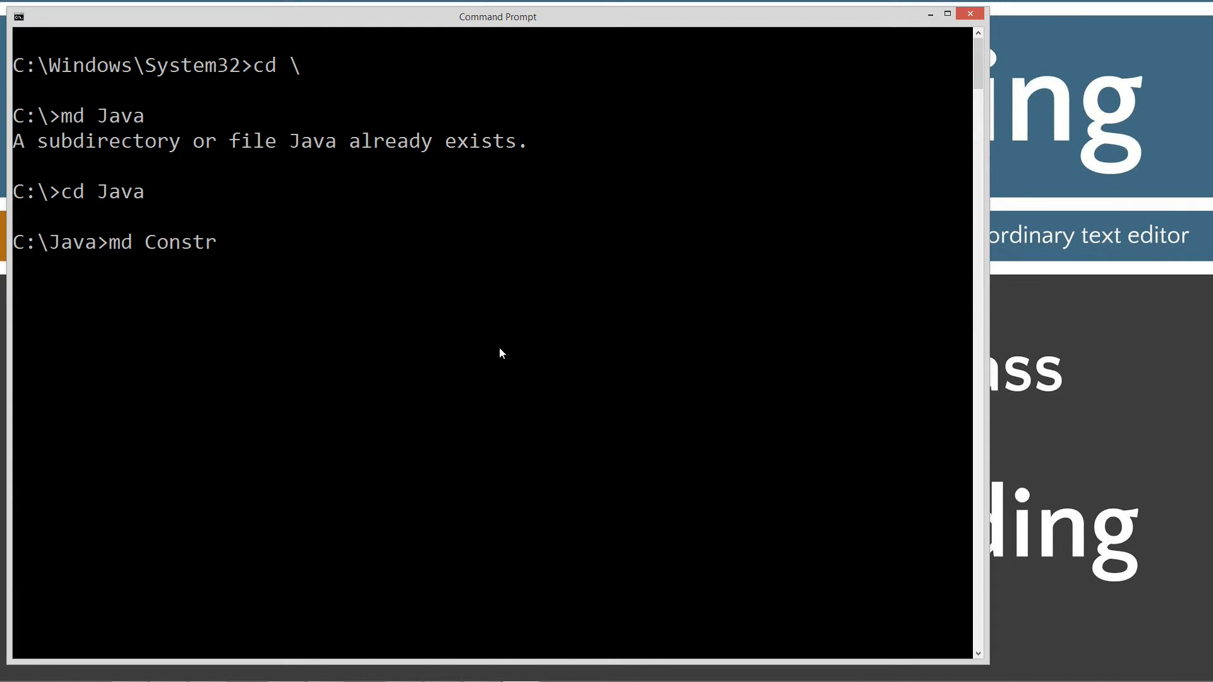
{"action": "type", "text": "ucto"}
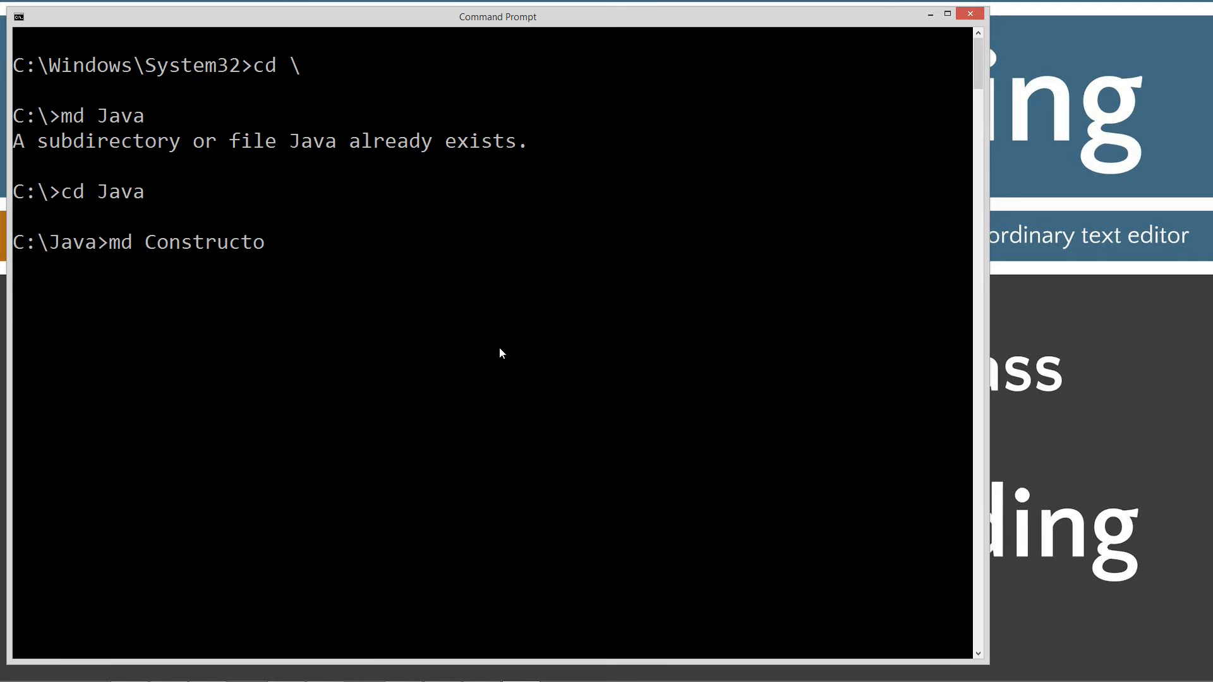
{"action": "type", "text": "rOverloading"}
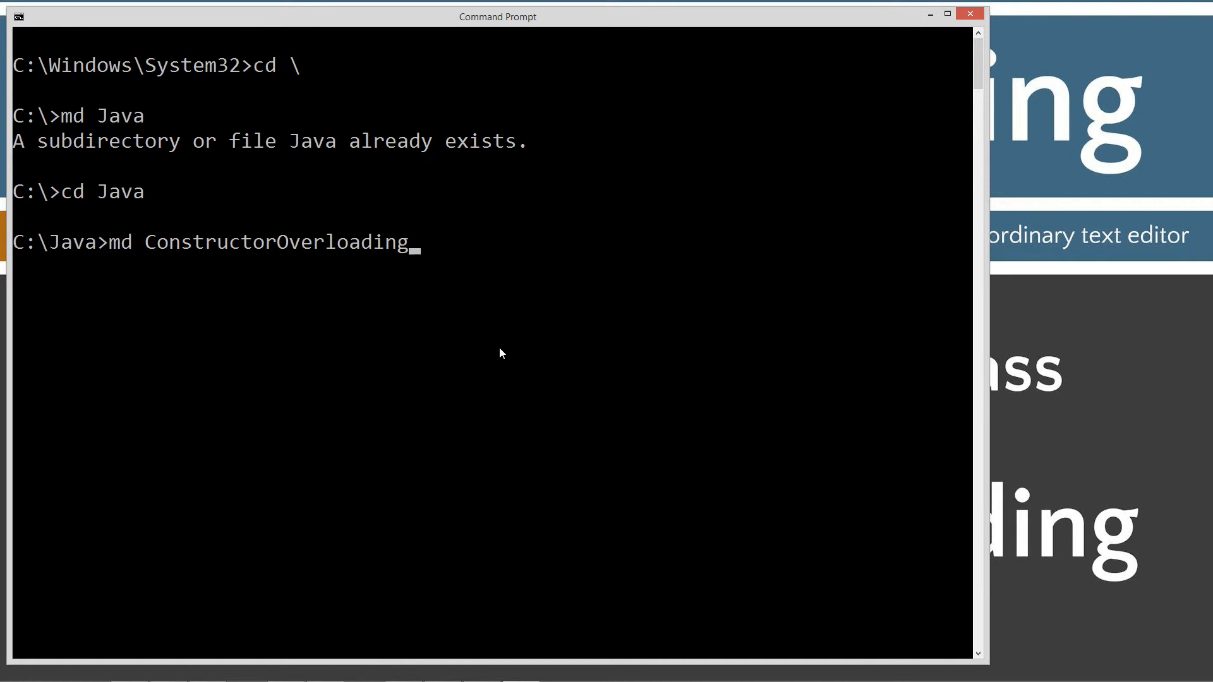
{"action": "key", "text": "Return"}
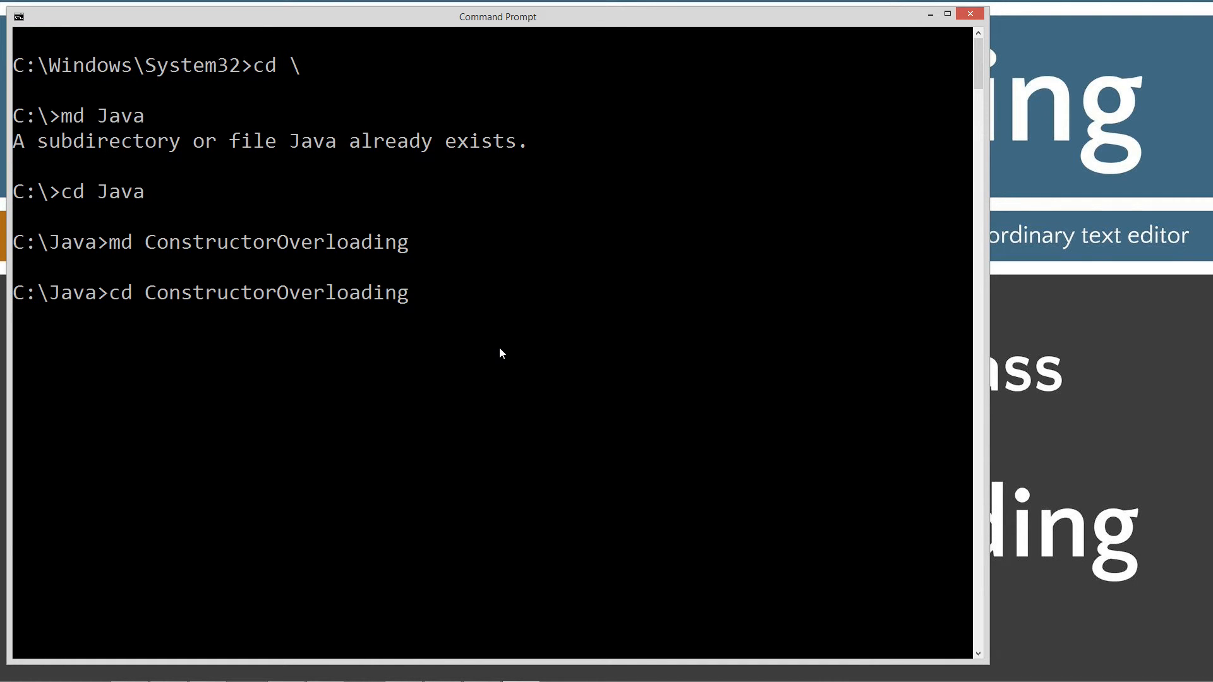
{"action": "key", "text": "Return"}
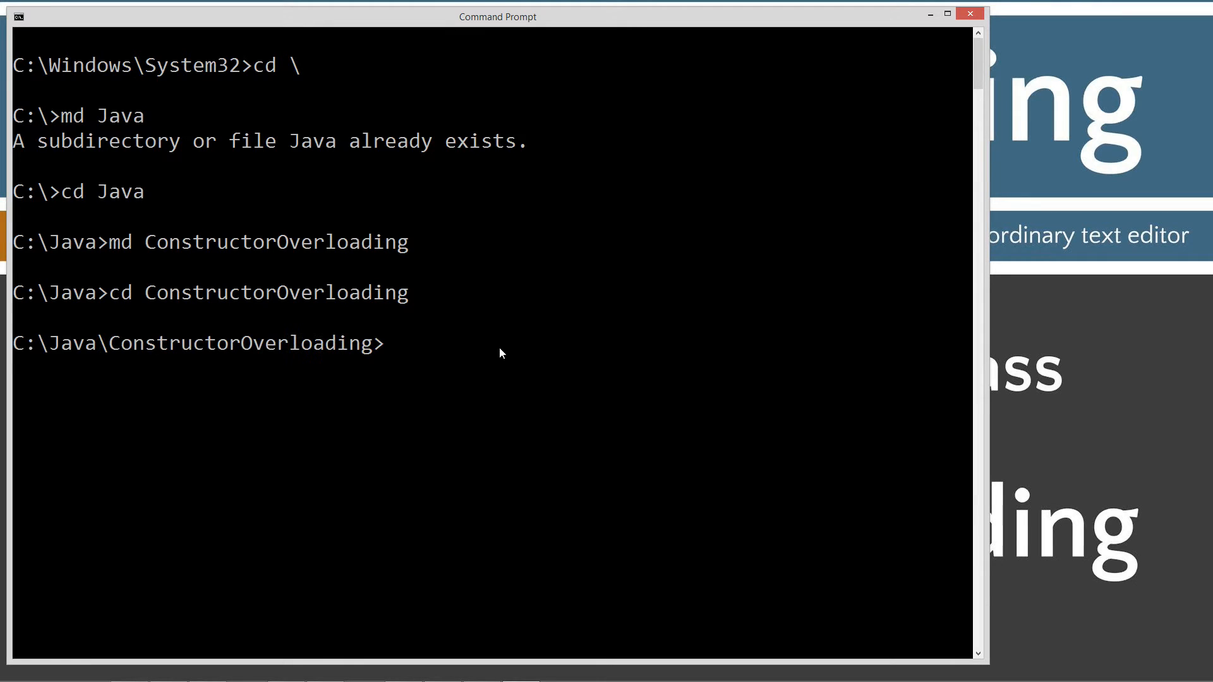
- Start Notepad on a new ConstructorOverloading.java file from the prompt
{"action": "type", "text": "note"}
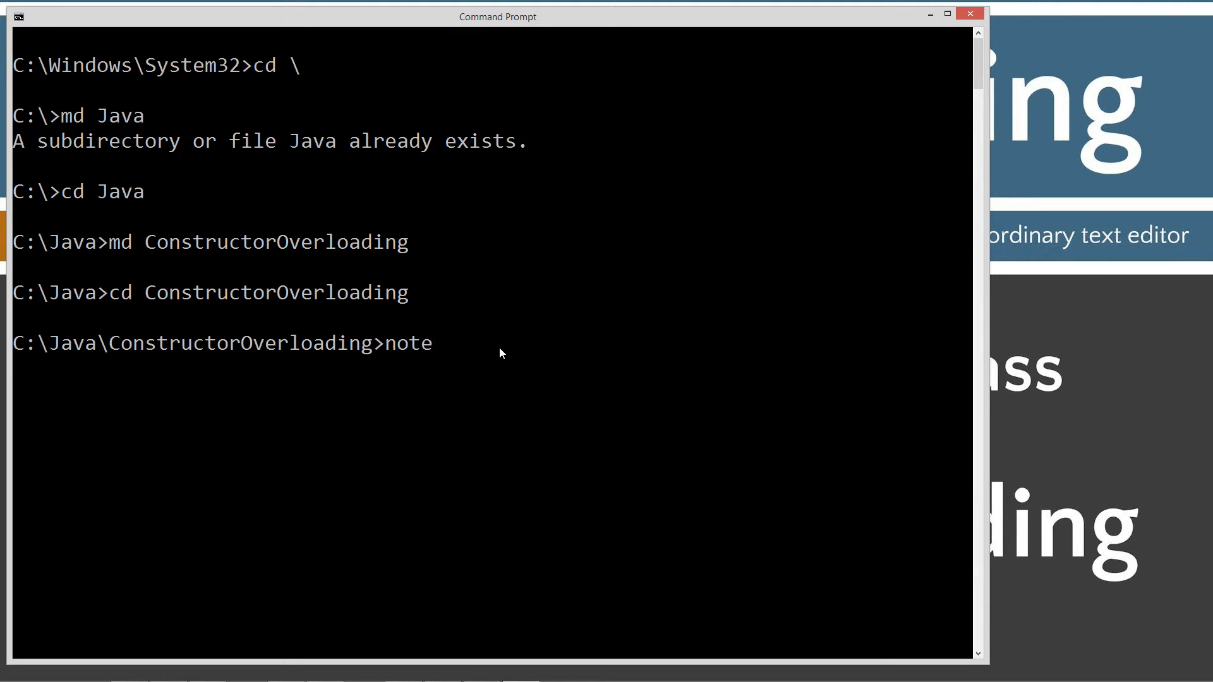
{"action": "type", "text": "pad Constr"}
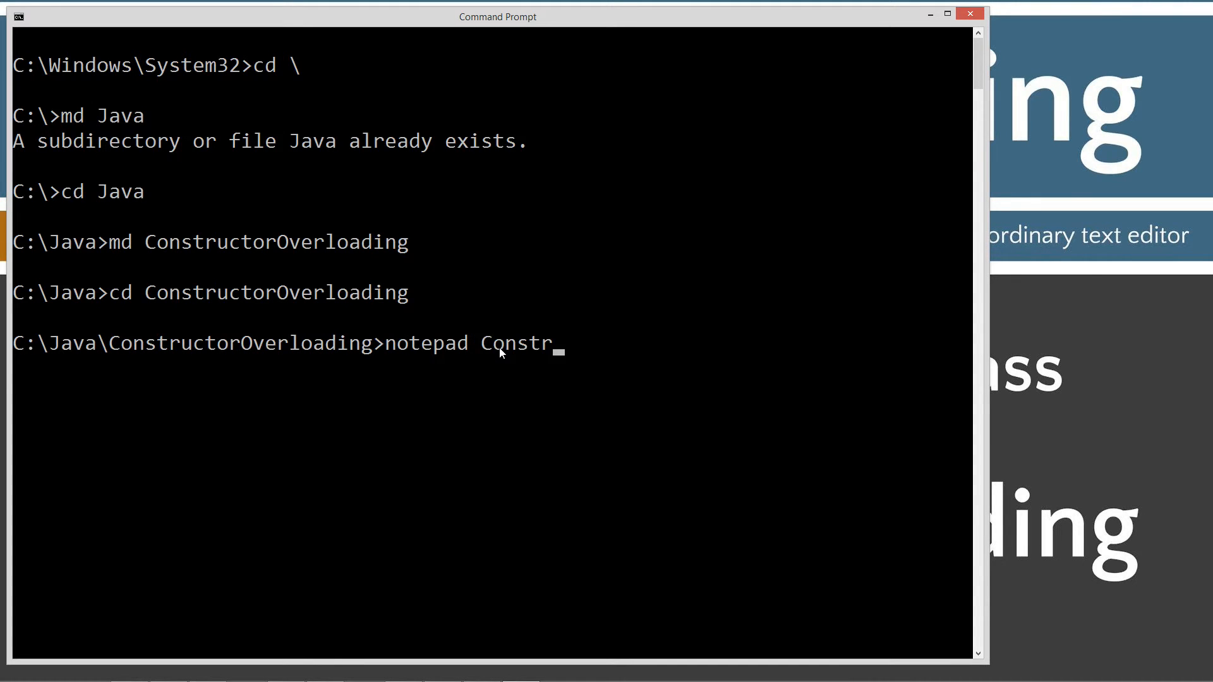
{"action": "type", "text": "uctorOverloading.jav"}
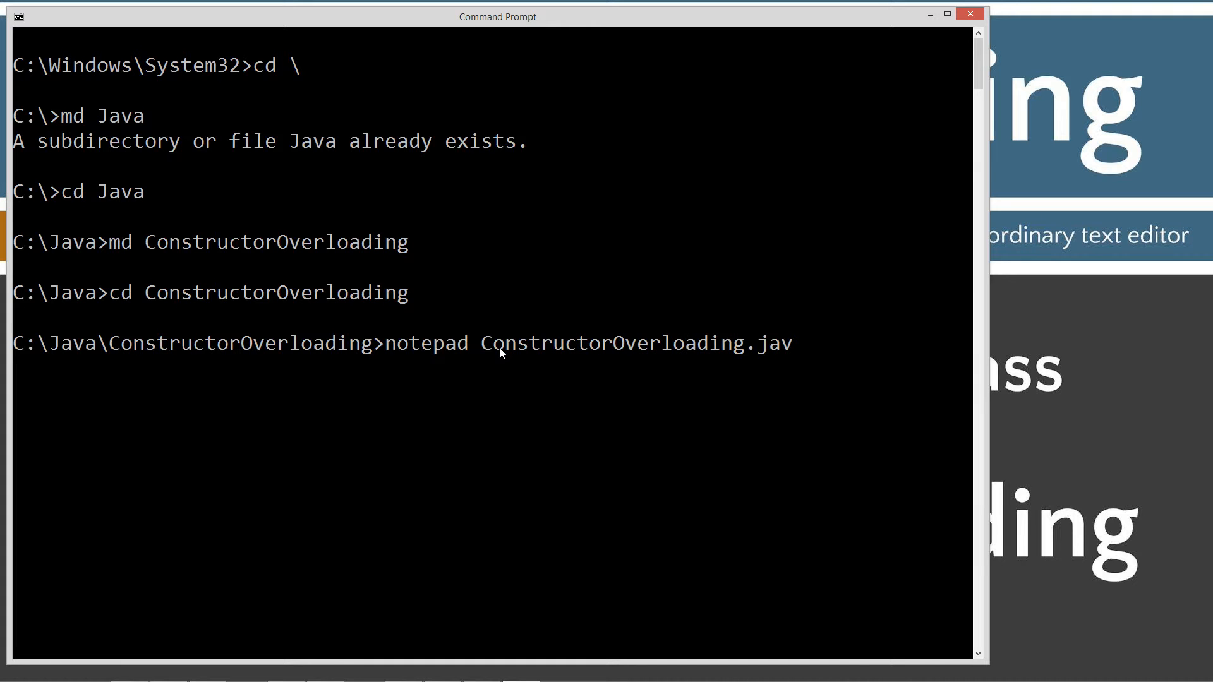
{"action": "type", "text": "a"}
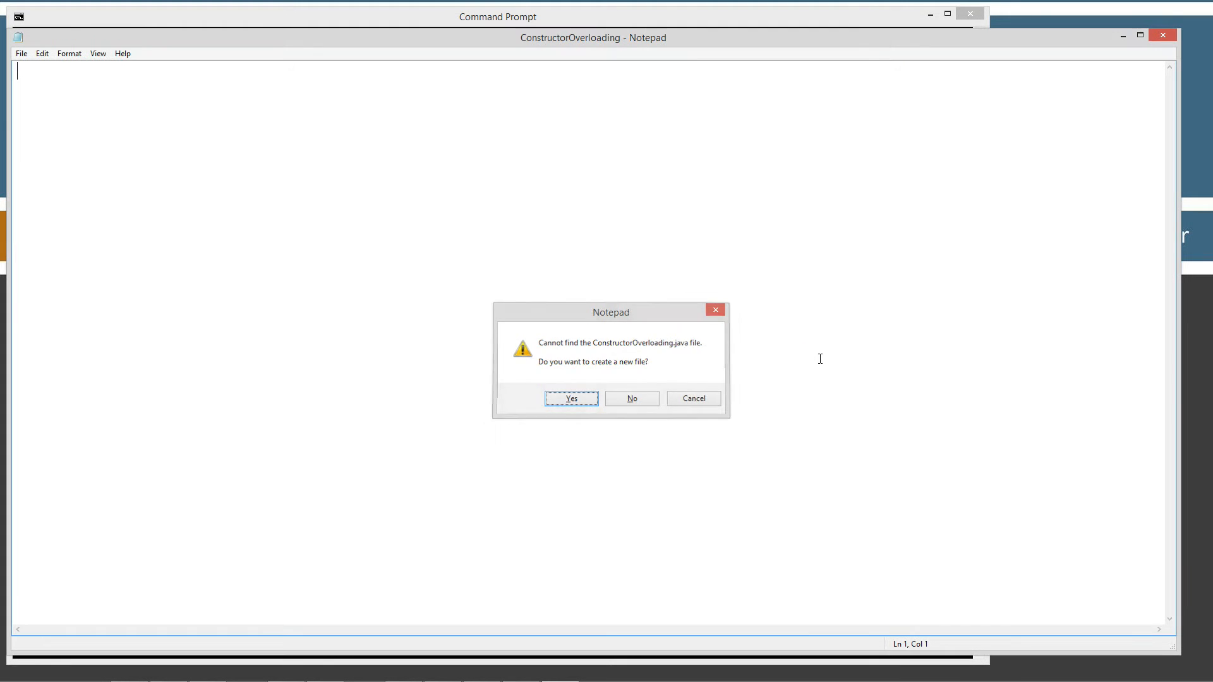
- Confirm creating ConstructorOverloading.java and bring its Notepad window to the front
{"action": "left_click", "coordinate": [569, 399]}
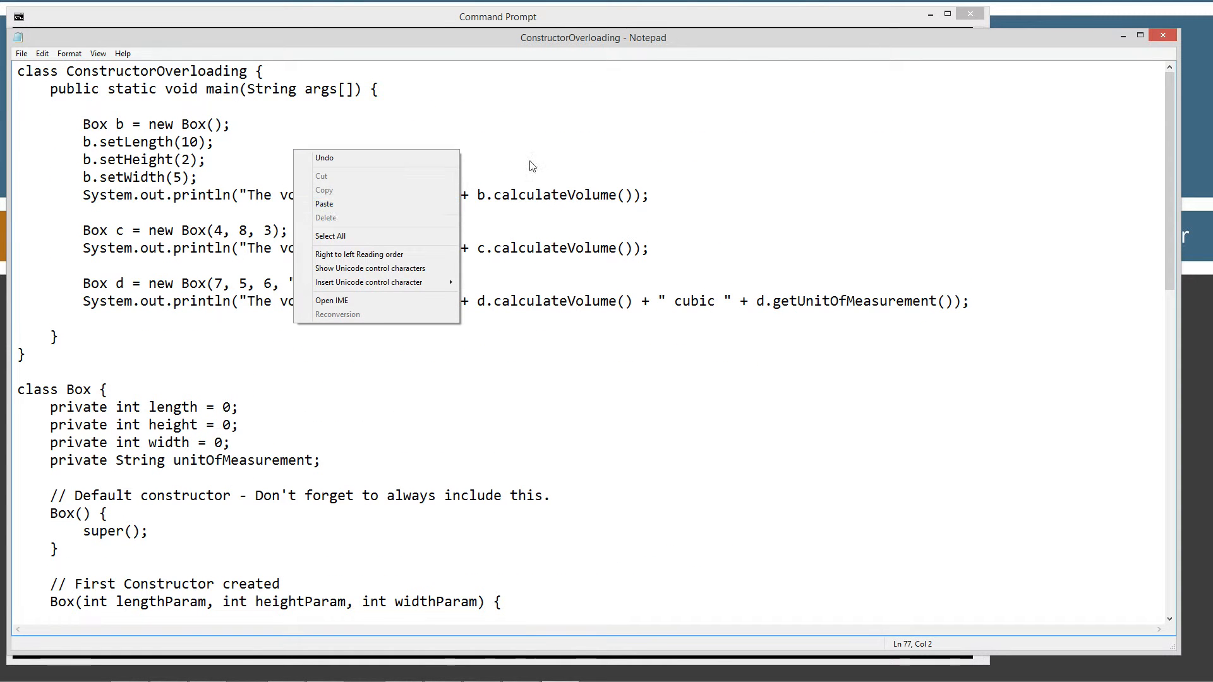
{"action": "left_click", "coordinate": [21, 53]}
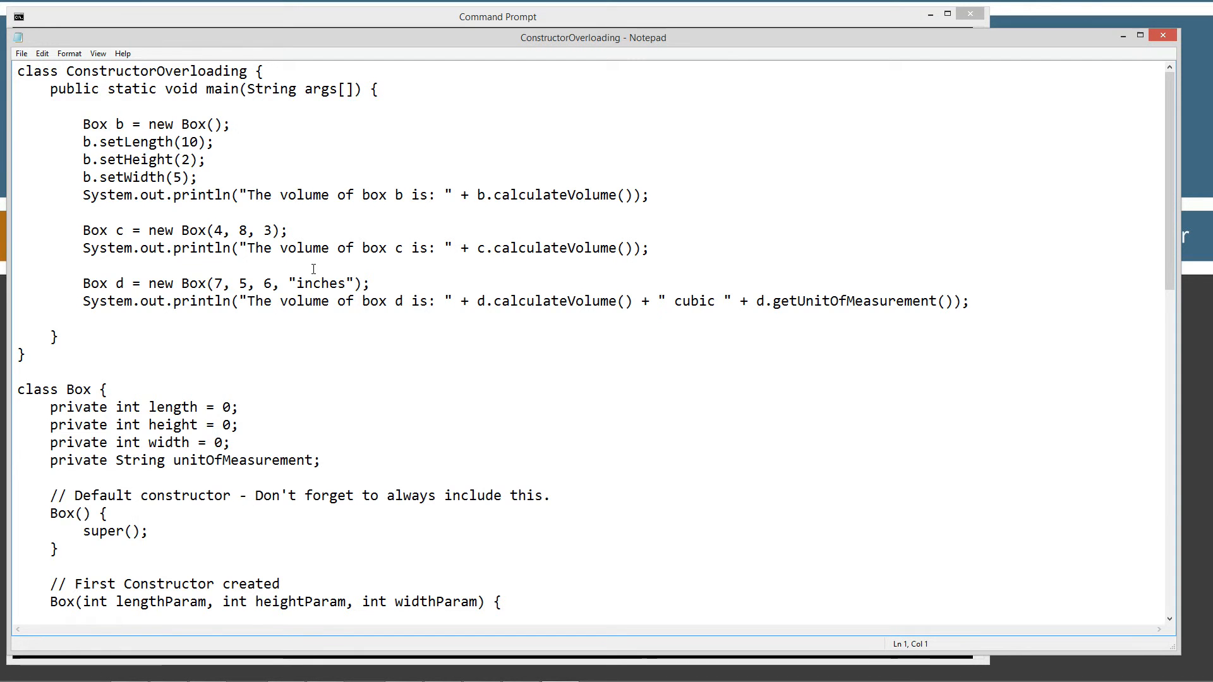
{"action": "double_click", "coordinate": [156, 70]}
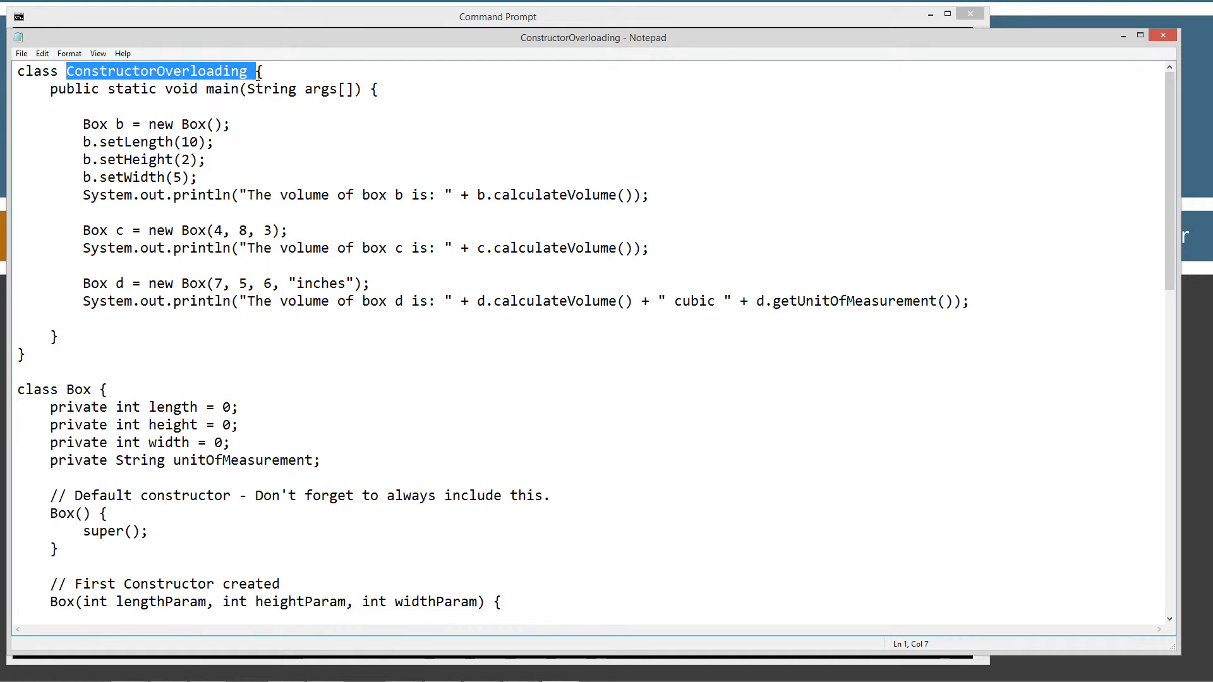
{"action": "left_click", "coordinate": [56, 88]}
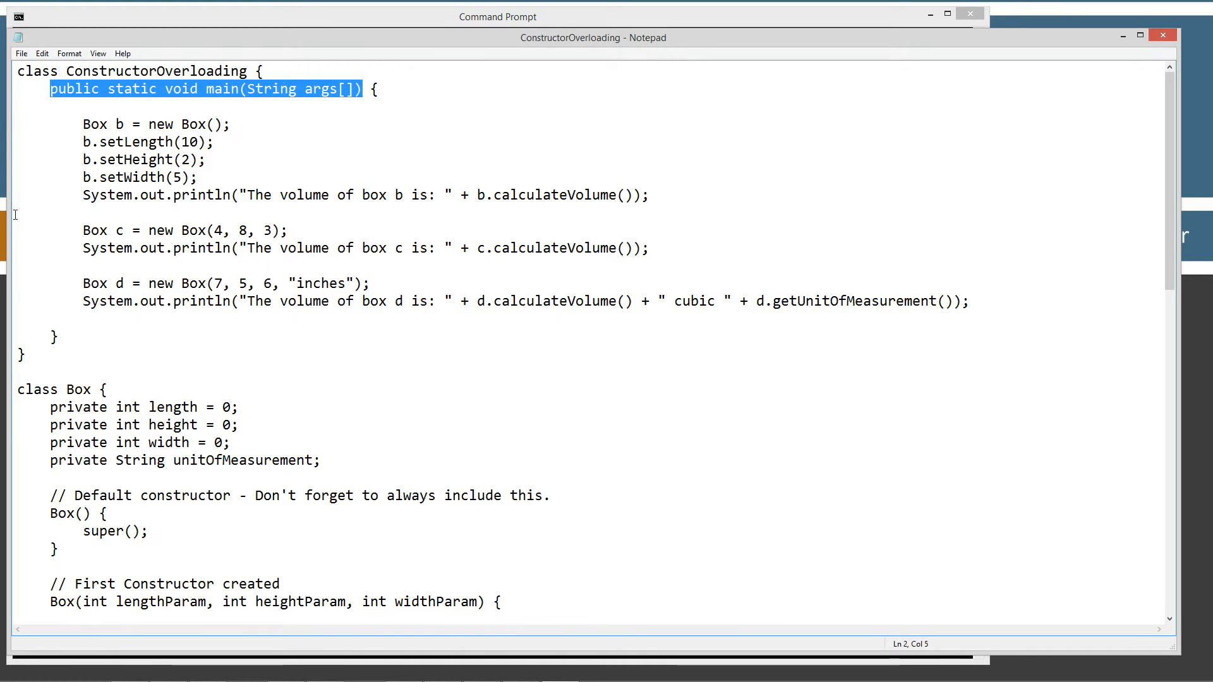
{"action": "scroll", "scroll_direction": "down", "scroll_amount": 3}
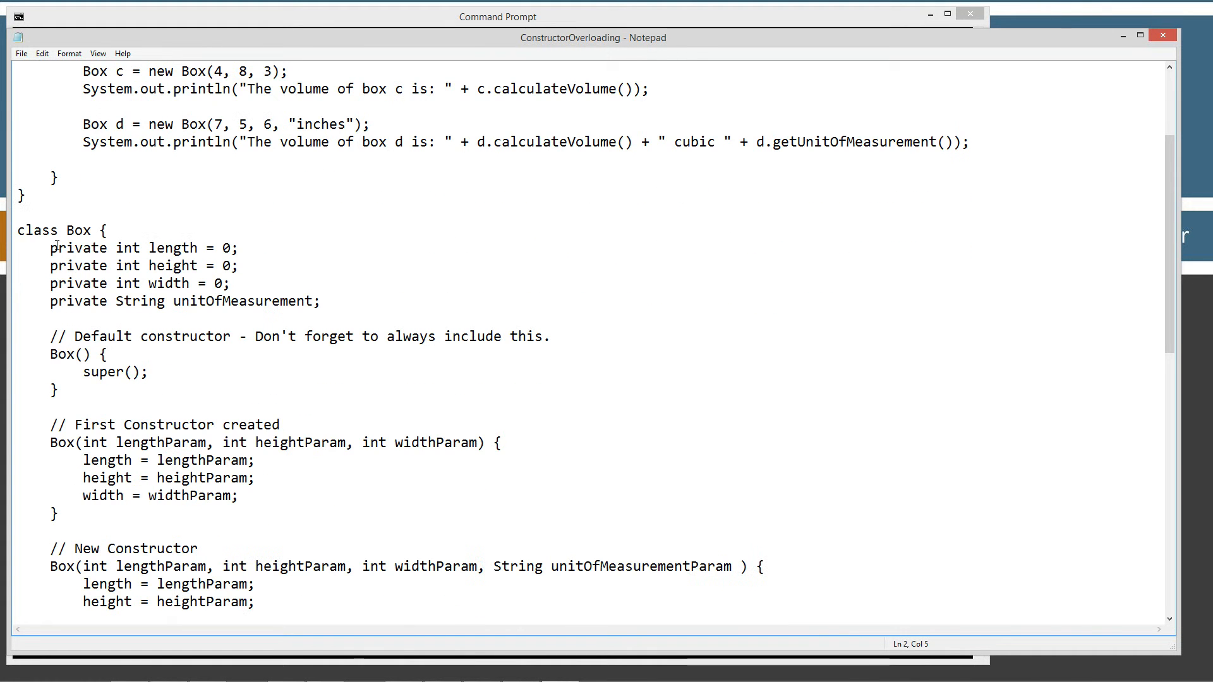
{"action": "double_click", "coordinate": [77, 230]}
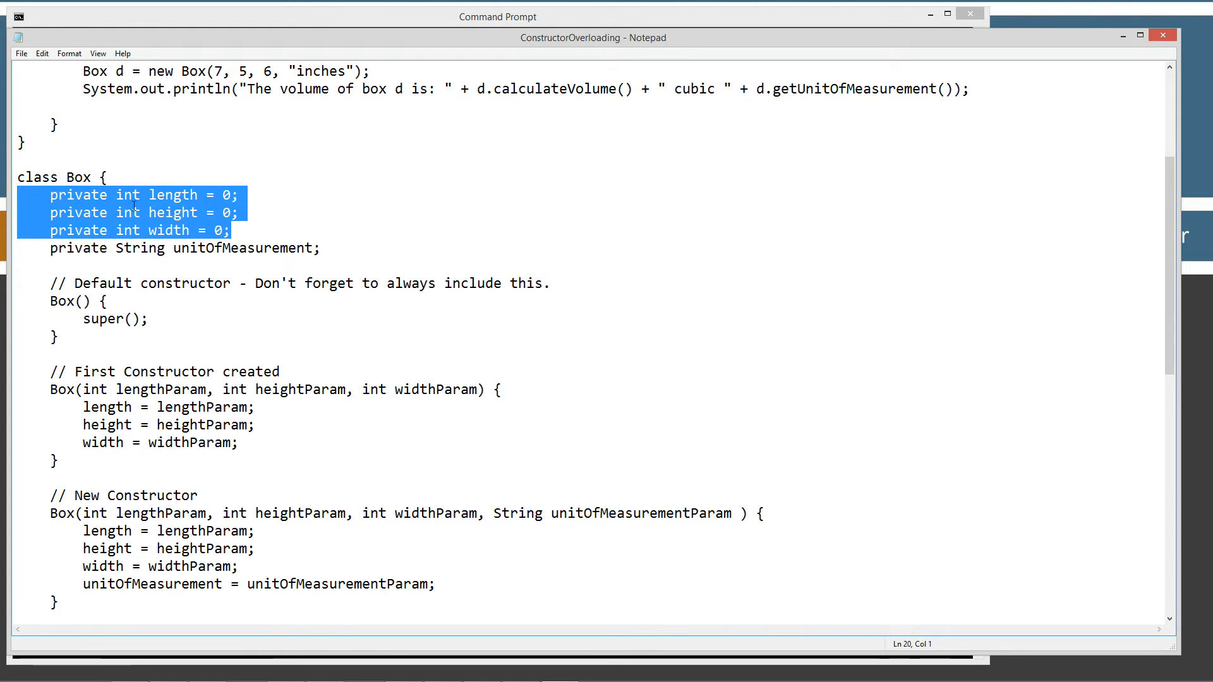
{"action": "left_click", "coordinate": [166, 212]}
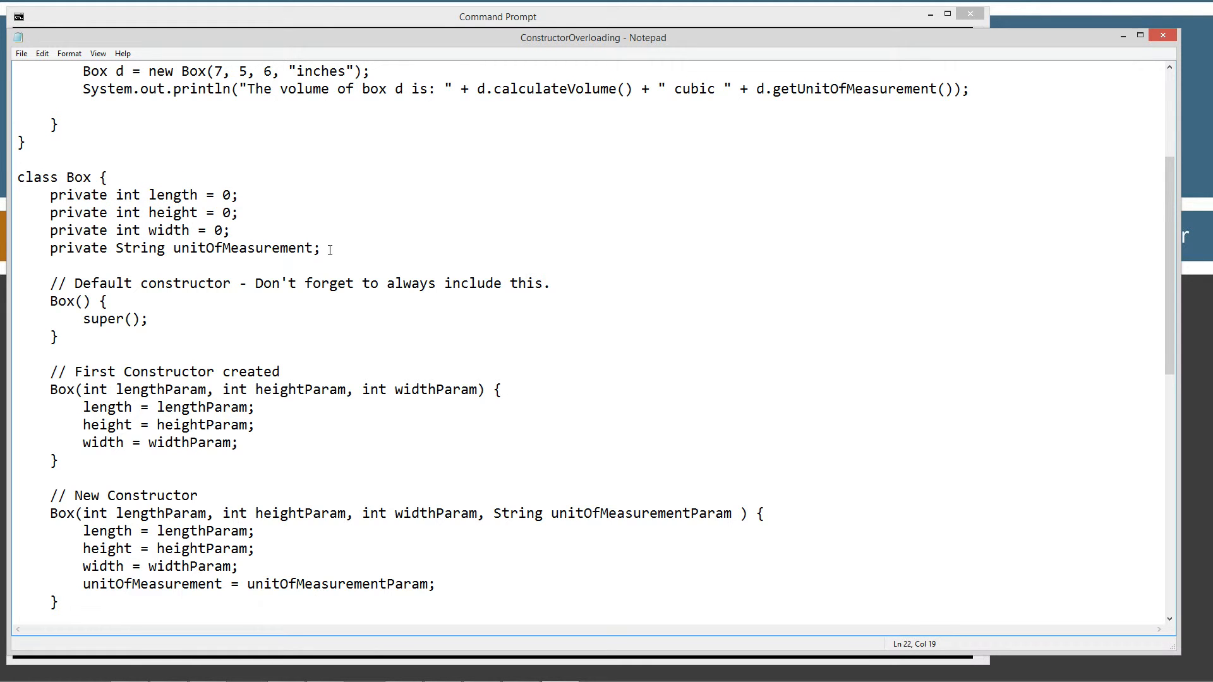
{"action": "left_click_drag", "start_coordinate": [115, 248], "coordinate": [328, 247]}
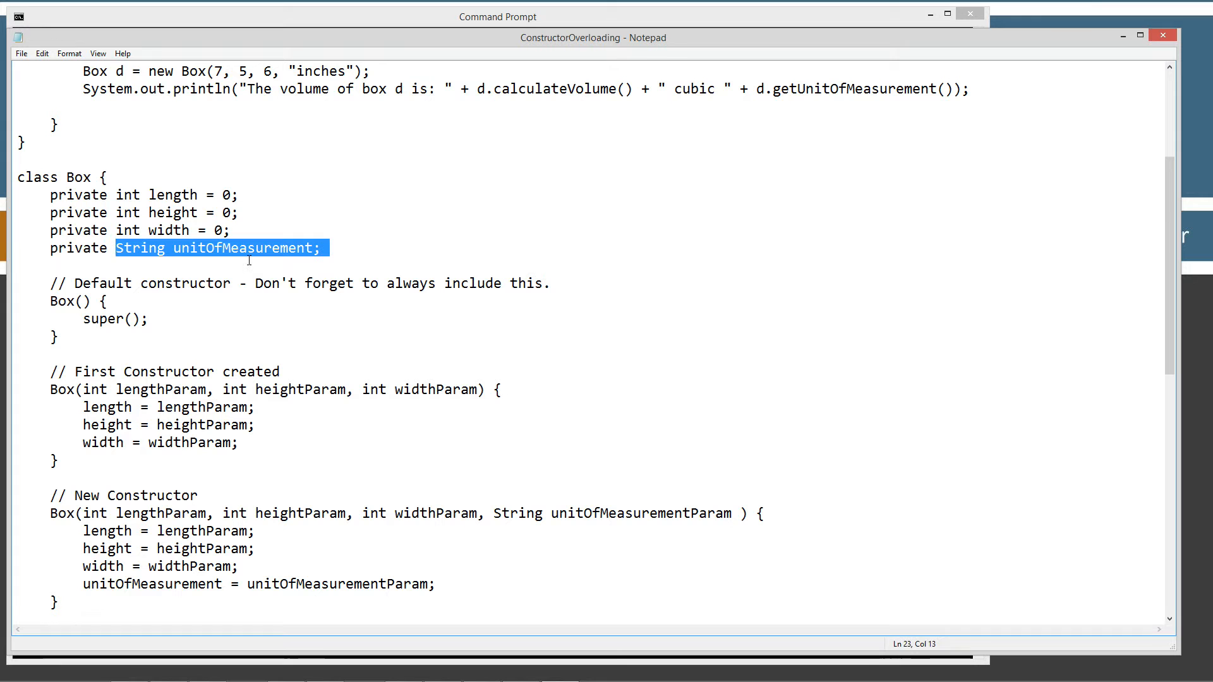
{"action": "mouse_move", "coordinate": [255, 286]}
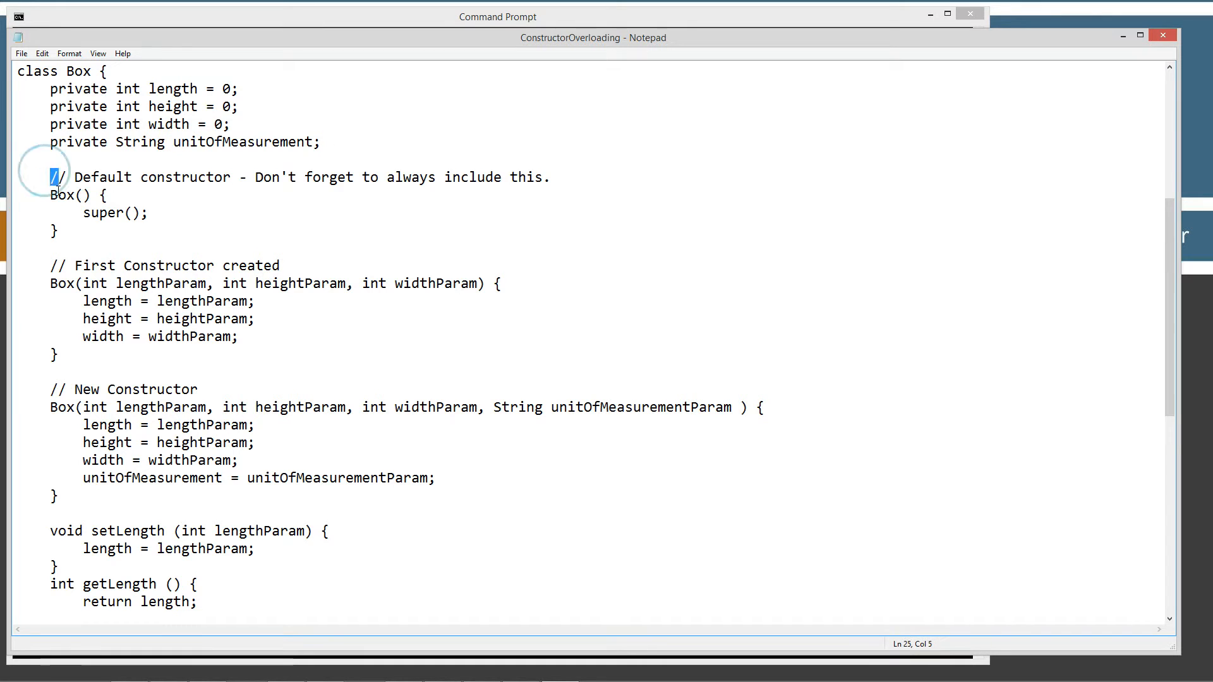
{"action": "left_click_drag", "start_coordinate": [50, 176], "coordinate": [59, 231]}
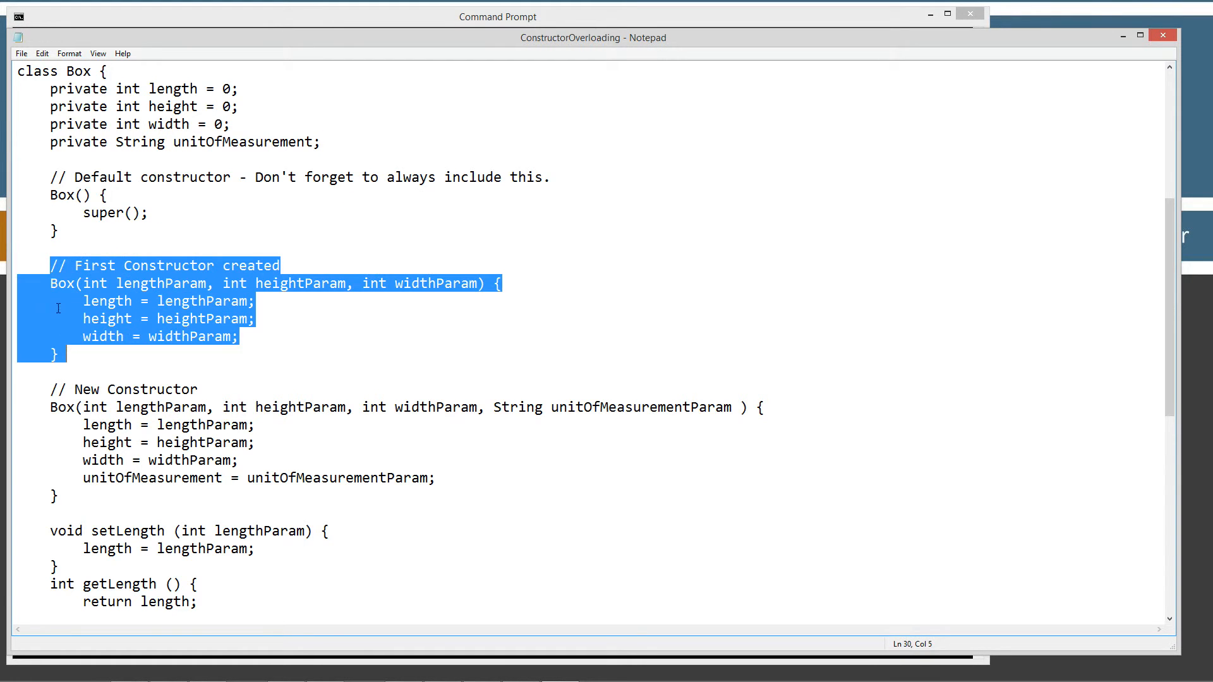
{"action": "mouse_move", "coordinate": [131, 253]}
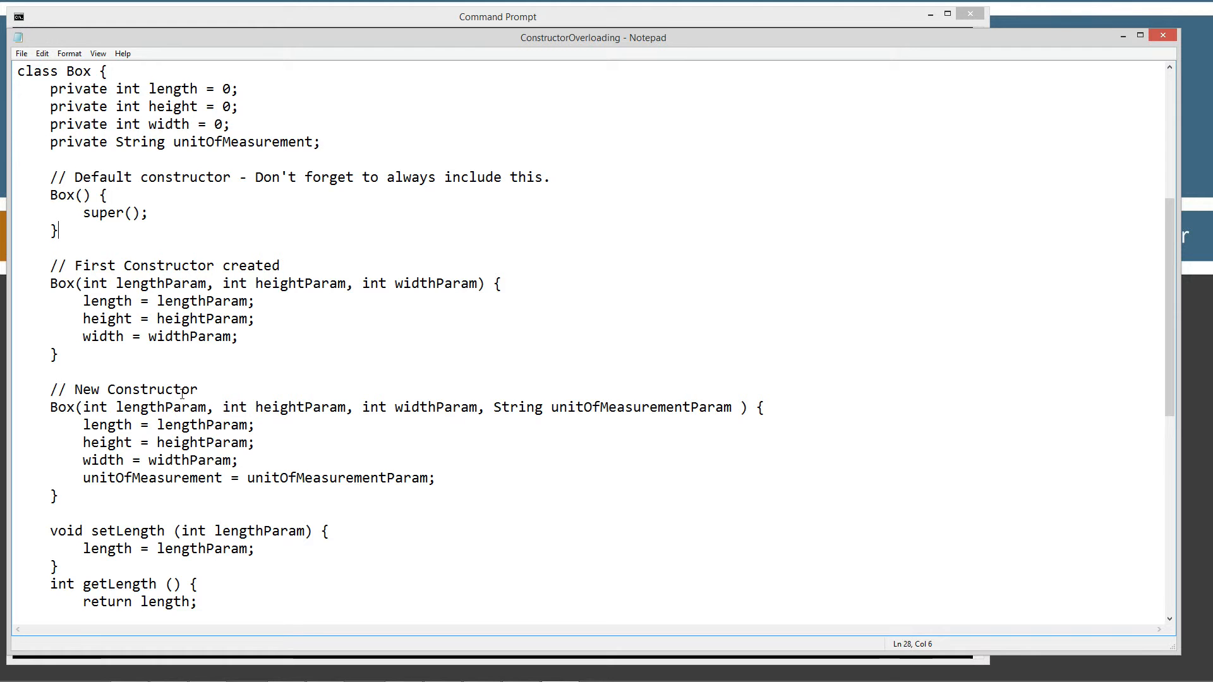
{"action": "scroll", "scroll_direction": "down", "scroll_amount": 3}
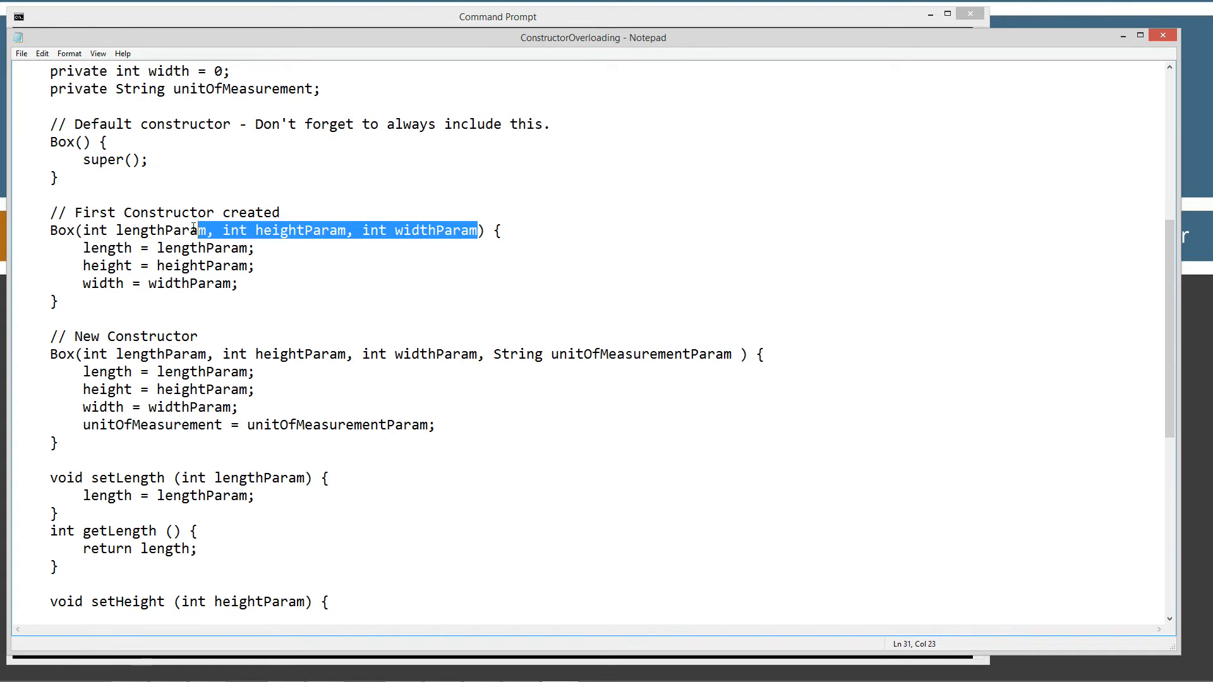
{"action": "left_click_drag", "start_coordinate": [200, 230], "coordinate": [73, 230]}
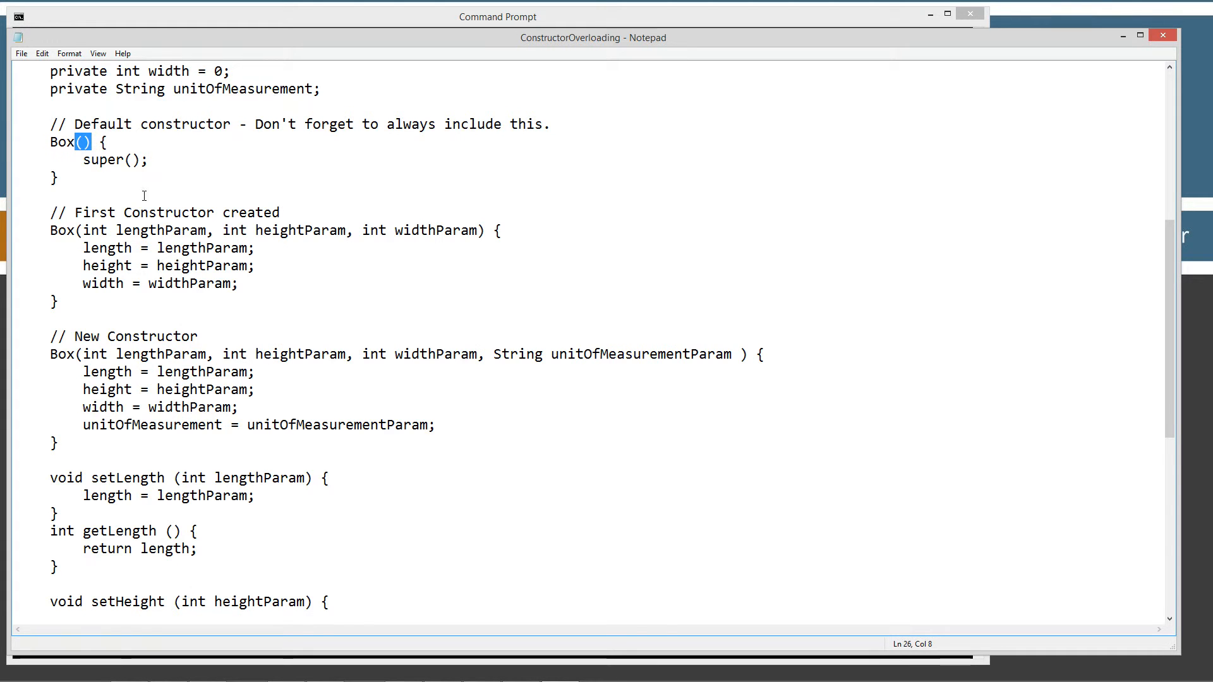
{"action": "mouse_move", "coordinate": [130, 253]}
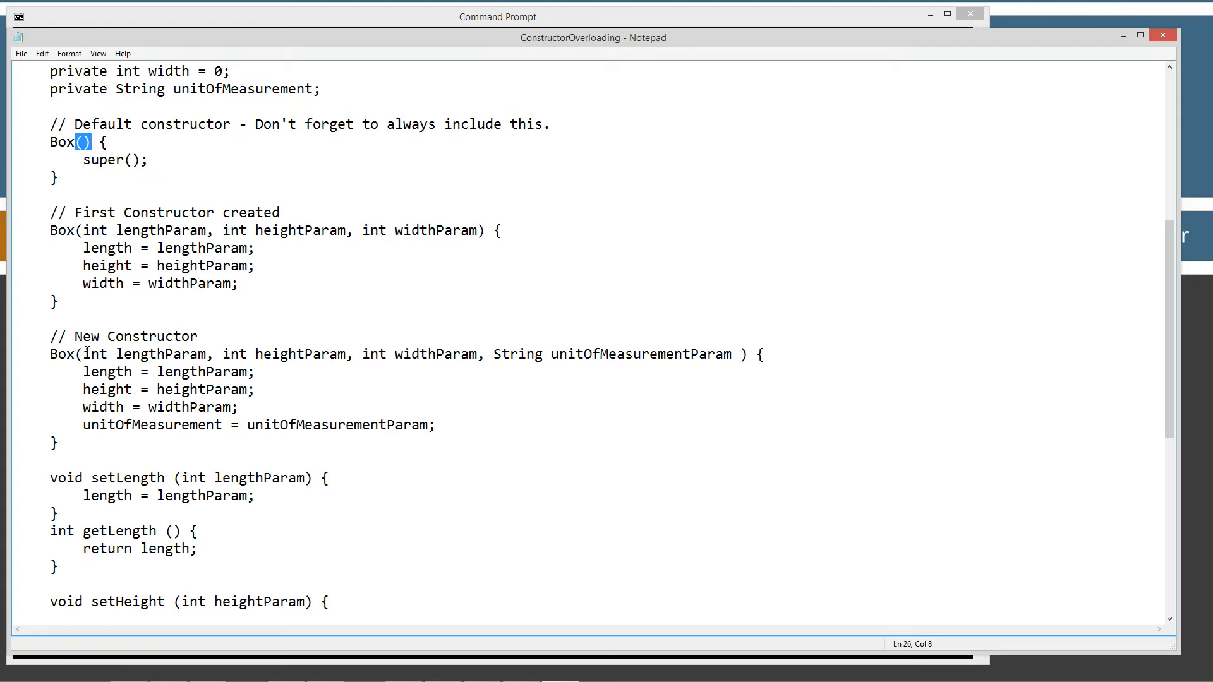
{"action": "mouse_move", "coordinate": [482, 235]}
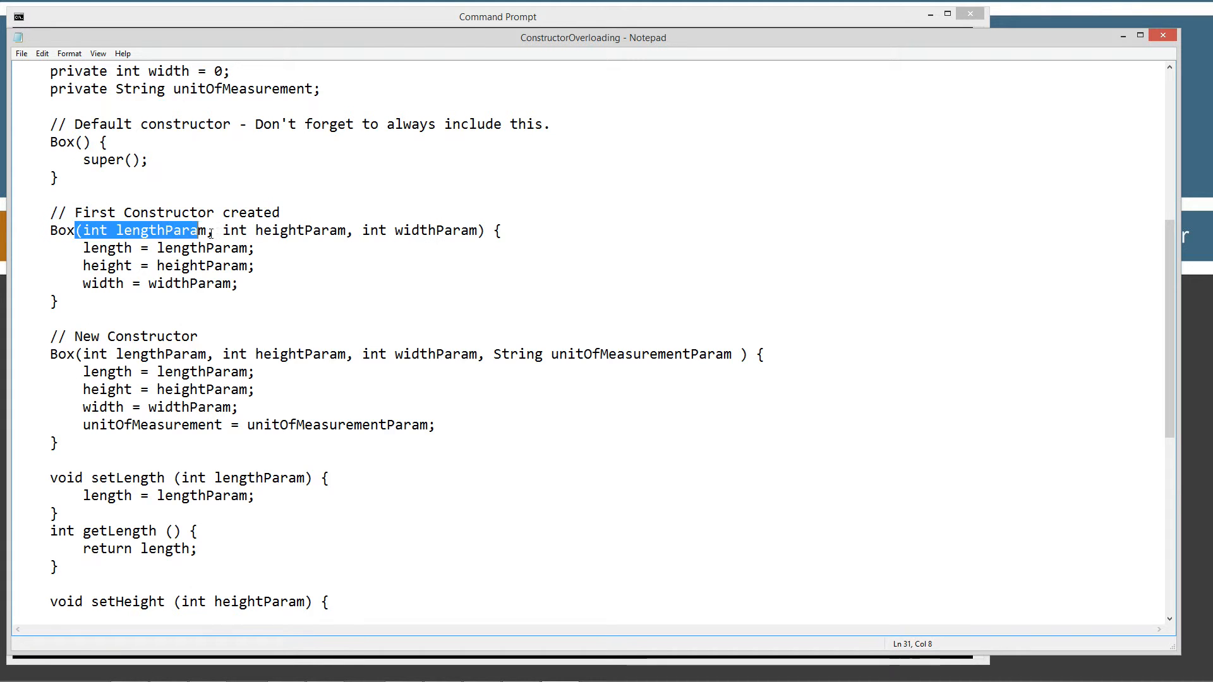
{"action": "left_click_drag", "start_coordinate": [197, 230], "coordinate": [485, 230]}
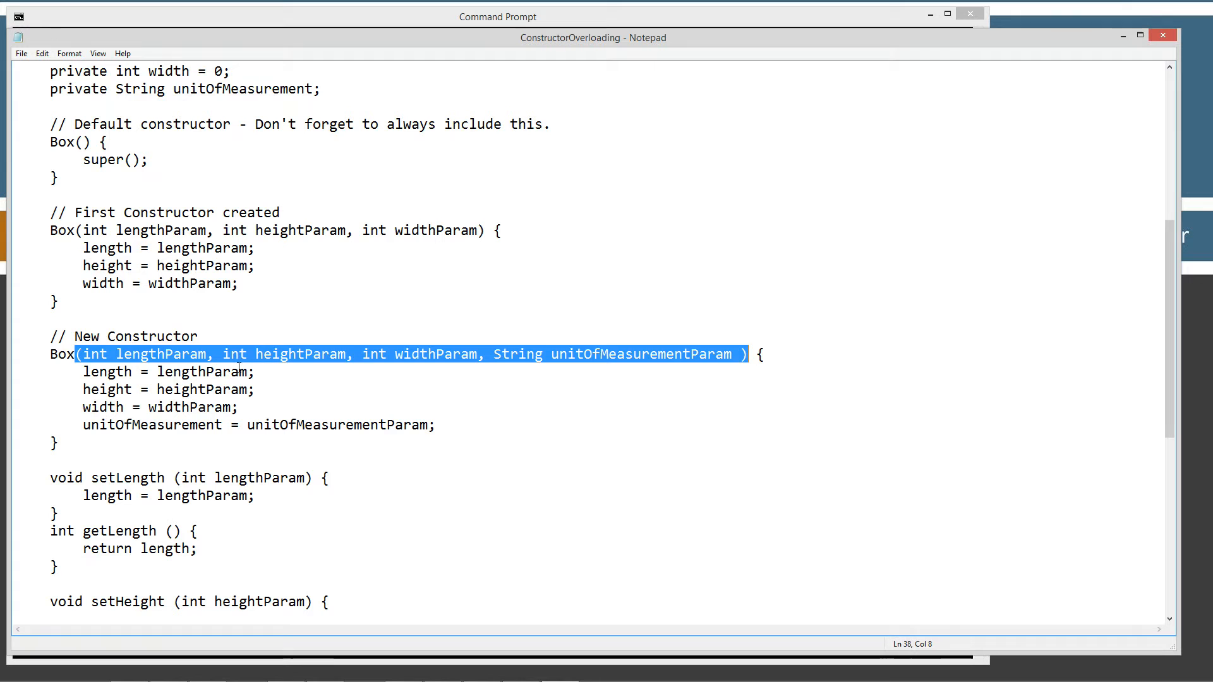
{"action": "left_click", "coordinate": [437, 425]}
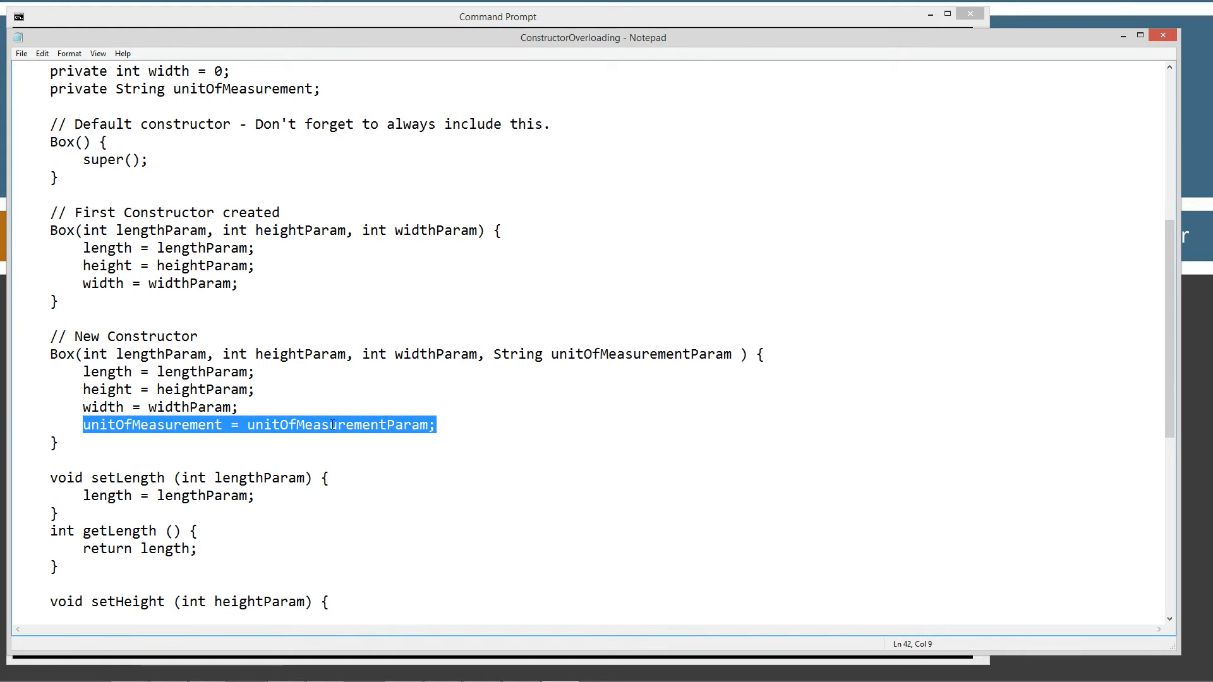
{"action": "mouse_move", "coordinate": [342, 425]}
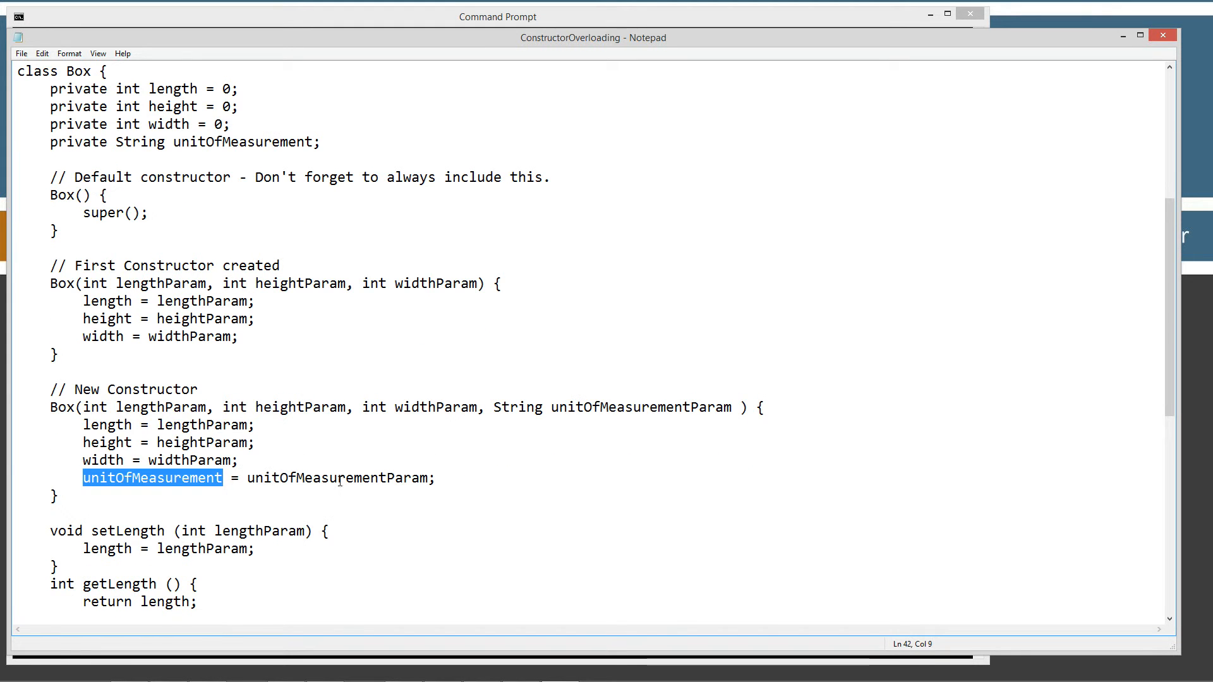
{"action": "scroll", "scroll_direction": "down", "scroll_amount": 3}
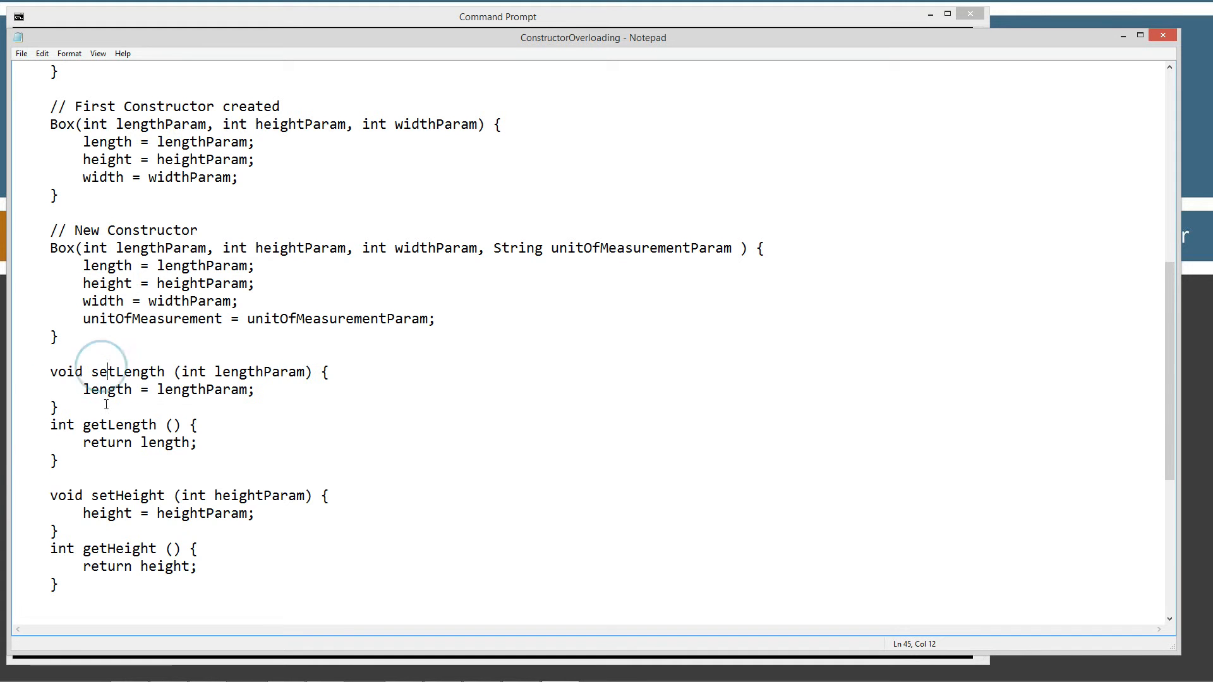
{"action": "scroll", "scroll_direction": "down", "scroll_amount": 3}
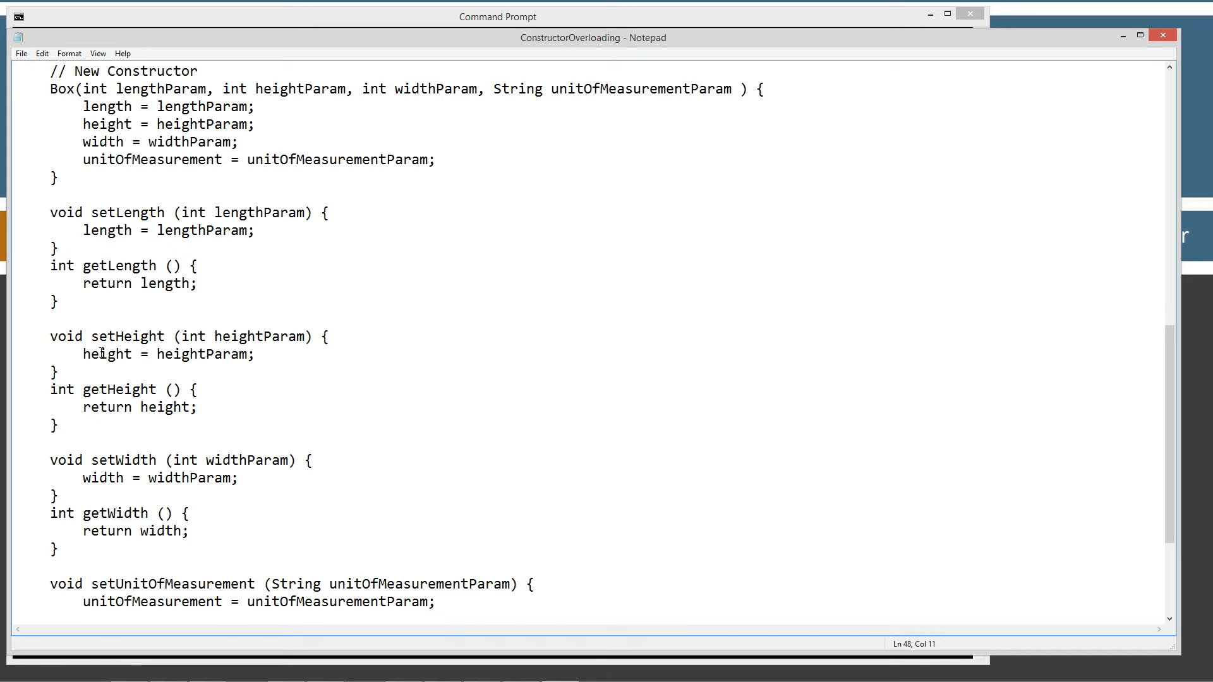
{"action": "scroll", "scroll_direction": "down", "scroll_amount": 3}
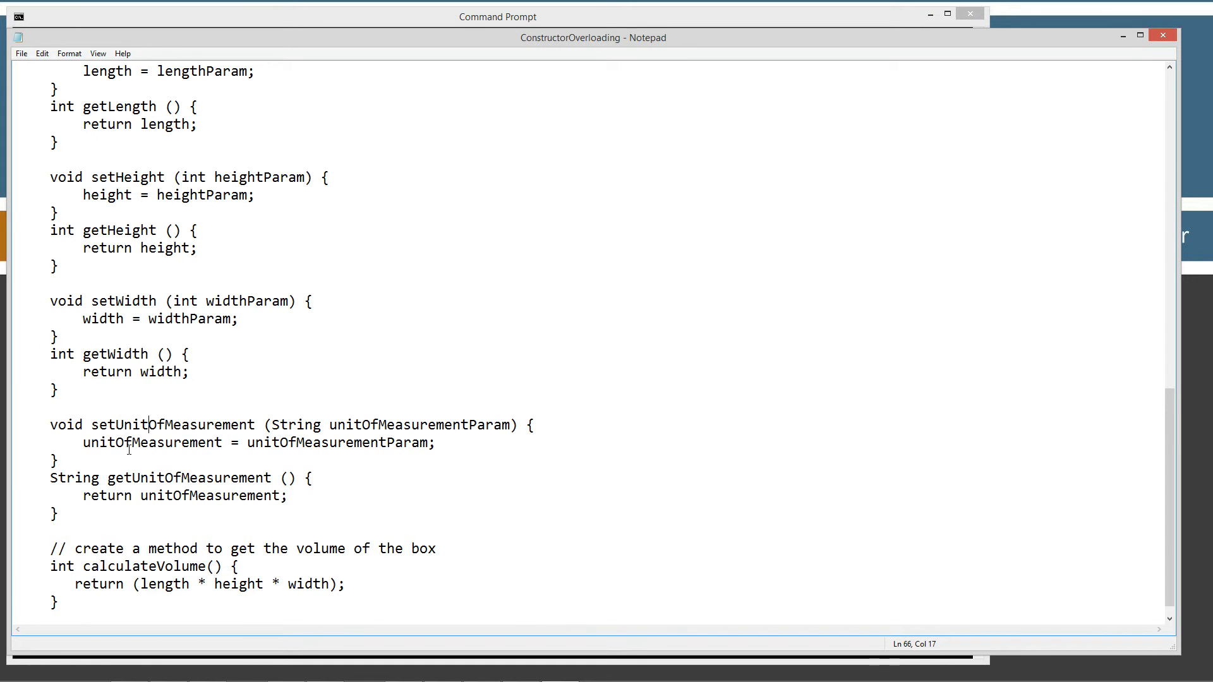
{"action": "left_click", "coordinate": [133, 478]}
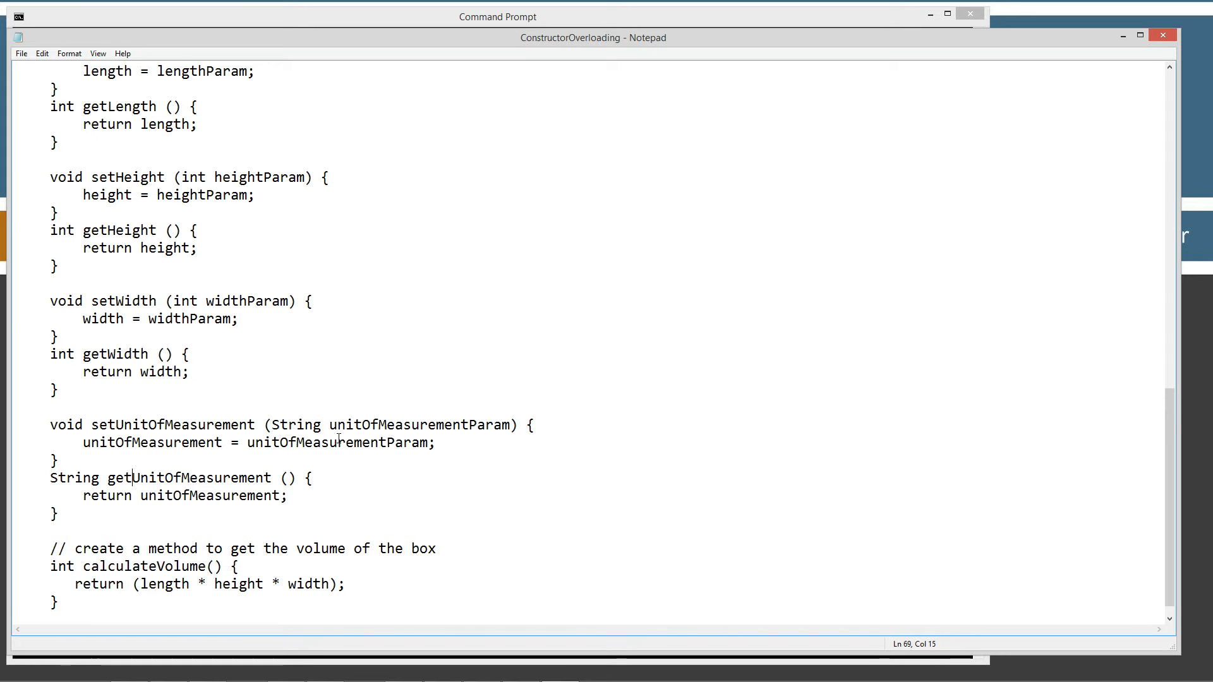
{"action": "scroll", "scroll_direction": "up", "scroll_amount": 3}
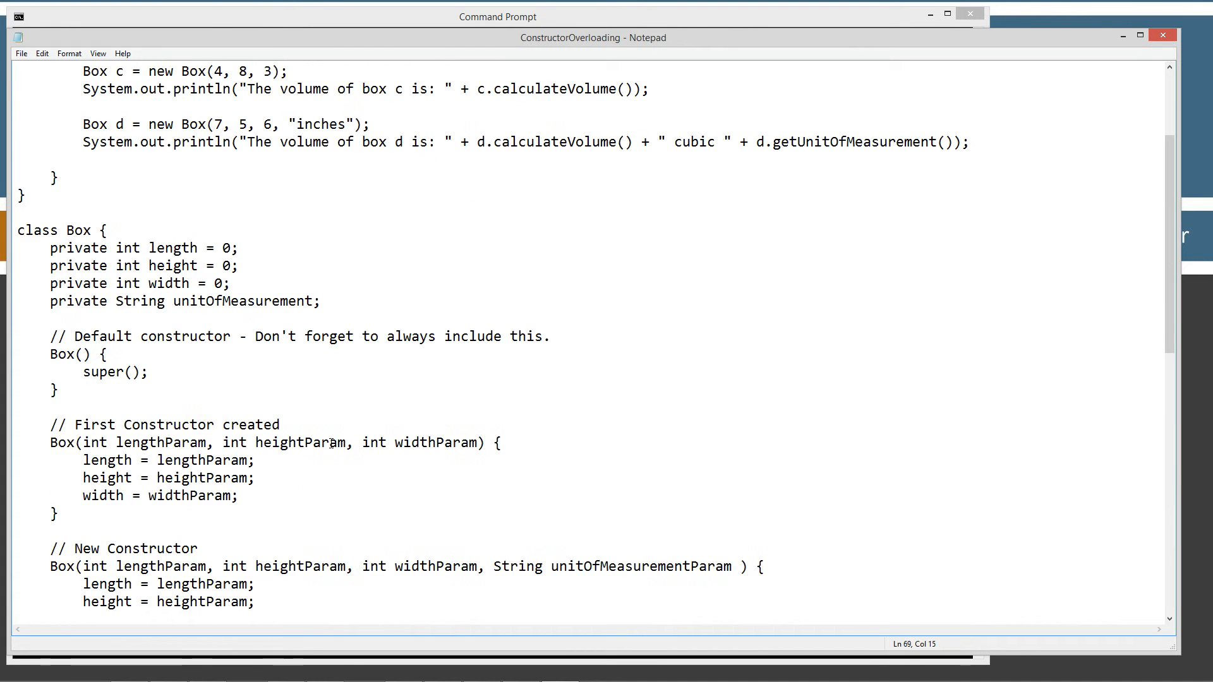
{"action": "scroll", "scroll_direction": "down", "scroll_amount": 3}
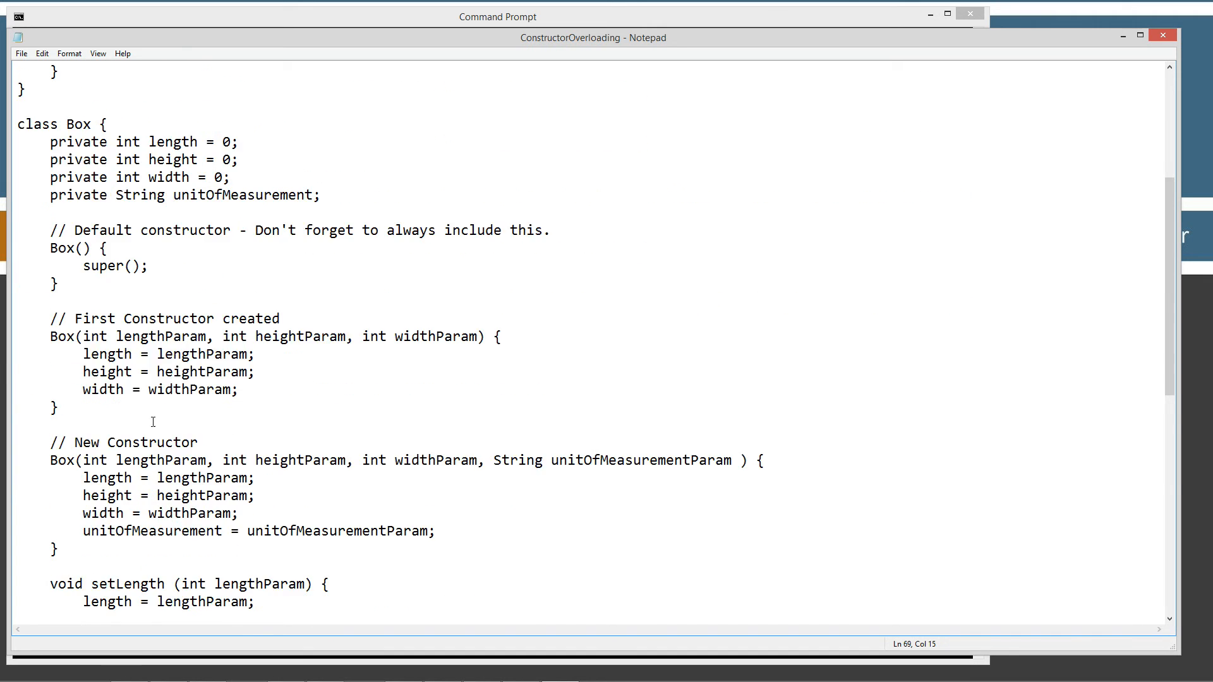
{"action": "scroll", "scroll_direction": "down", "scroll_amount": 3}
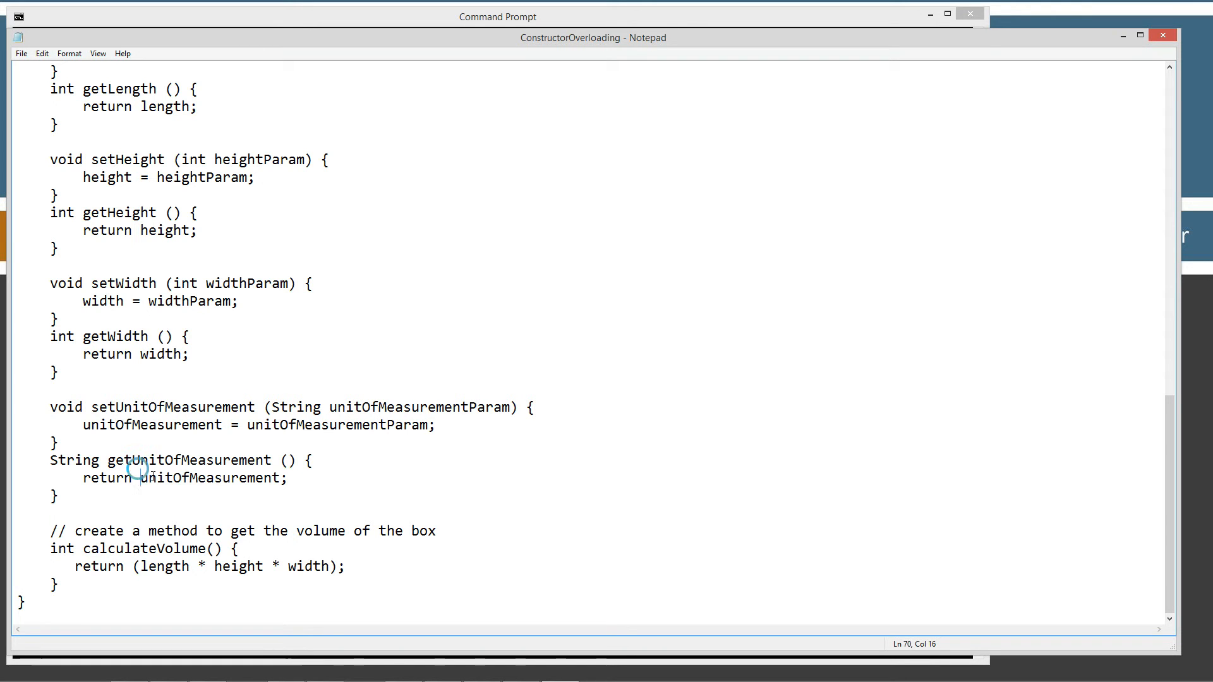
{"action": "double_click", "coordinate": [209, 478]}
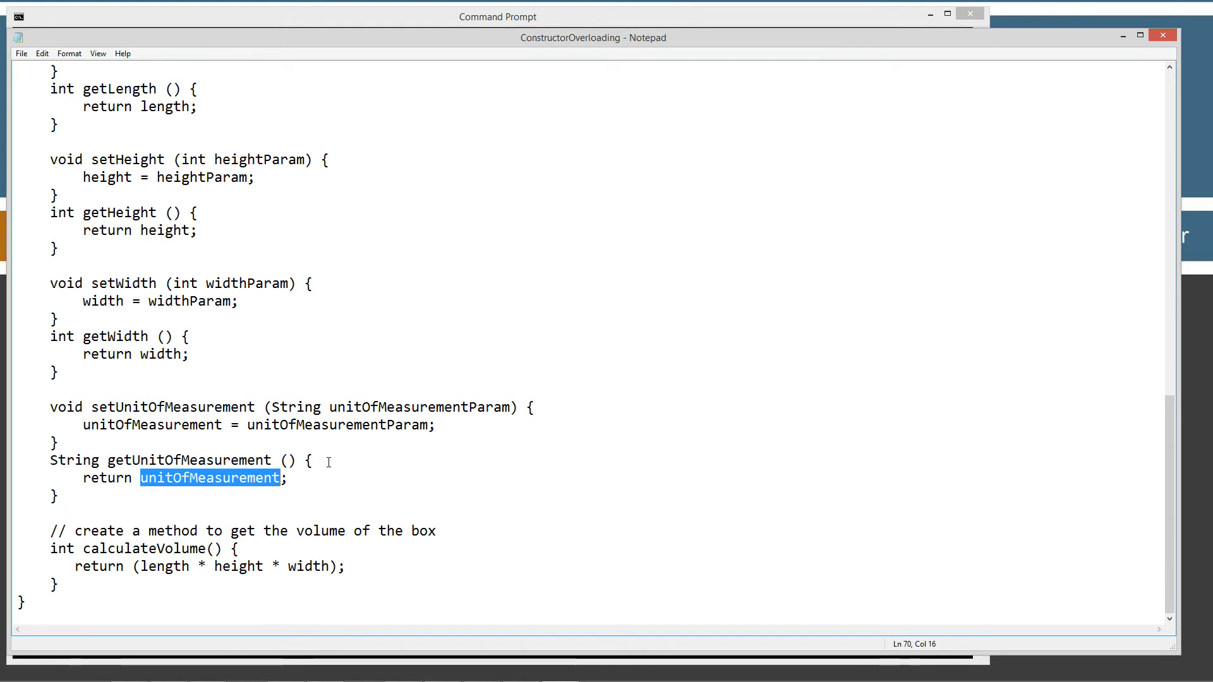
{"action": "mouse_move", "coordinate": [213, 531]}
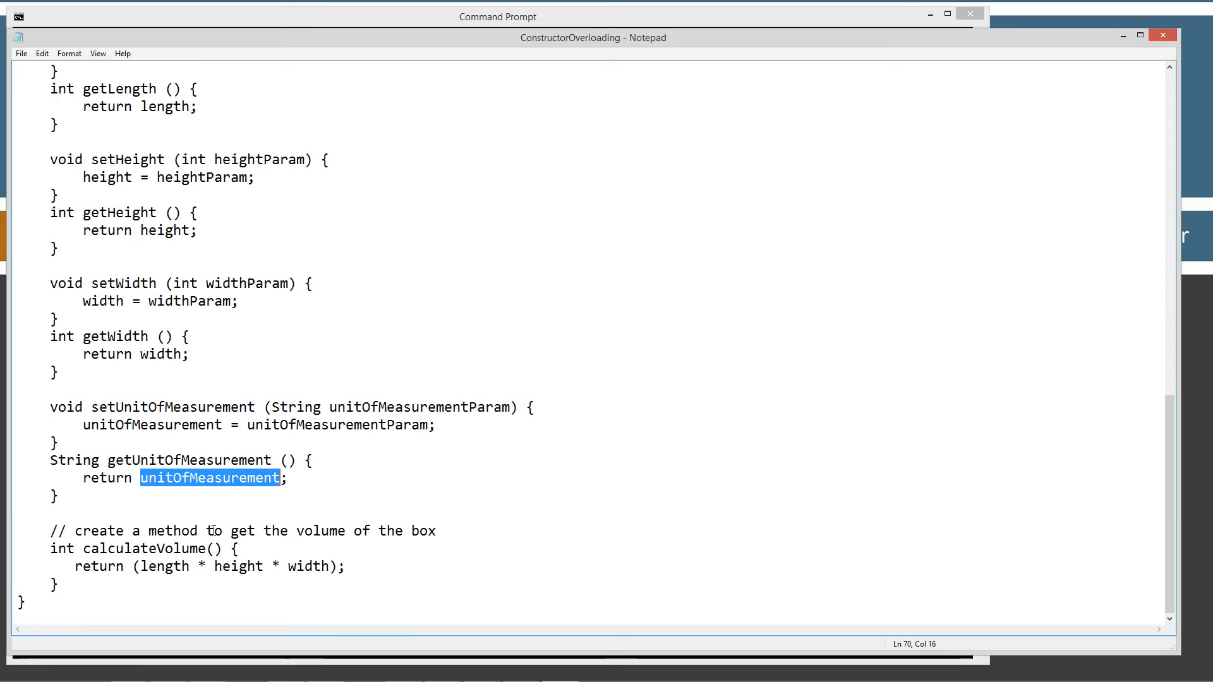
{"action": "scroll", "scroll_direction": "up", "scroll_amount": 3}
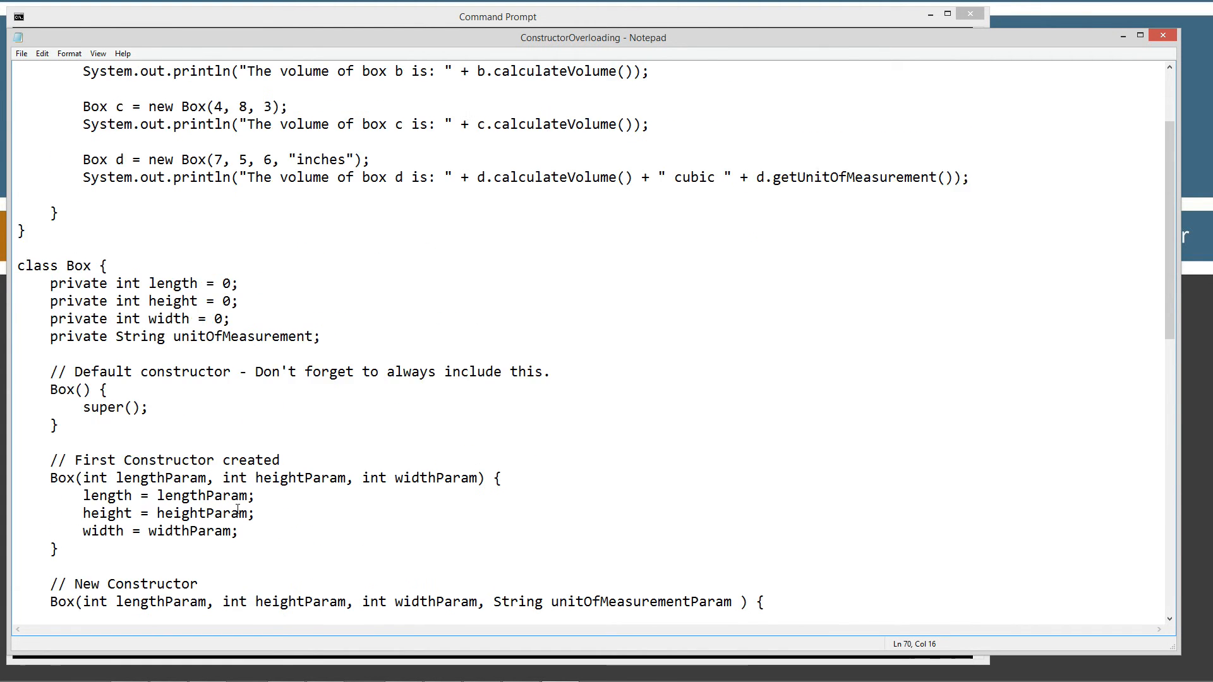
{"action": "scroll", "scroll_direction": "up", "scroll_amount": 3}
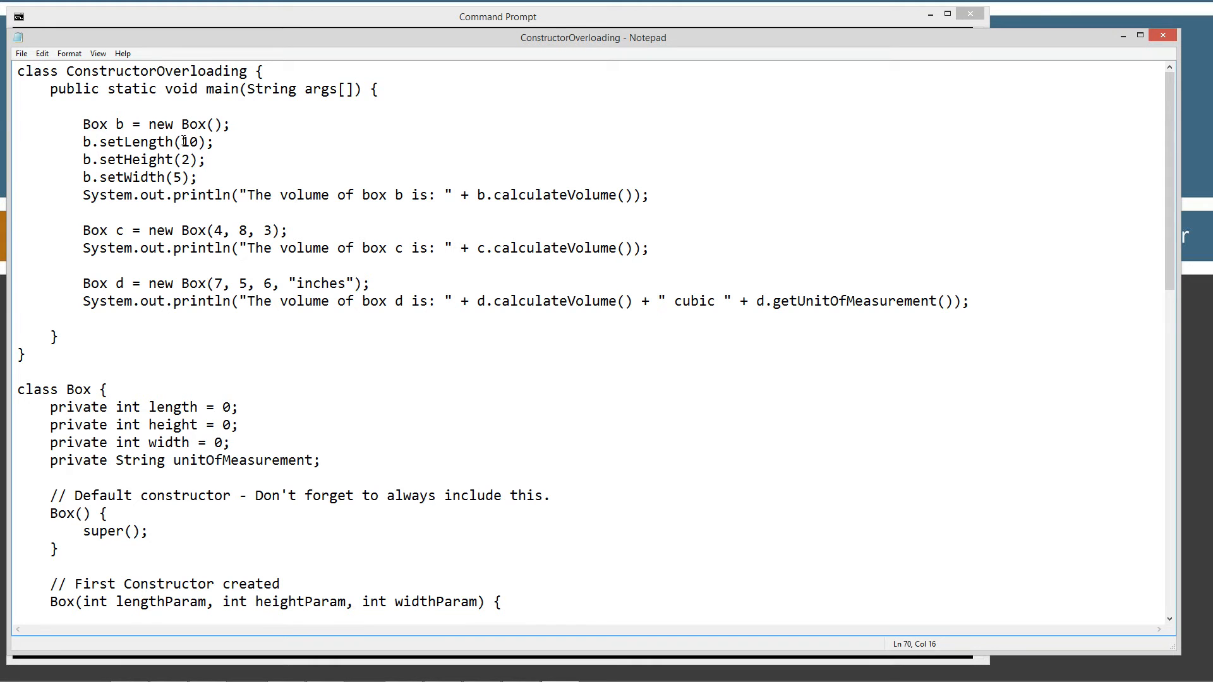
{"action": "left_click_drag", "start_coordinate": [81, 124], "coordinate": [196, 179]}
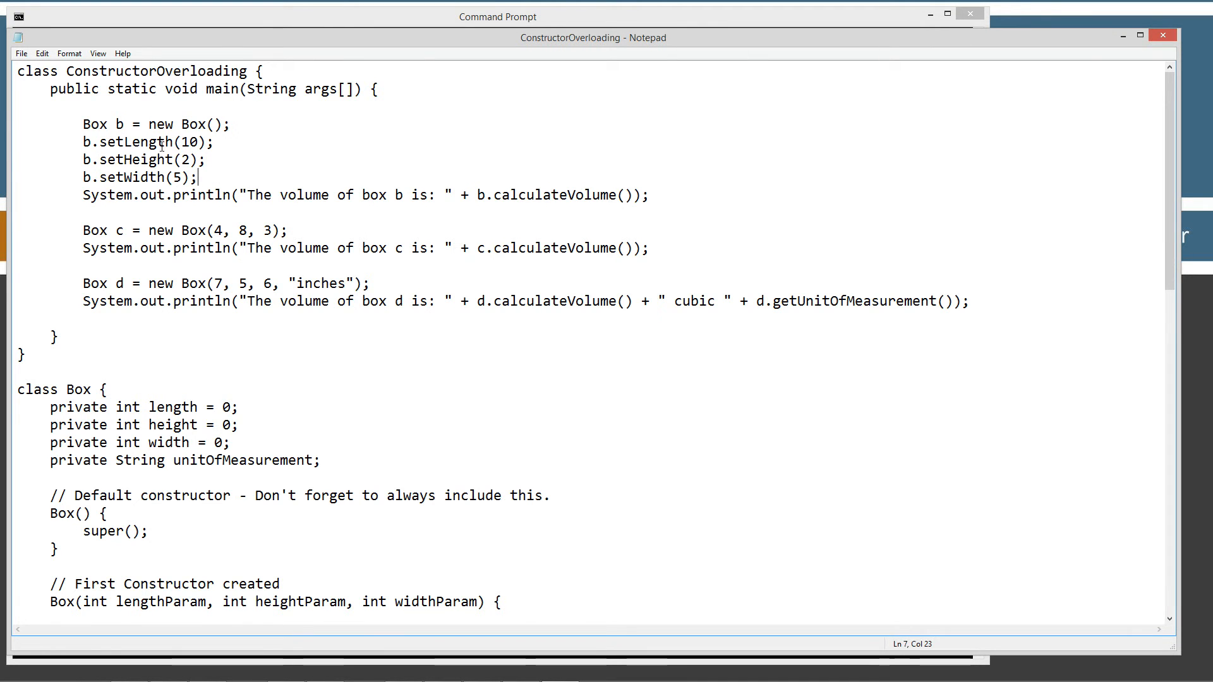
{"action": "mouse_move", "coordinate": [232, 264]}
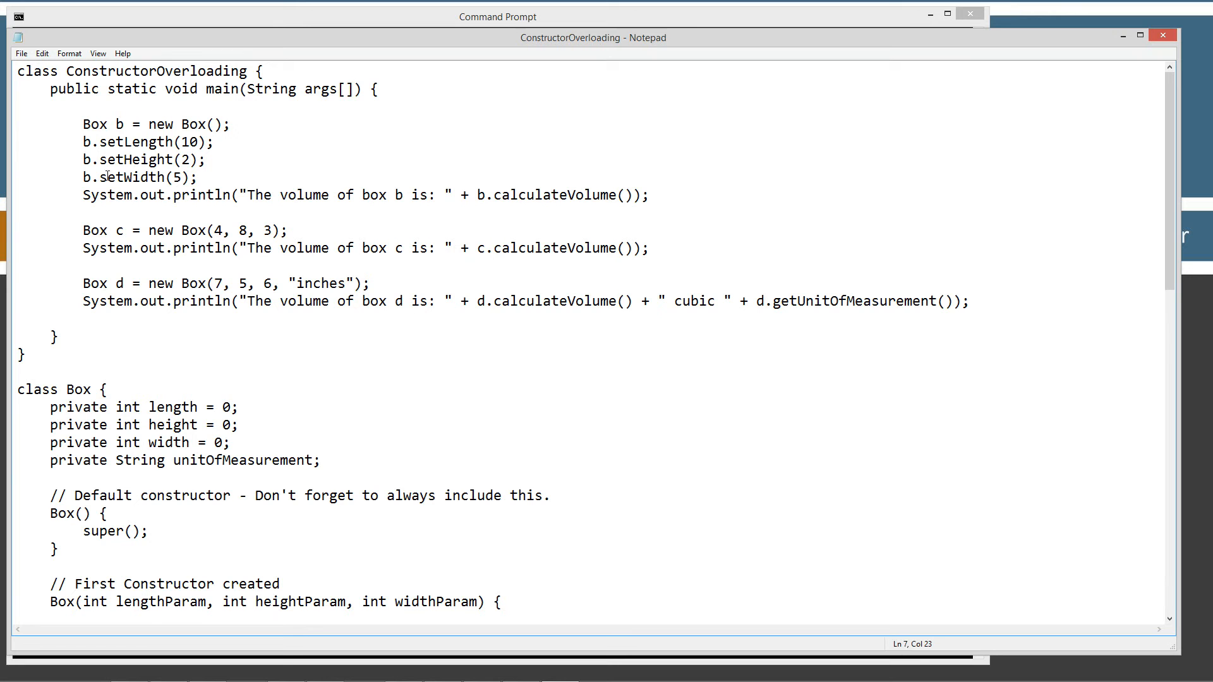
{"action": "mouse_move", "coordinate": [310, 203]}
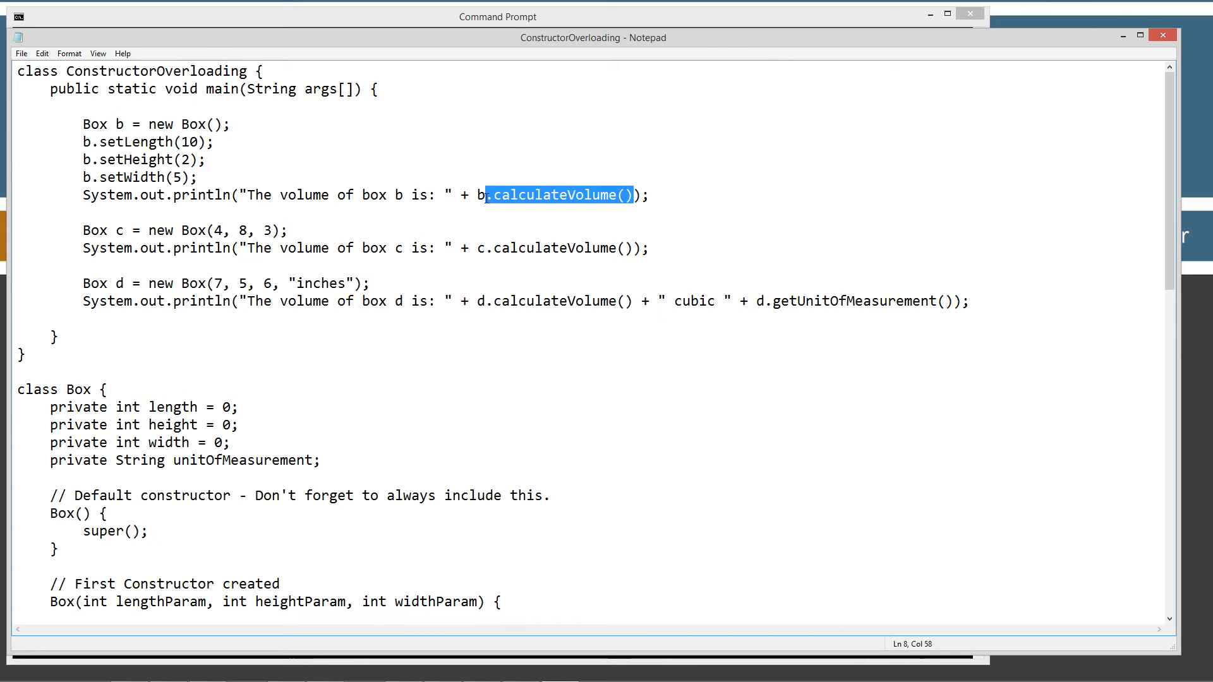
{"action": "left_click", "coordinate": [517, 237]}
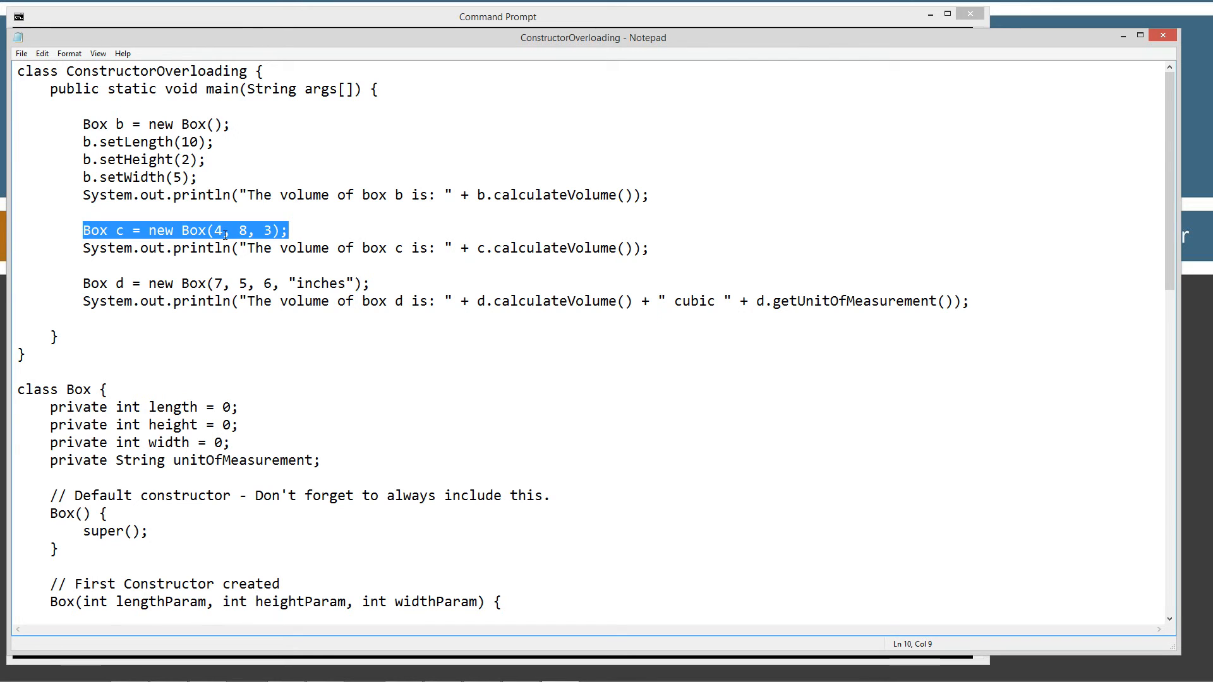
{"action": "left_click", "coordinate": [219, 230]}
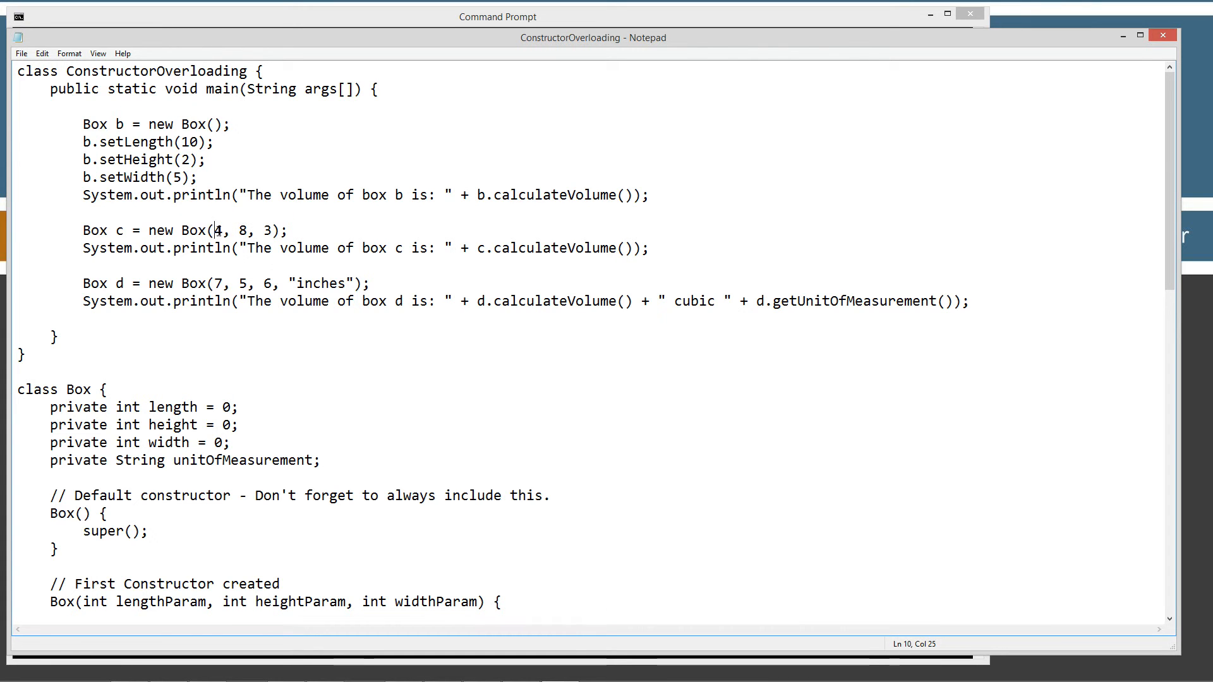
{"action": "left_click_drag", "start_coordinate": [214, 230], "coordinate": [275, 230]}
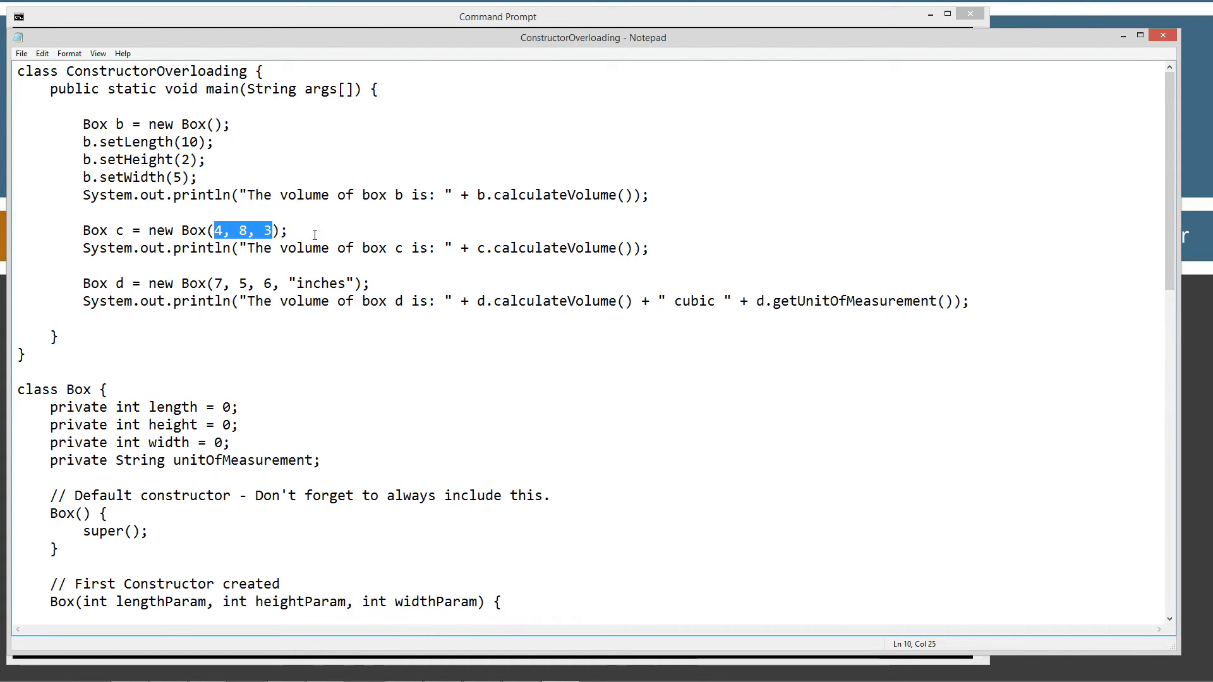
{"action": "left_click", "coordinate": [283, 231]}
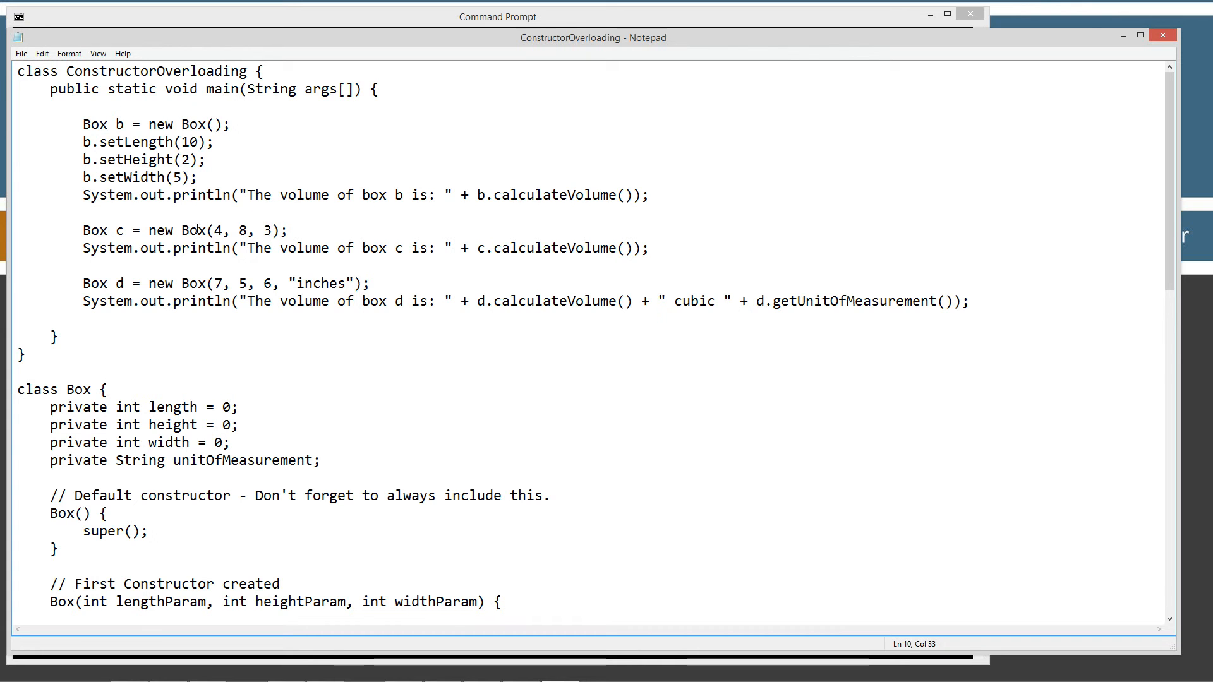
{"action": "left_click", "coordinate": [241, 230]}
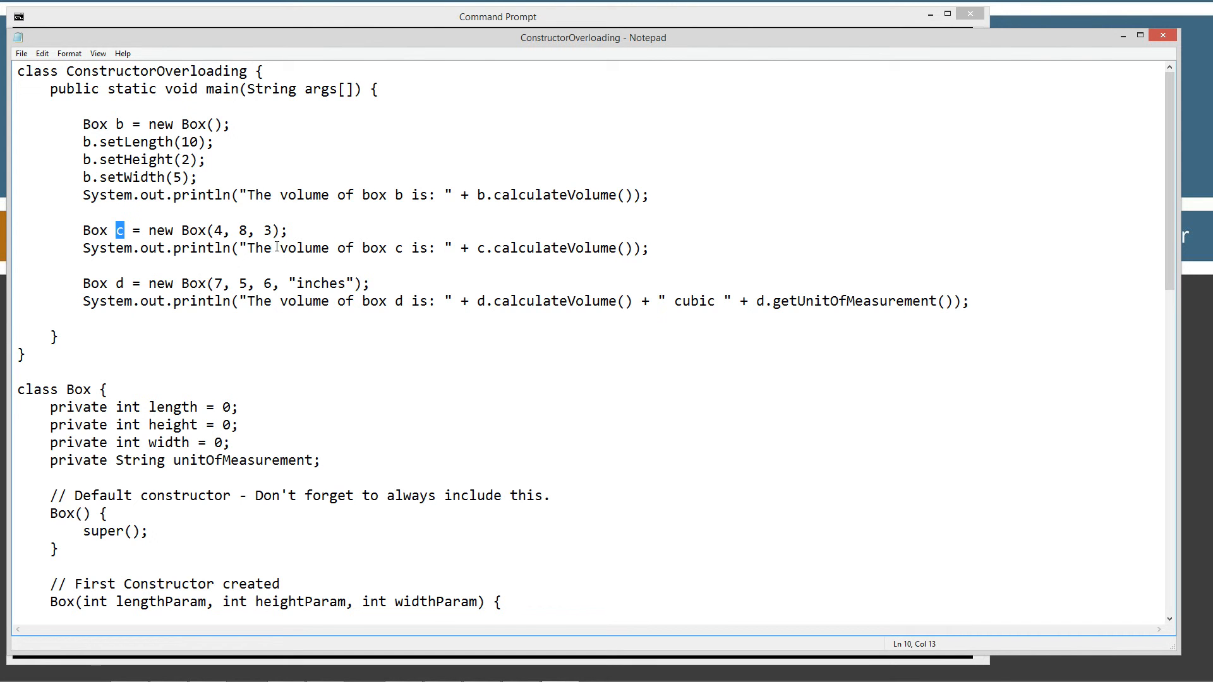
{"action": "left_click_drag", "start_coordinate": [244, 248], "coordinate": [452, 248]}
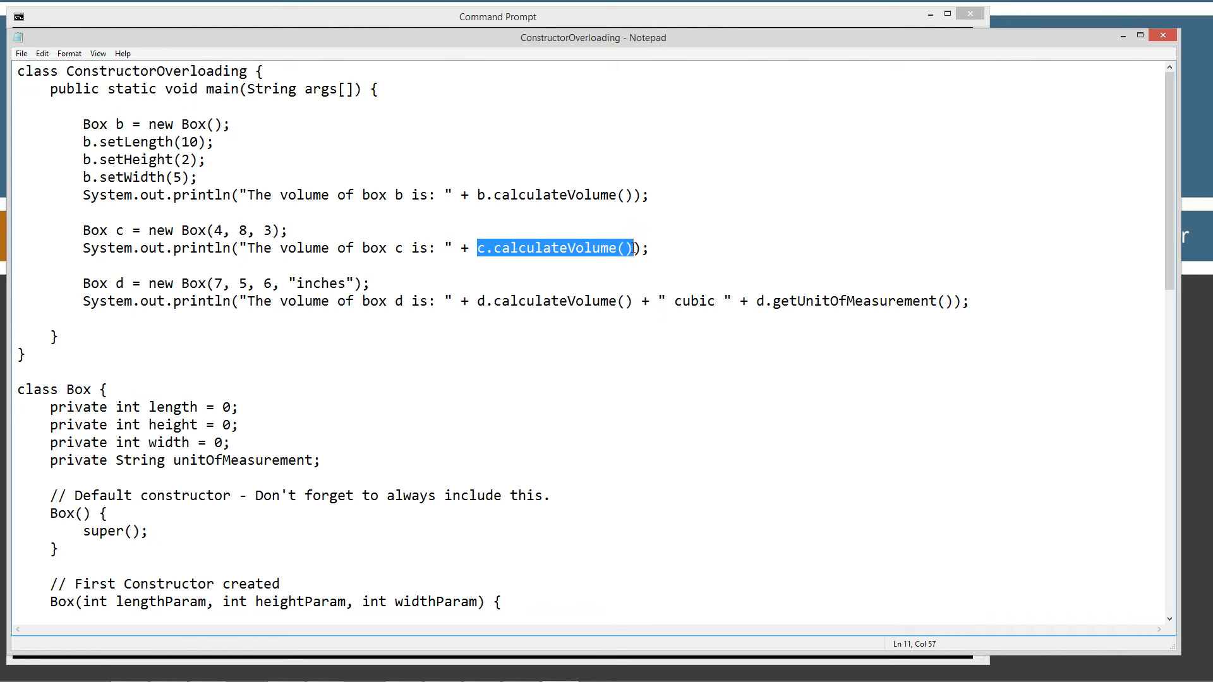
{"action": "mouse_move", "coordinate": [207, 282]}
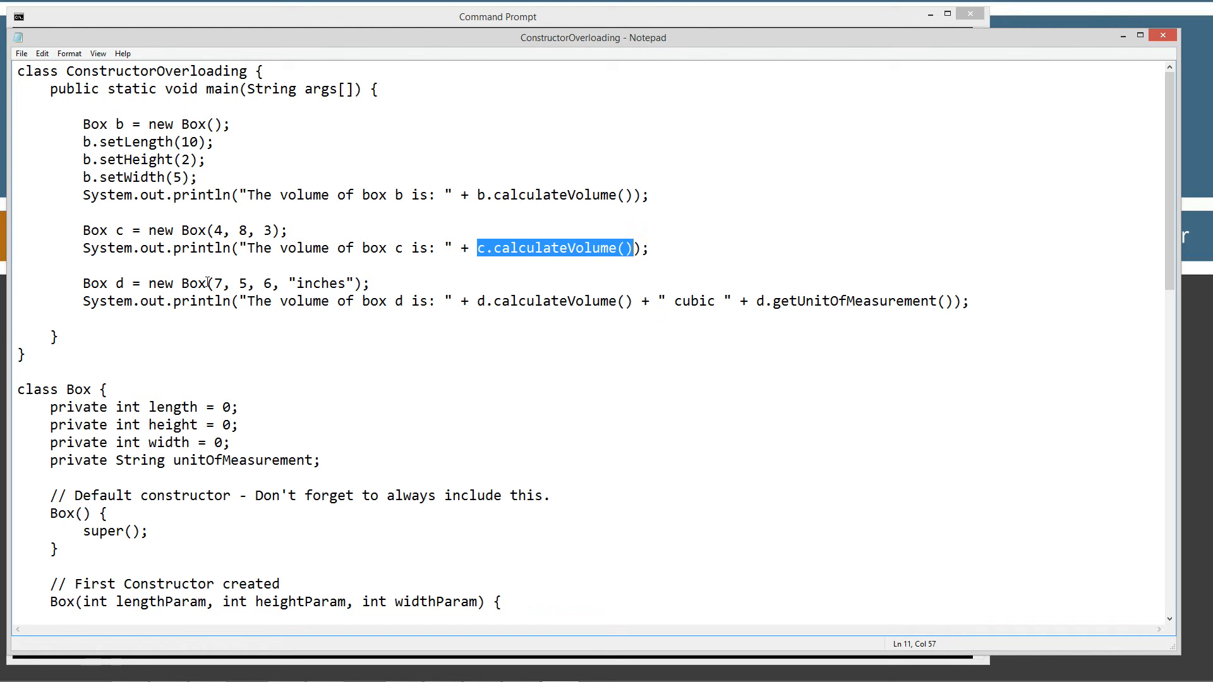
{"action": "left_click", "coordinate": [286, 282]}
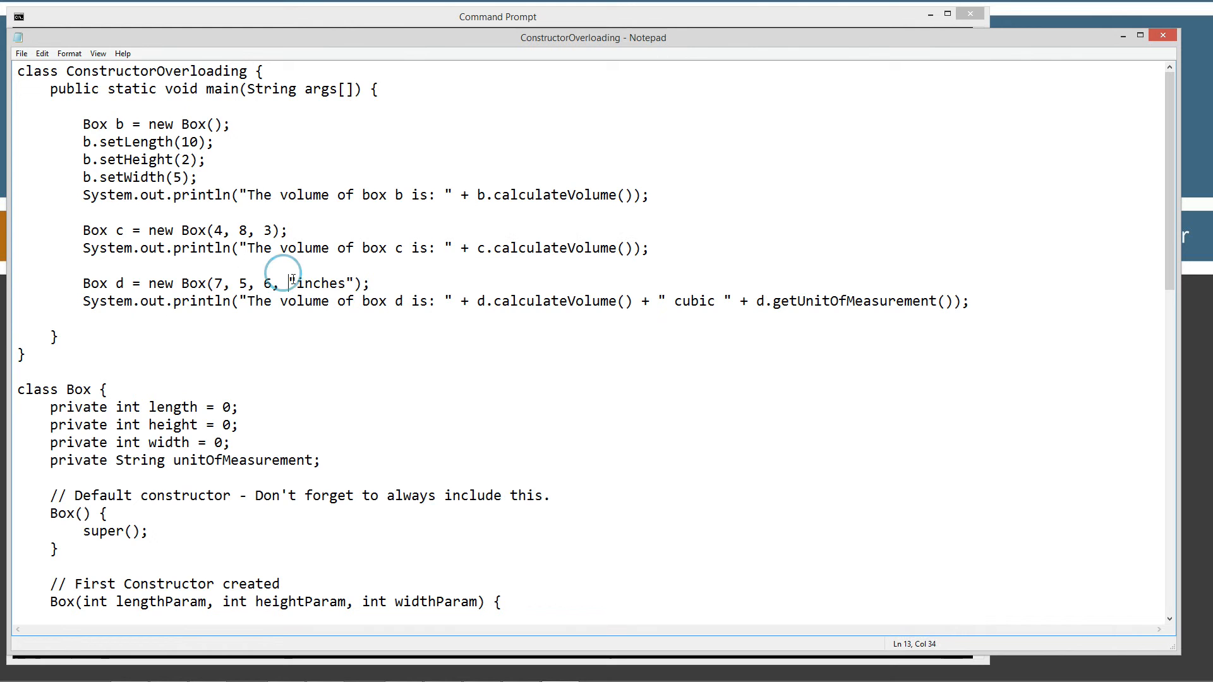
{"action": "double_click", "coordinate": [317, 283]}
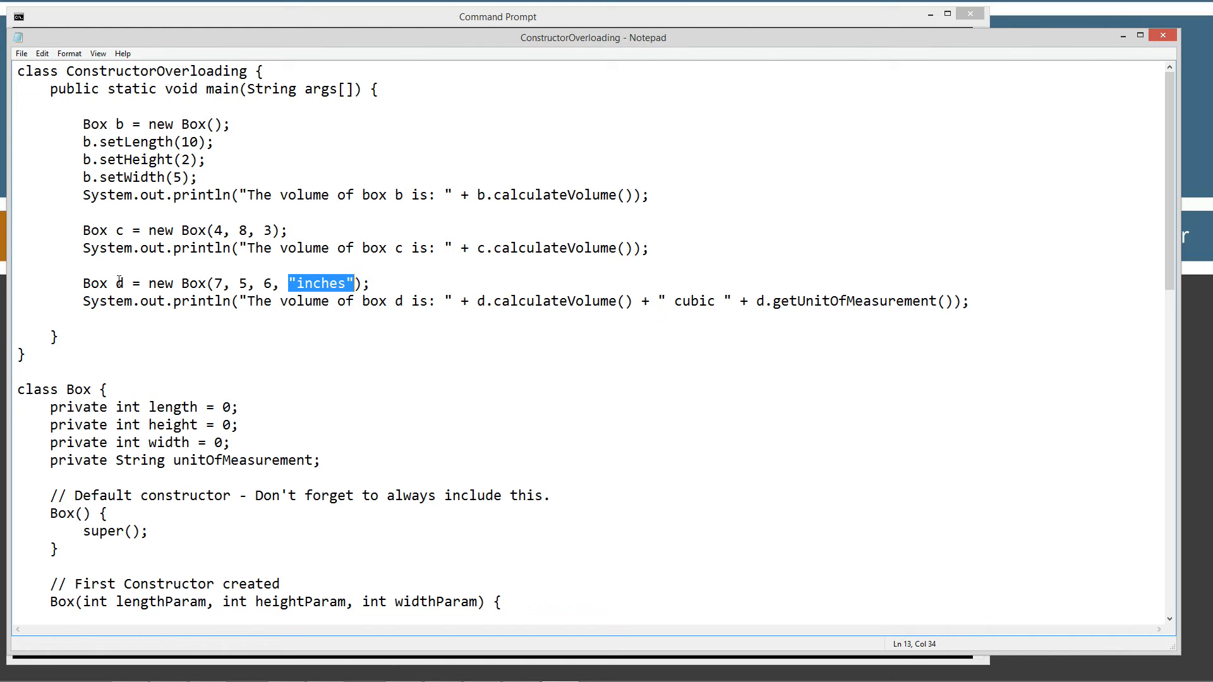
{"action": "left_click", "coordinate": [149, 283]}
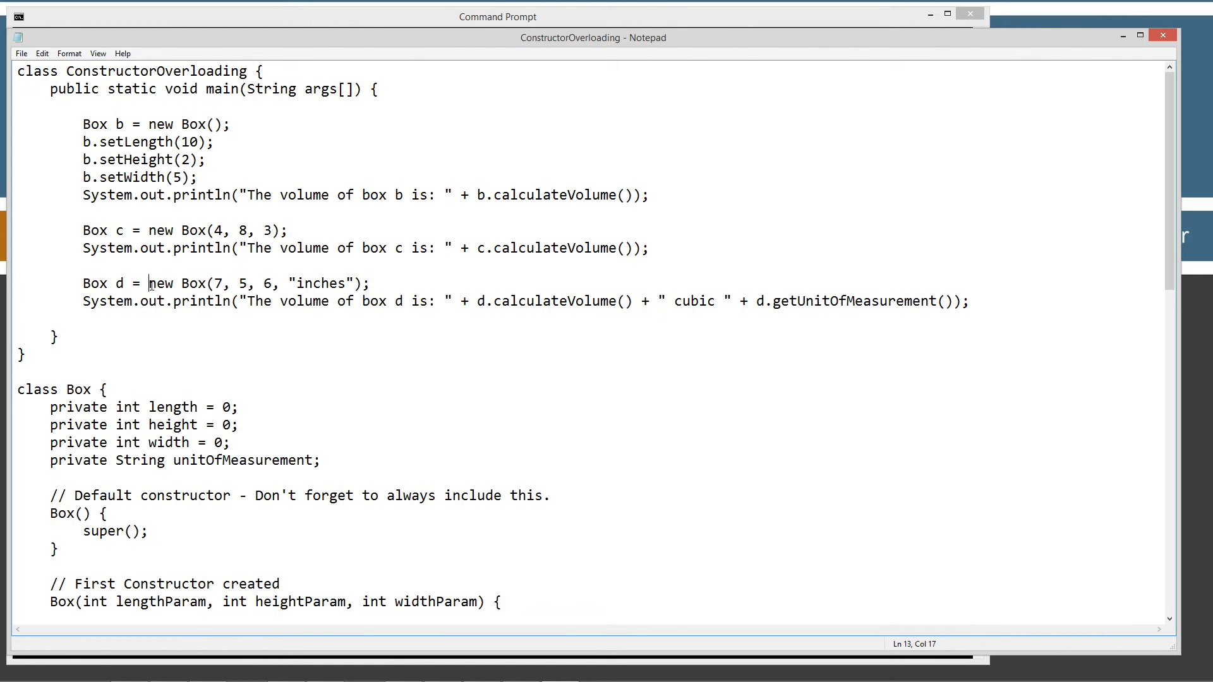
{"action": "double_click", "coordinate": [160, 283]}
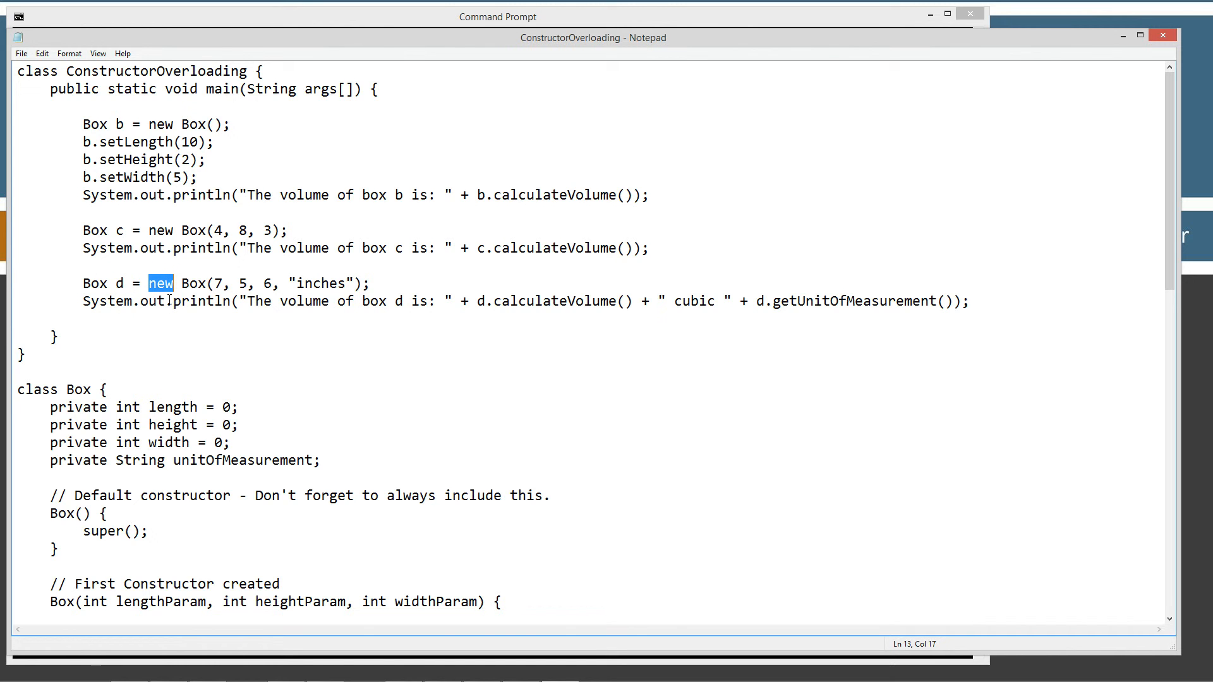
{"action": "left_click", "coordinate": [158, 282]}
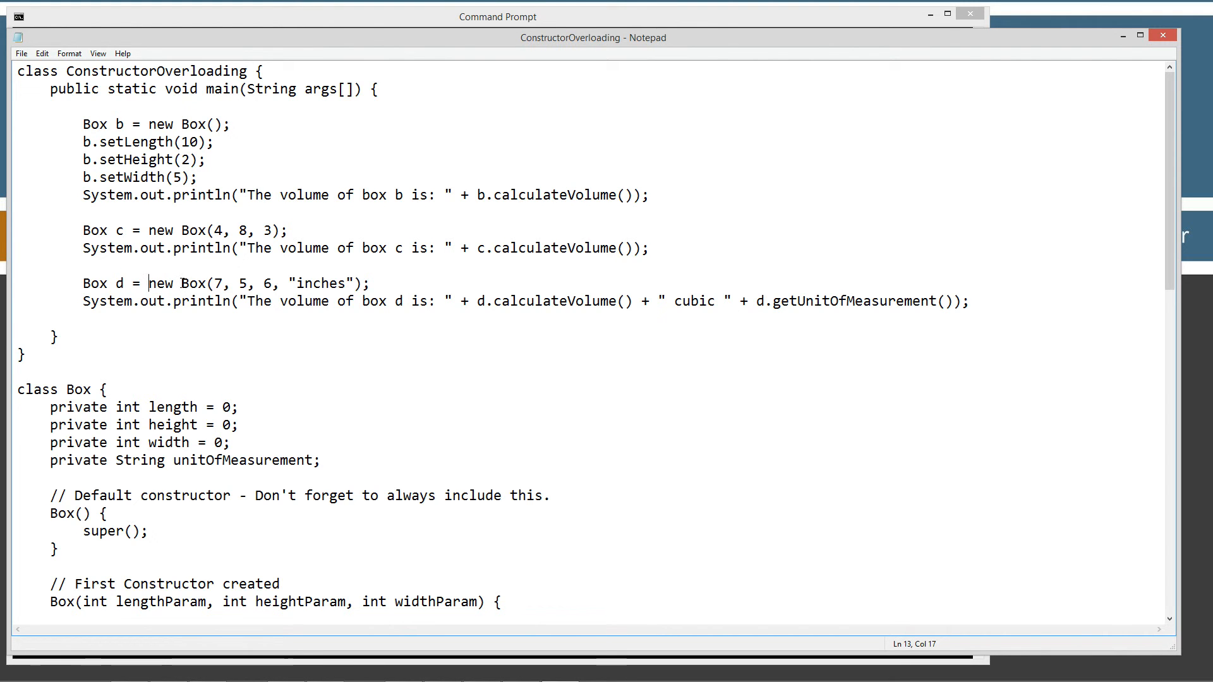
{"action": "left_click_drag", "start_coordinate": [147, 282], "coordinate": [359, 282]}
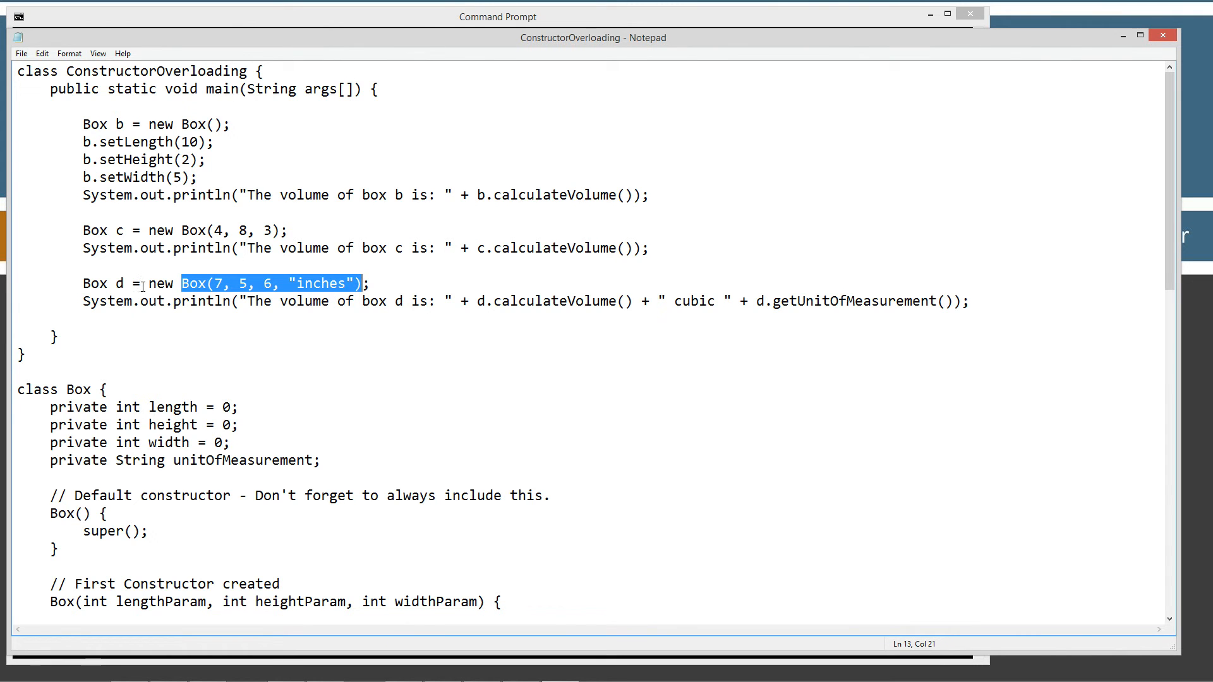
{"action": "left_click", "coordinate": [134, 283]}
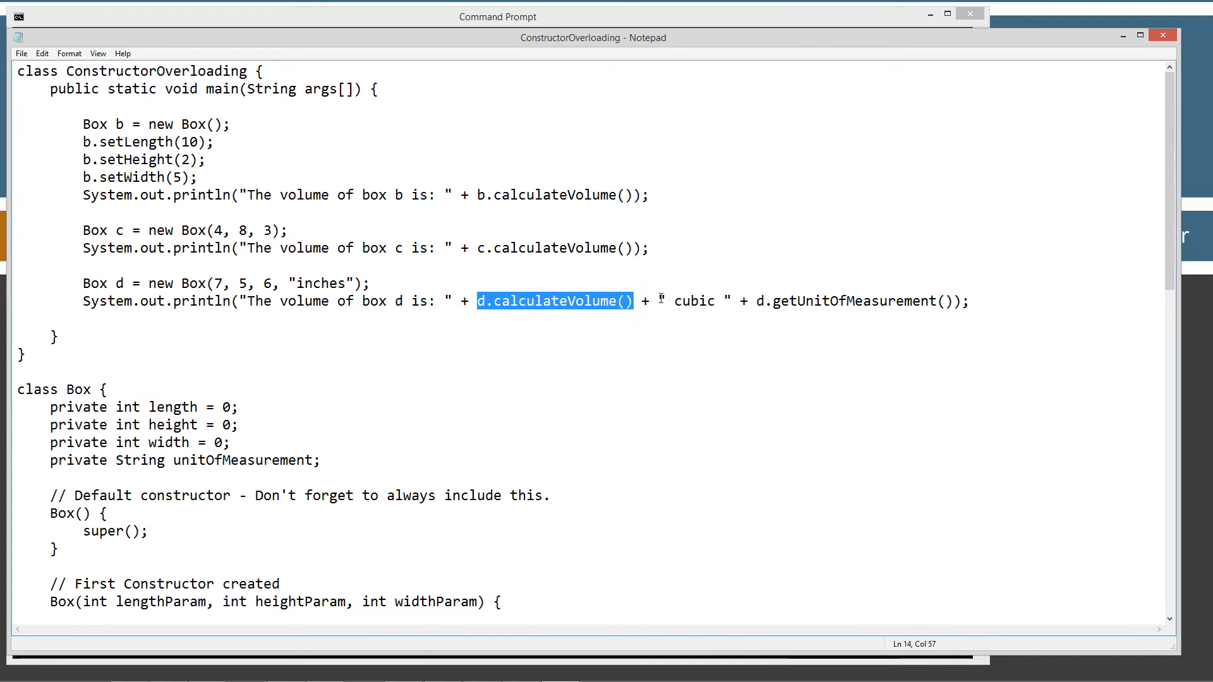
{"action": "double_click", "coordinate": [693, 300]}
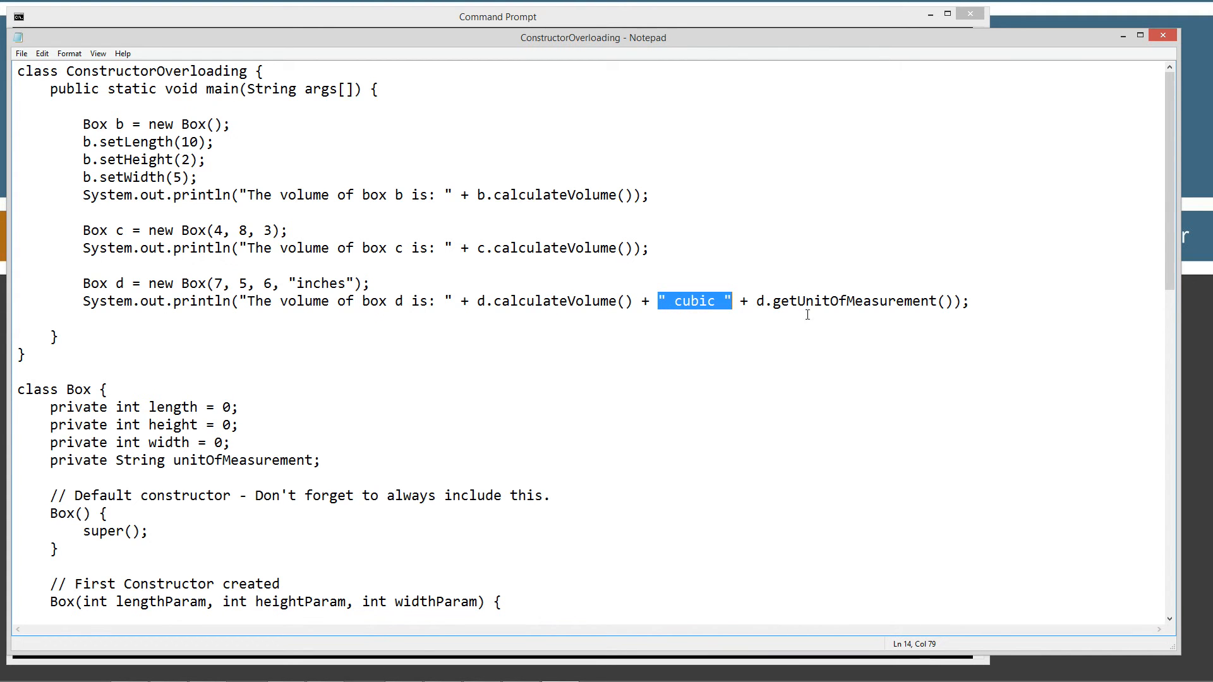
{"action": "left_click", "coordinate": [765, 300]}
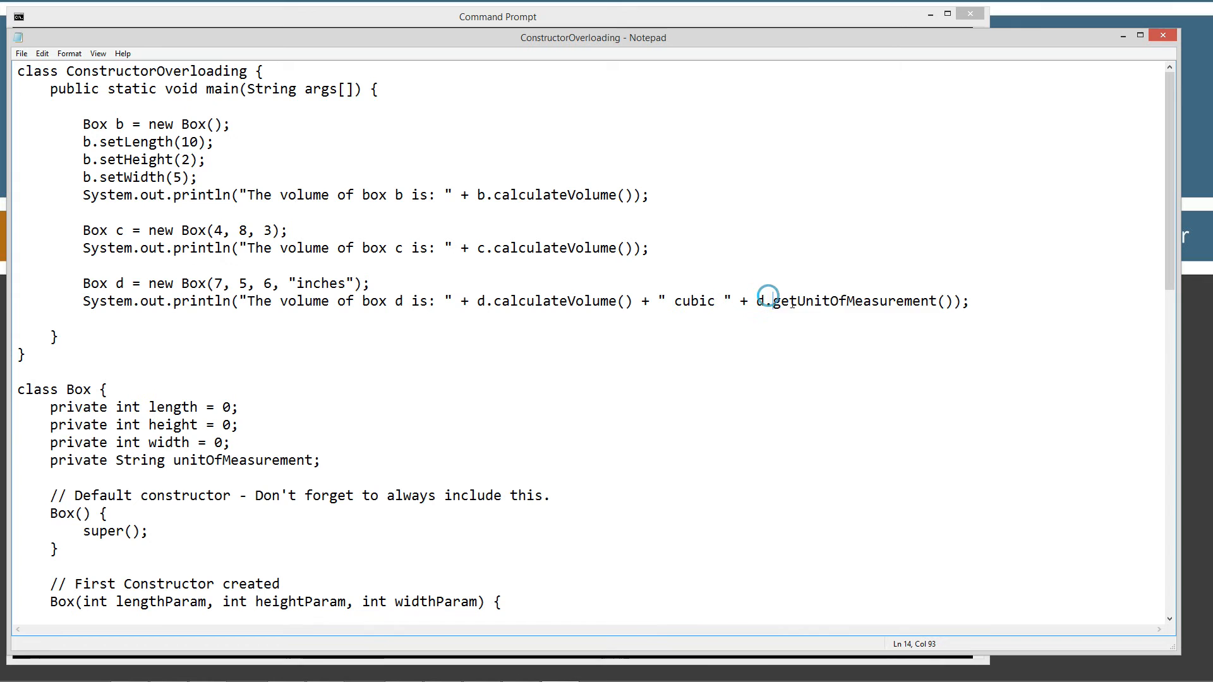
{"action": "double_click", "coordinate": [851, 300]}
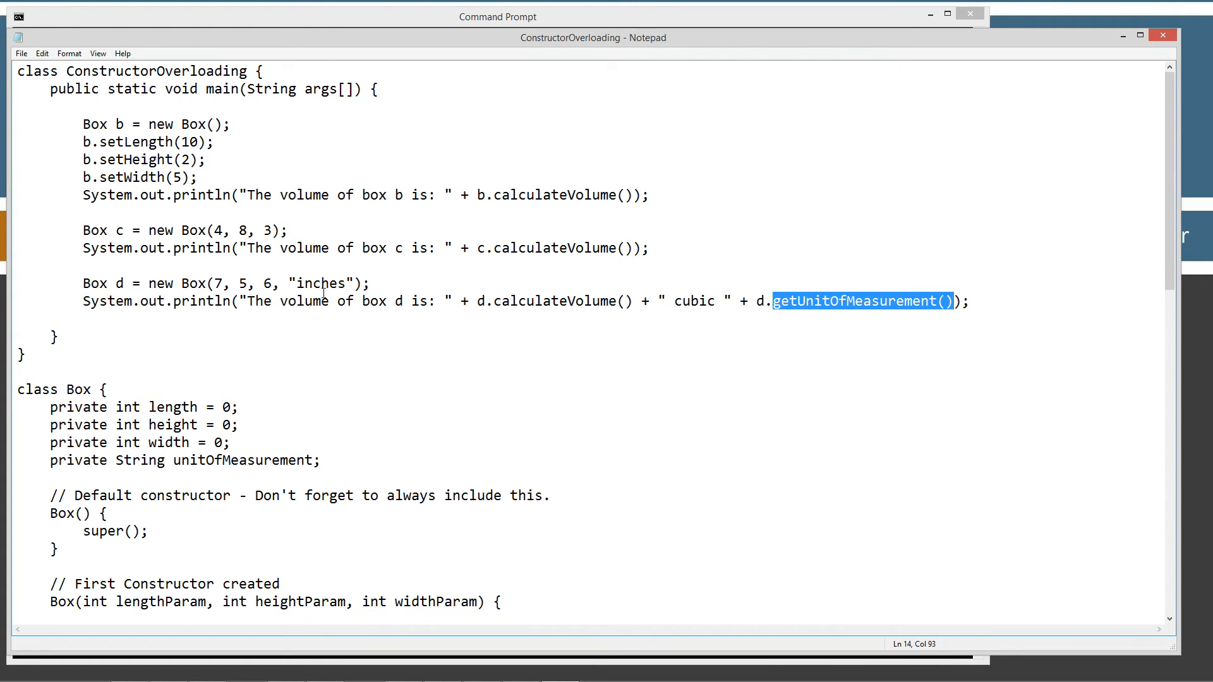
{"action": "mouse_move", "coordinate": [158, 213]}
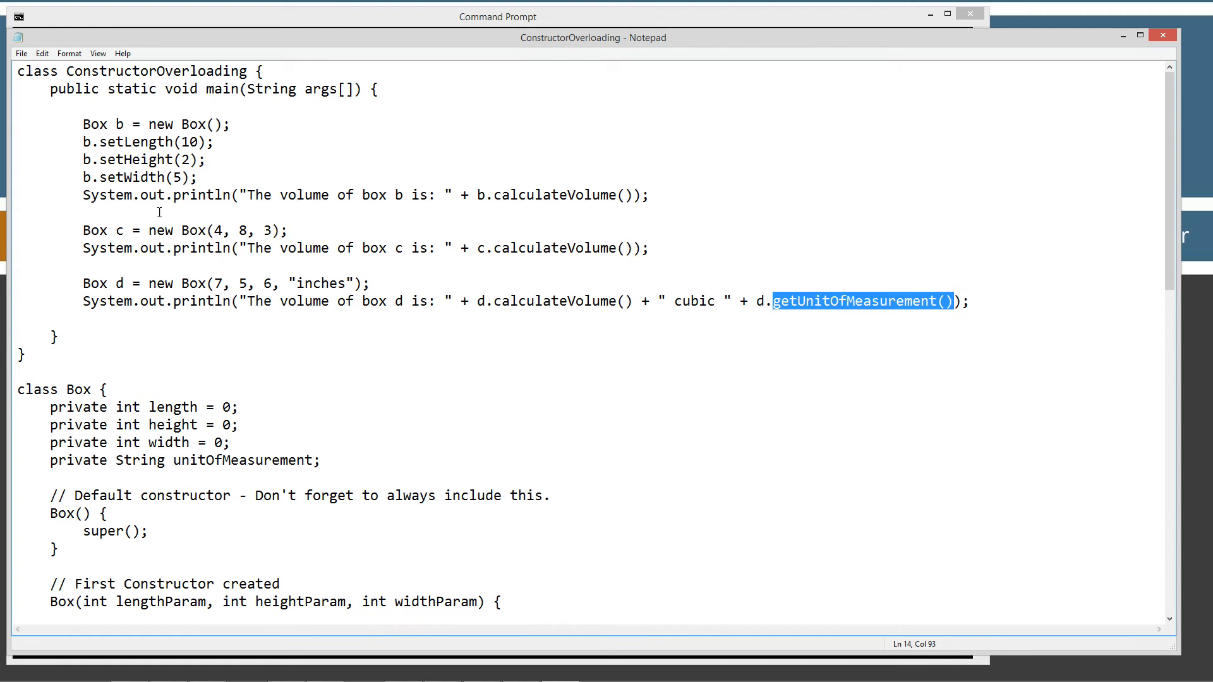
{"action": "left_click", "coordinate": [196, 124]}
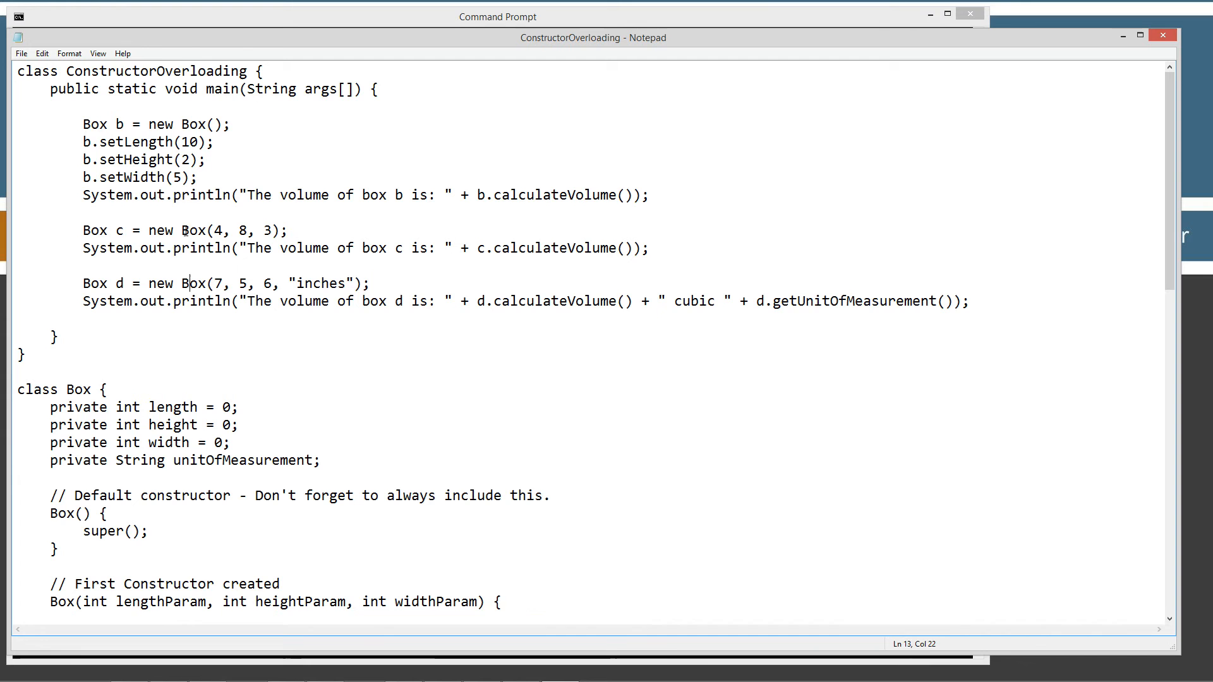
{"action": "left_click_drag", "start_coordinate": [179, 230], "coordinate": [284, 229]}
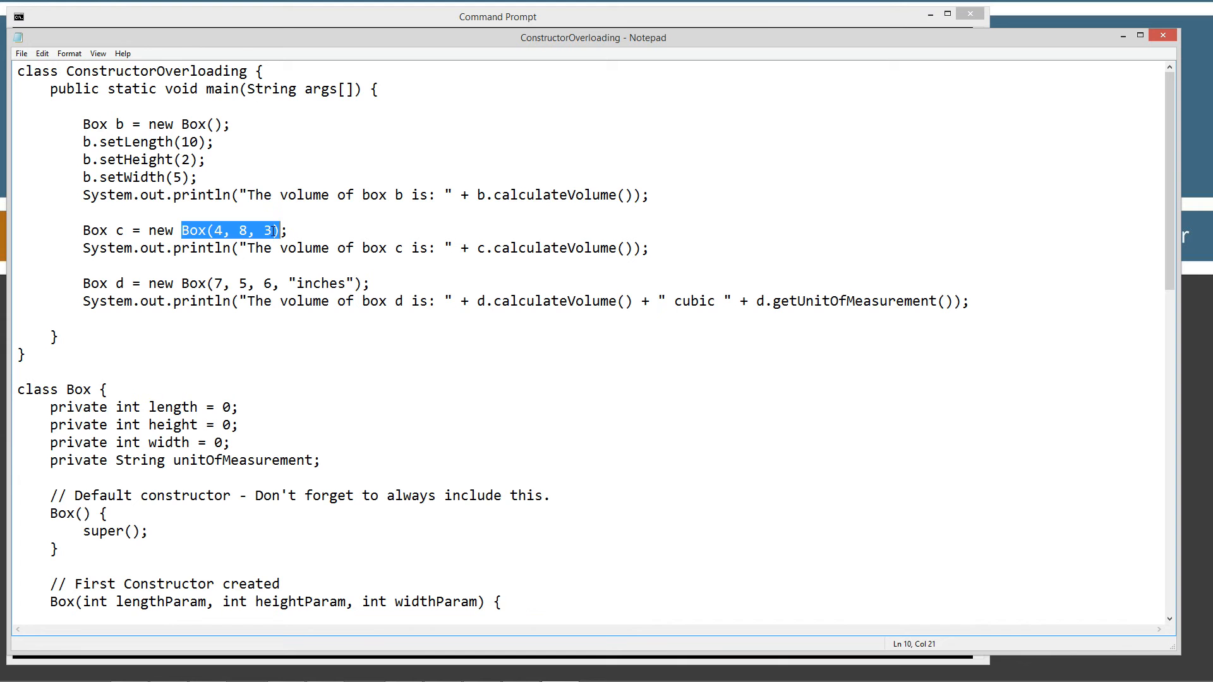
{"action": "mouse_move", "coordinate": [275, 231]}
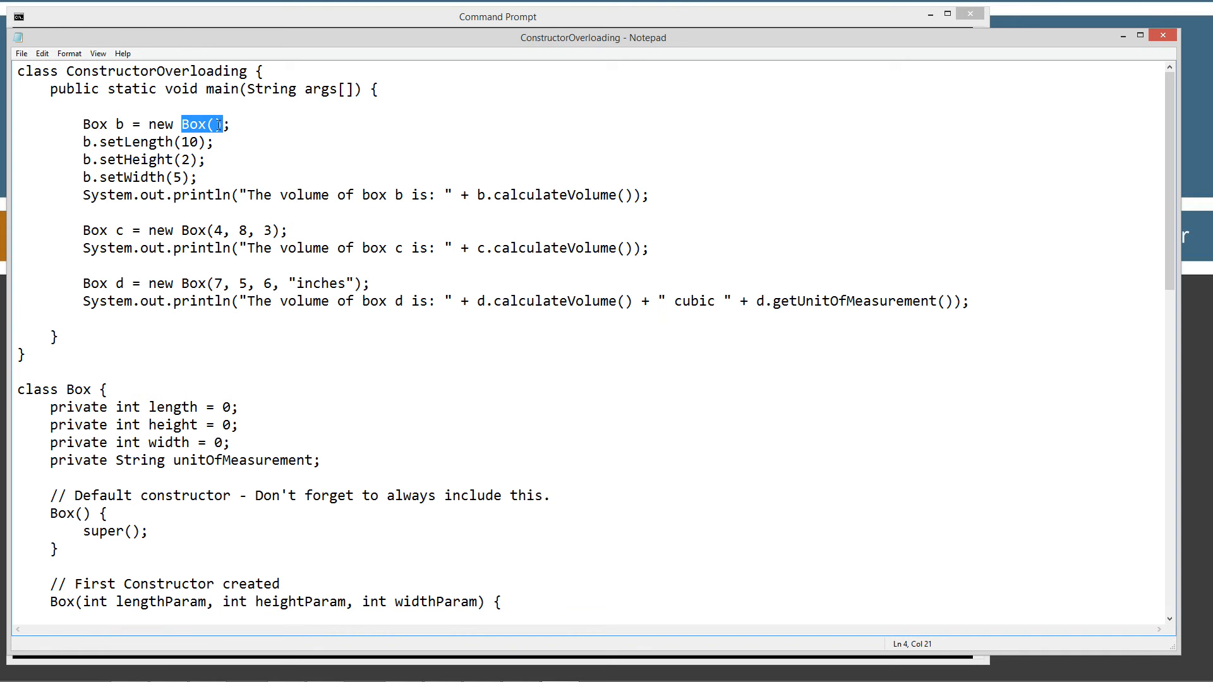
{"action": "left_click", "coordinate": [215, 124]}
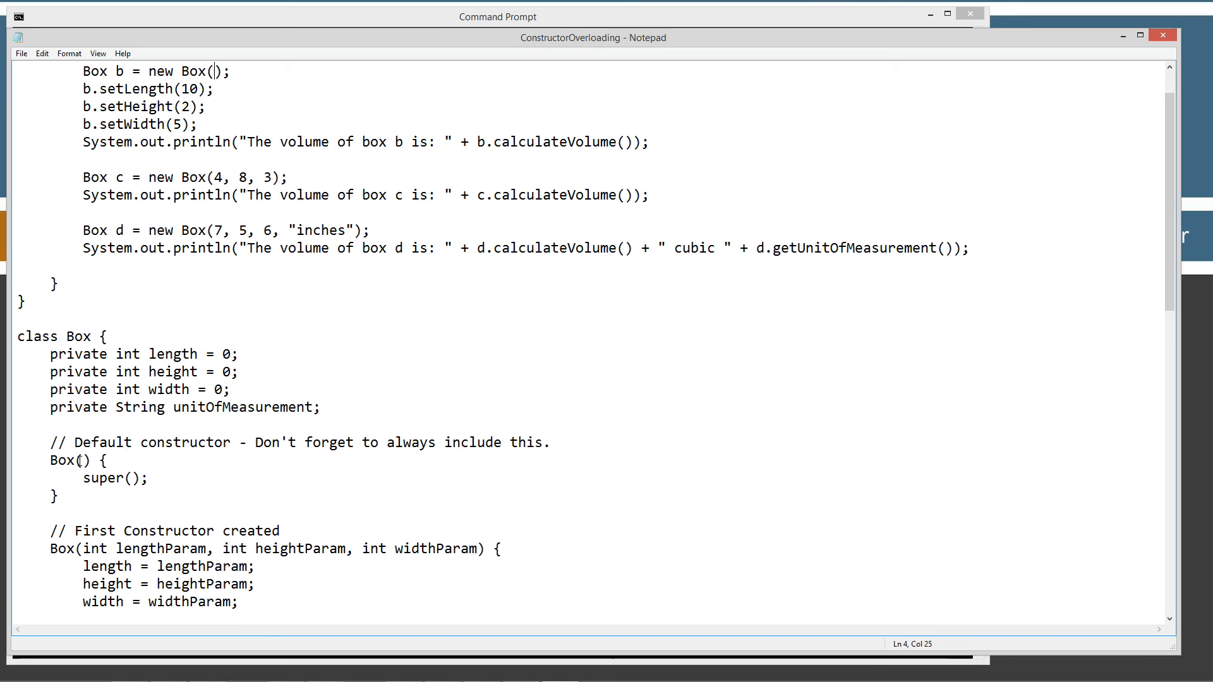
{"action": "left_click", "coordinate": [77, 460]}
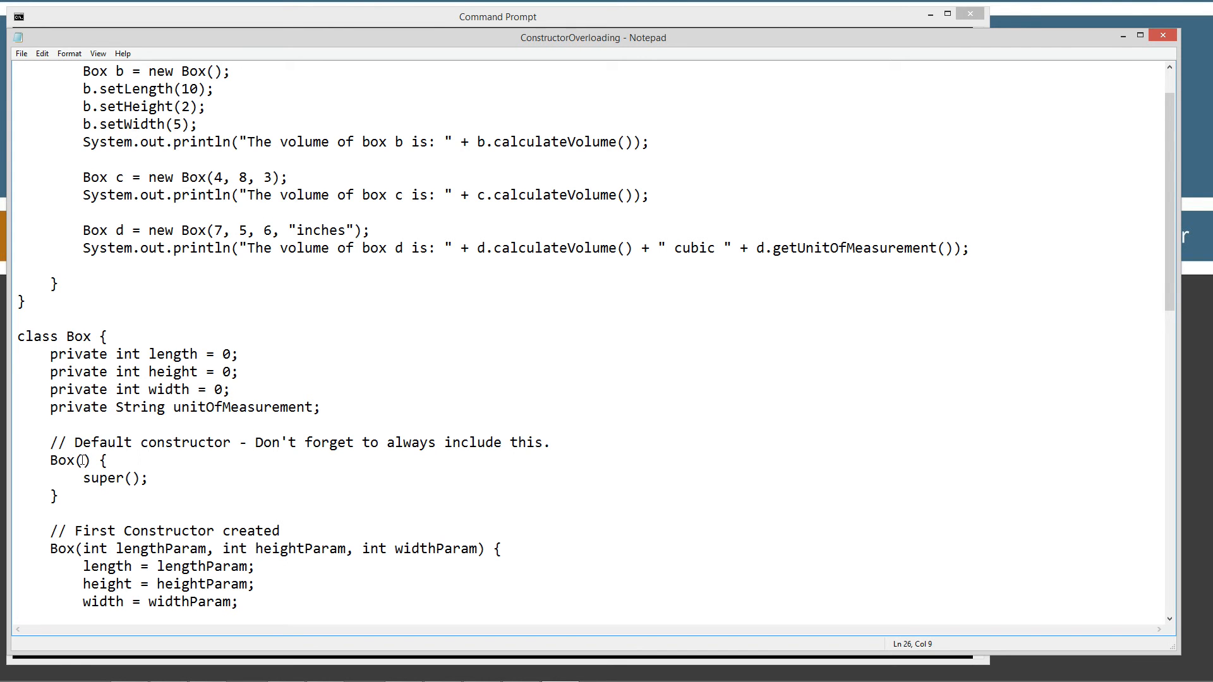
{"action": "double_click", "coordinate": [69, 461]}
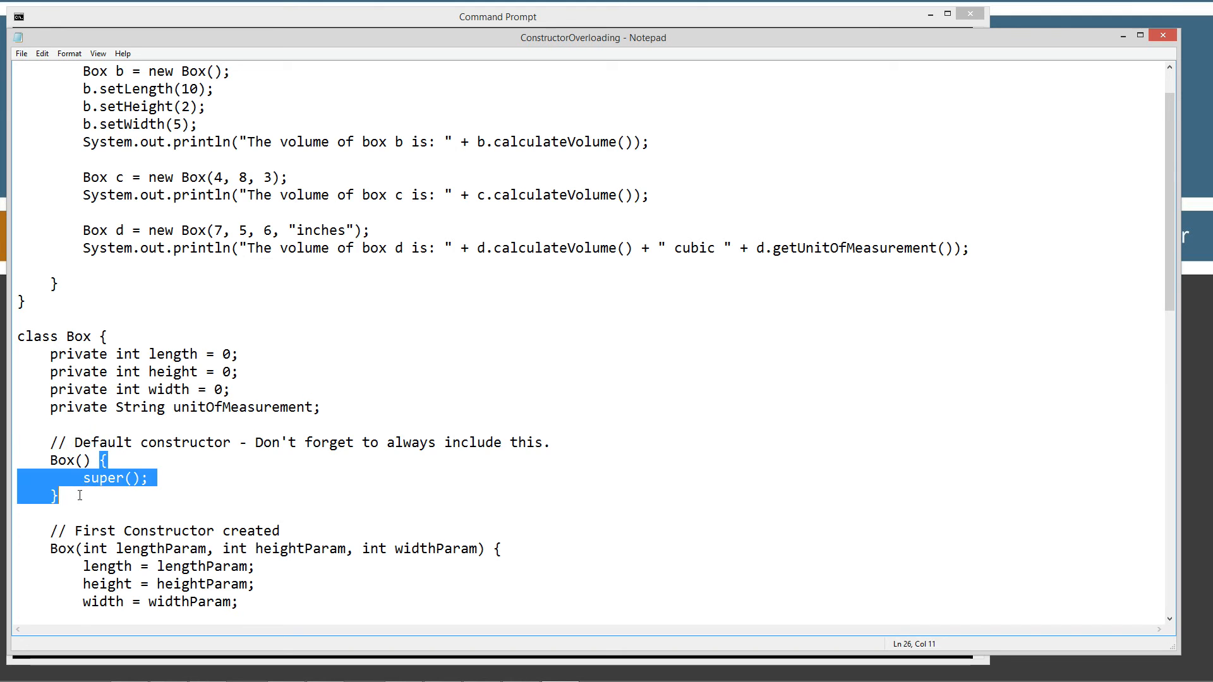
{"action": "scroll", "scroll_direction": "up", "scroll_amount": 3}
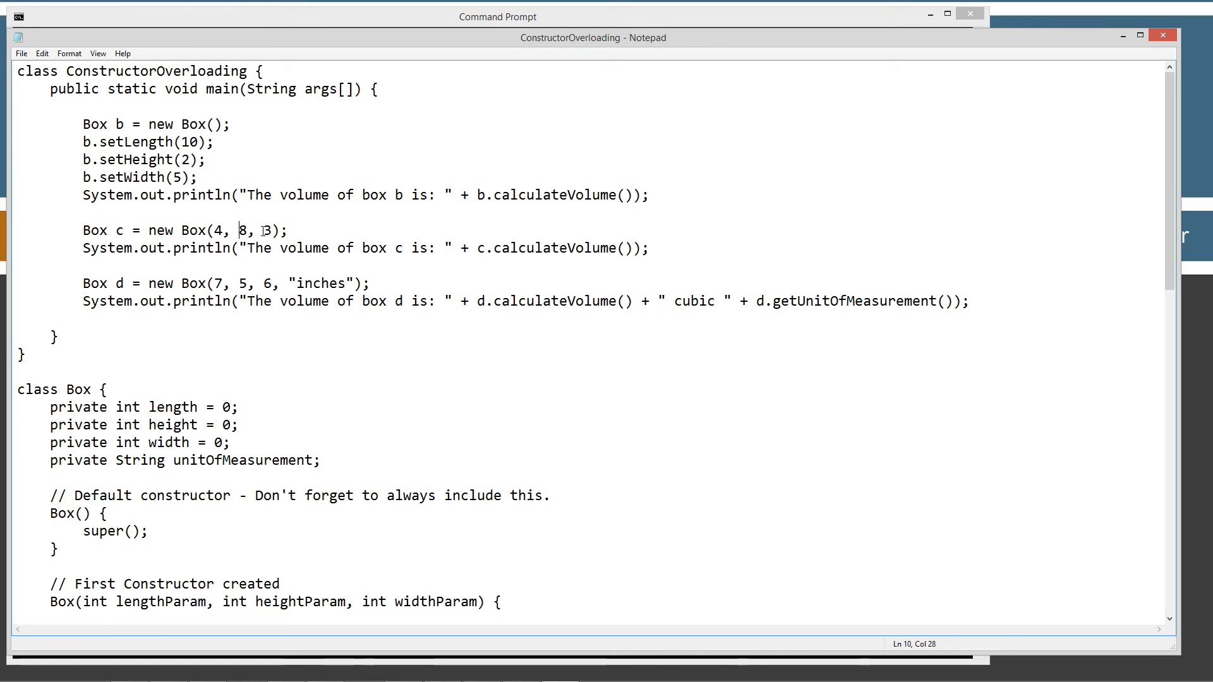
{"action": "scroll", "scroll_direction": "down", "scroll_amount": 3}
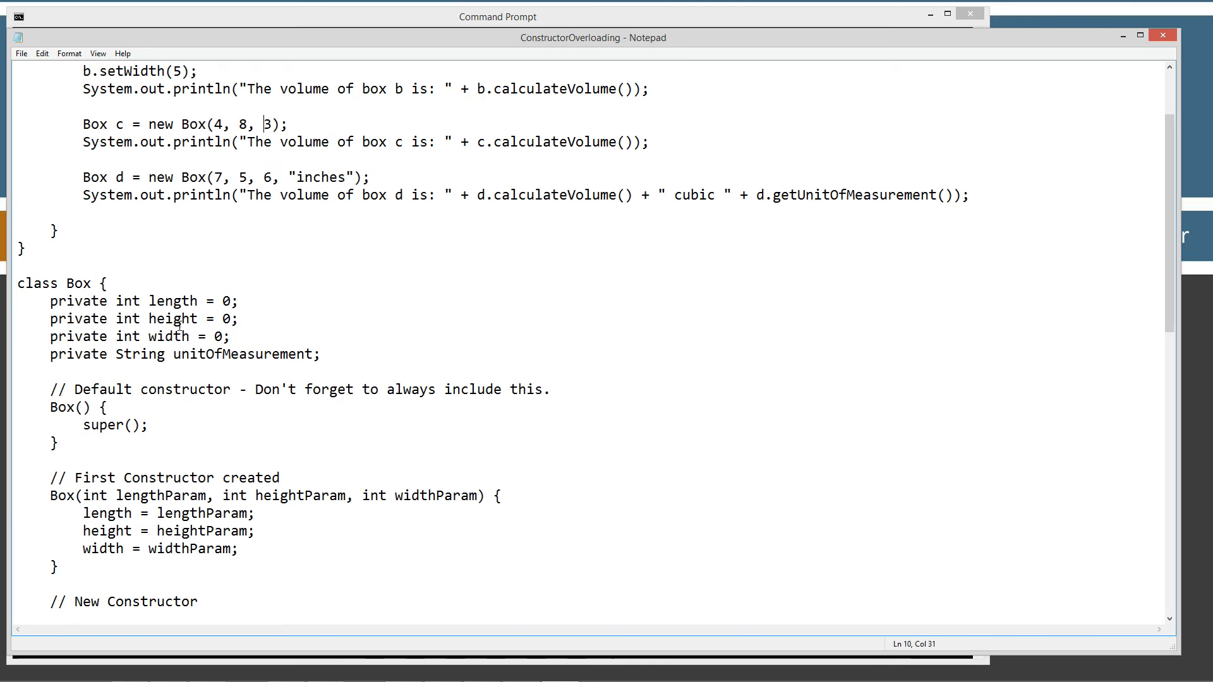
{"action": "scroll", "scroll_direction": "down", "scroll_amount": 3}
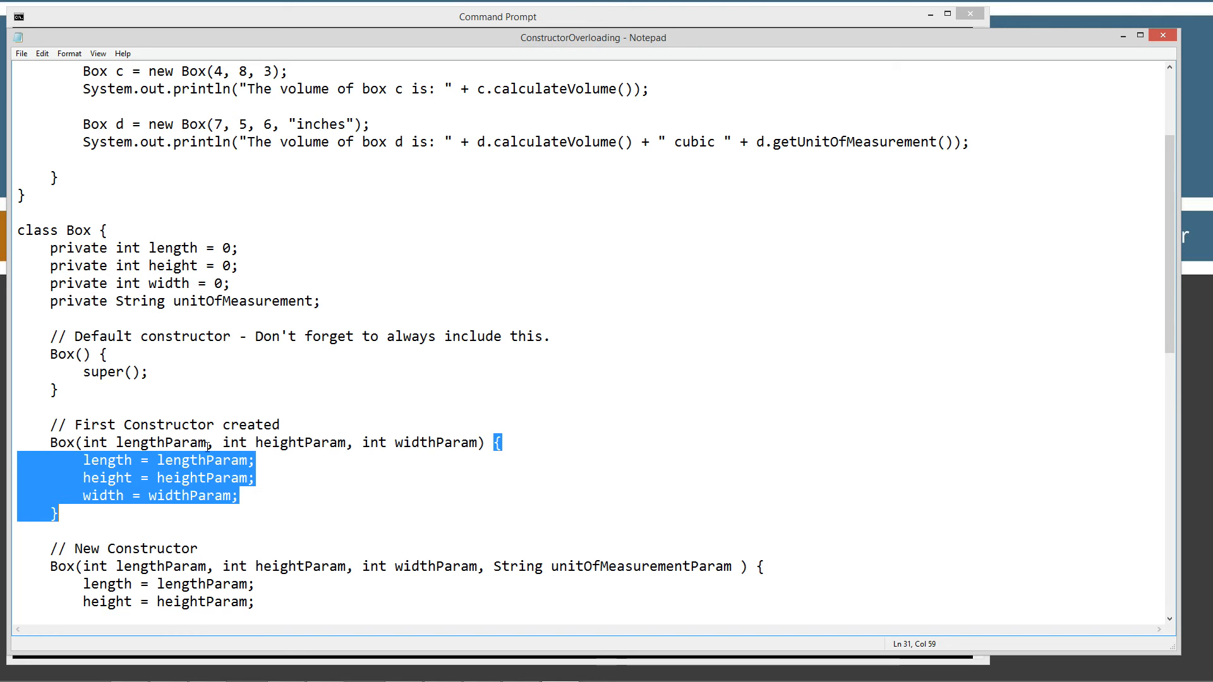
{"action": "scroll", "scroll_direction": "up", "scroll_amount": 3}
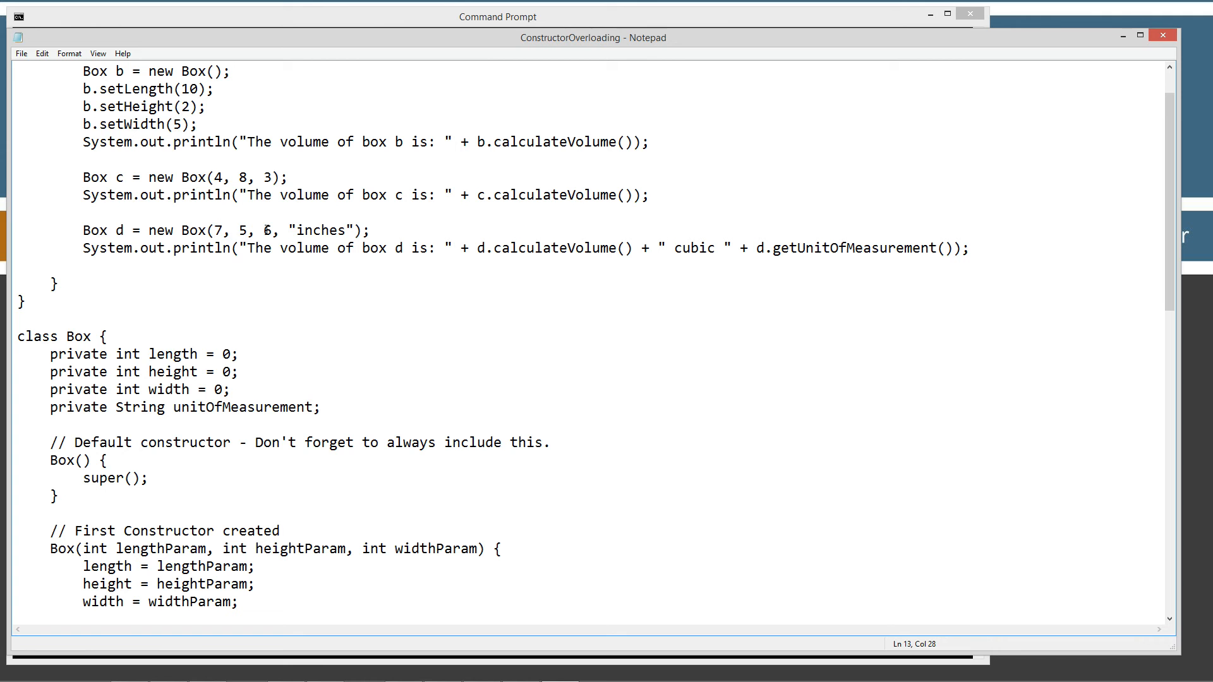
- Highlight box d's "inches" argument and the four-parameter constructor, then return to Command Prompt
{"action": "double_click", "coordinate": [318, 230]}
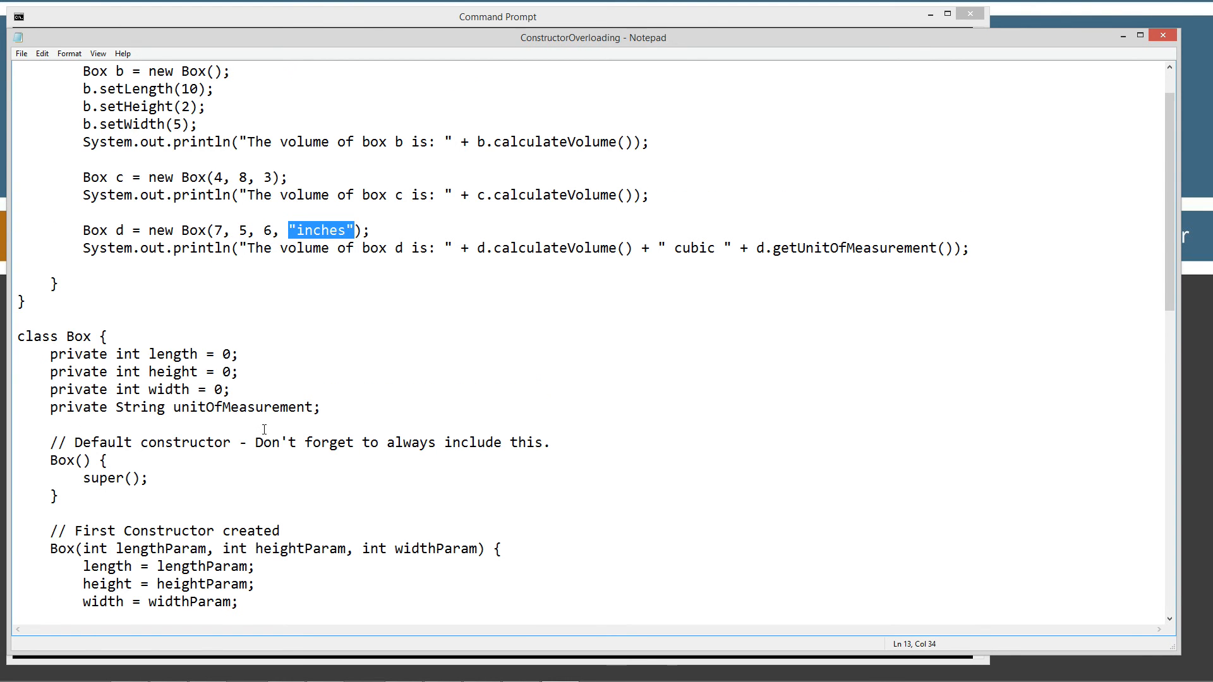
{"action": "scroll", "scroll_direction": "down", "scroll_amount": 3}
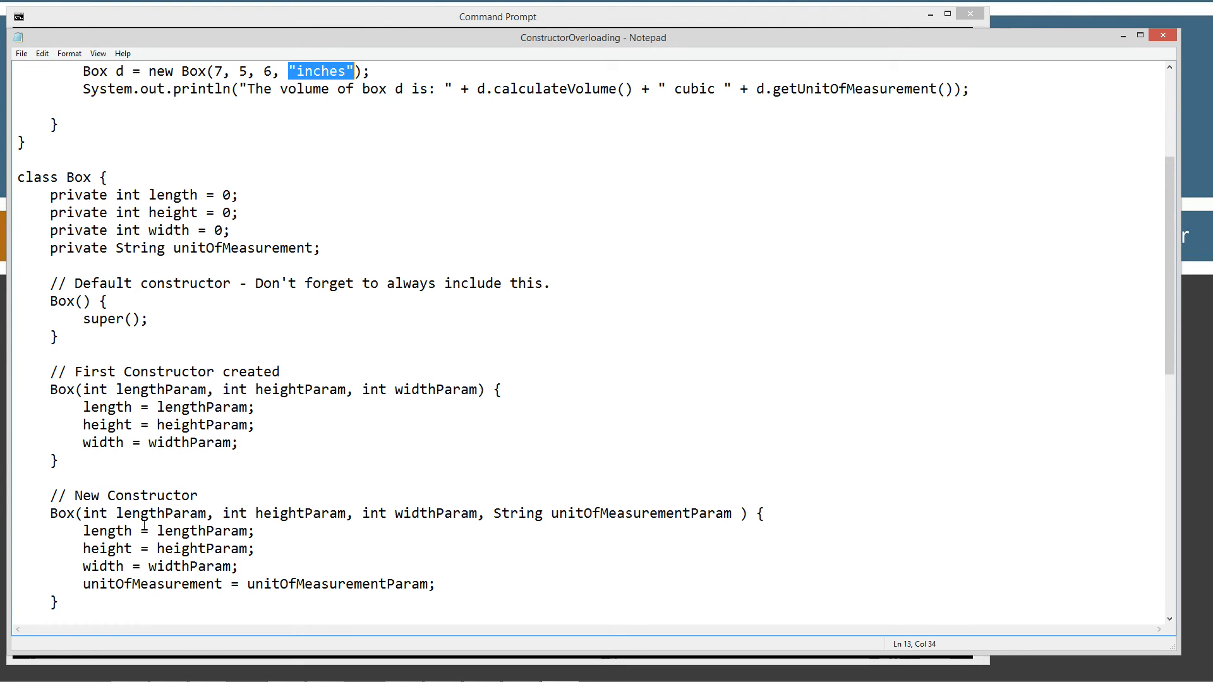
{"action": "mouse_move", "coordinate": [733, 520]}
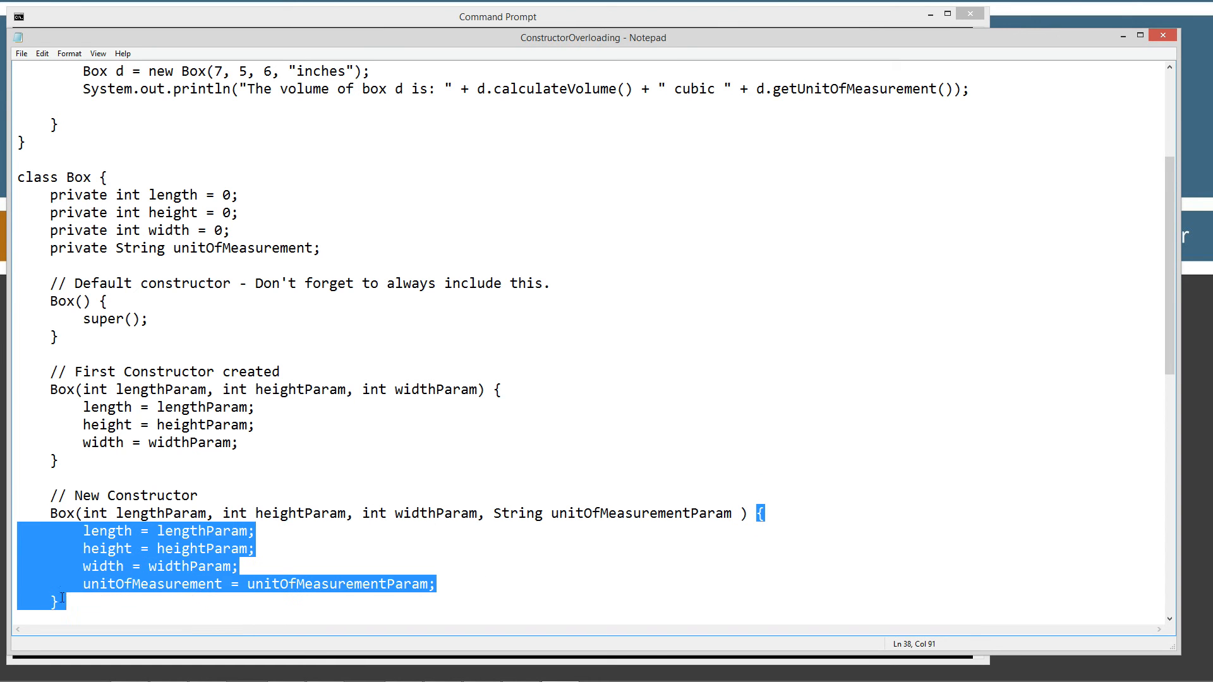
{"action": "mouse_move", "coordinate": [493, 577]}
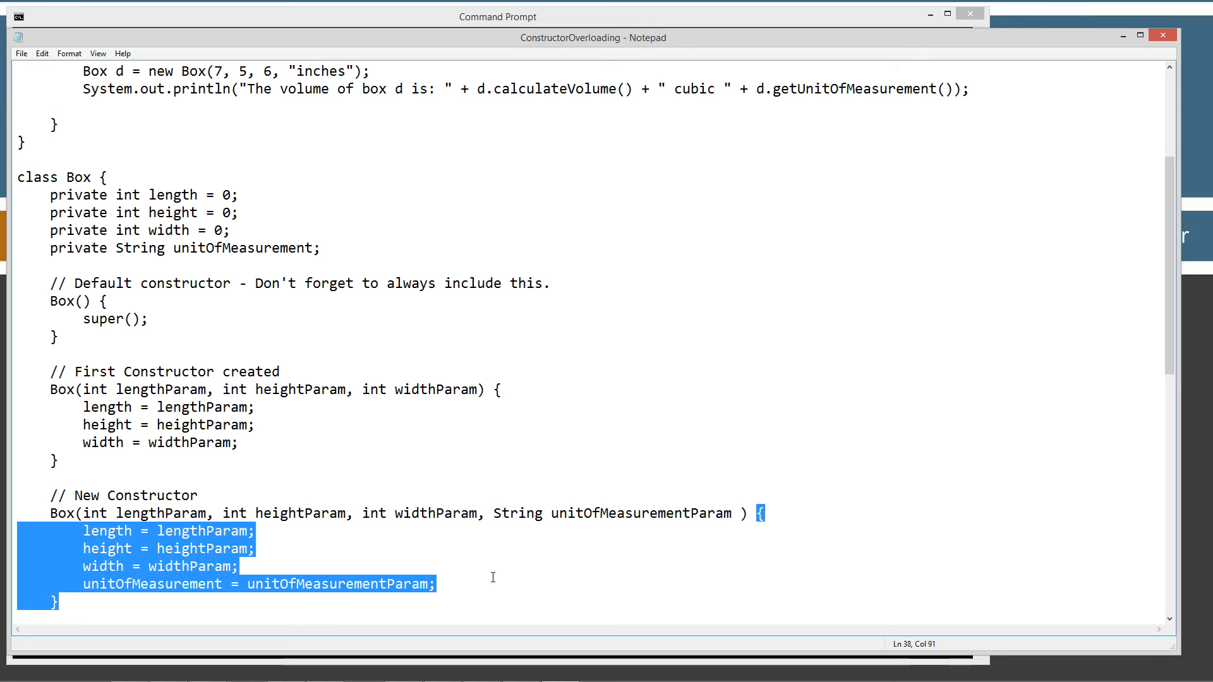
{"action": "left_click", "coordinate": [245, 212]}
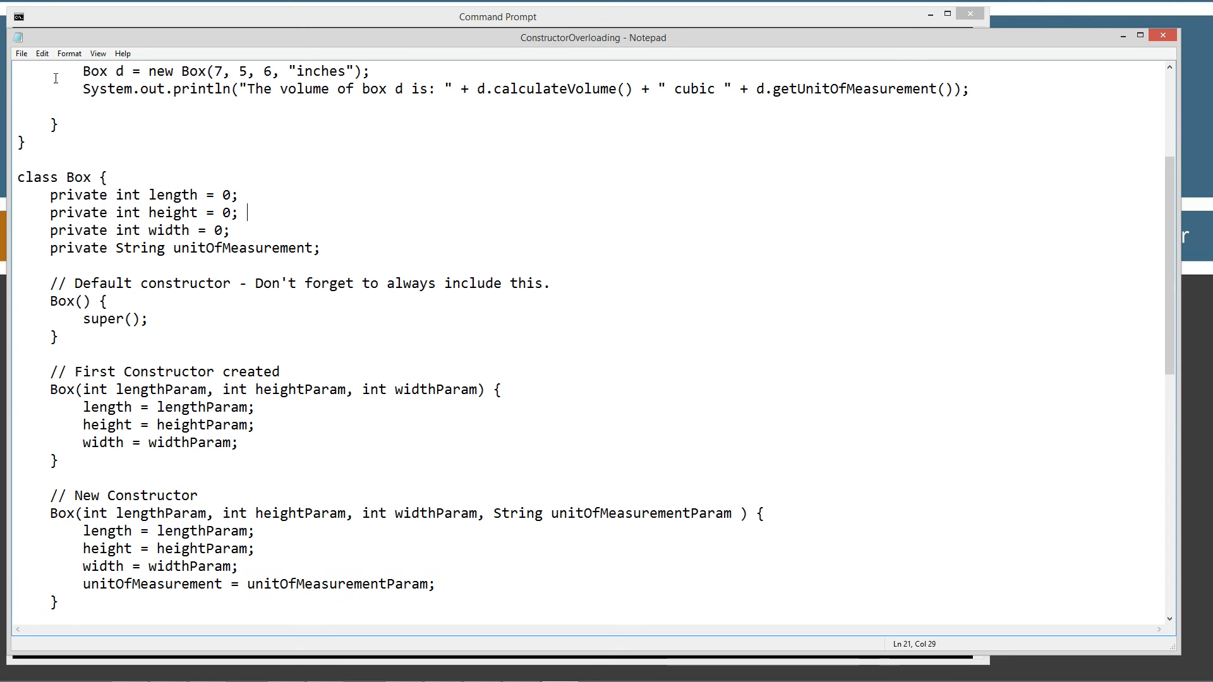
{"action": "left_click", "coordinate": [21, 54]}
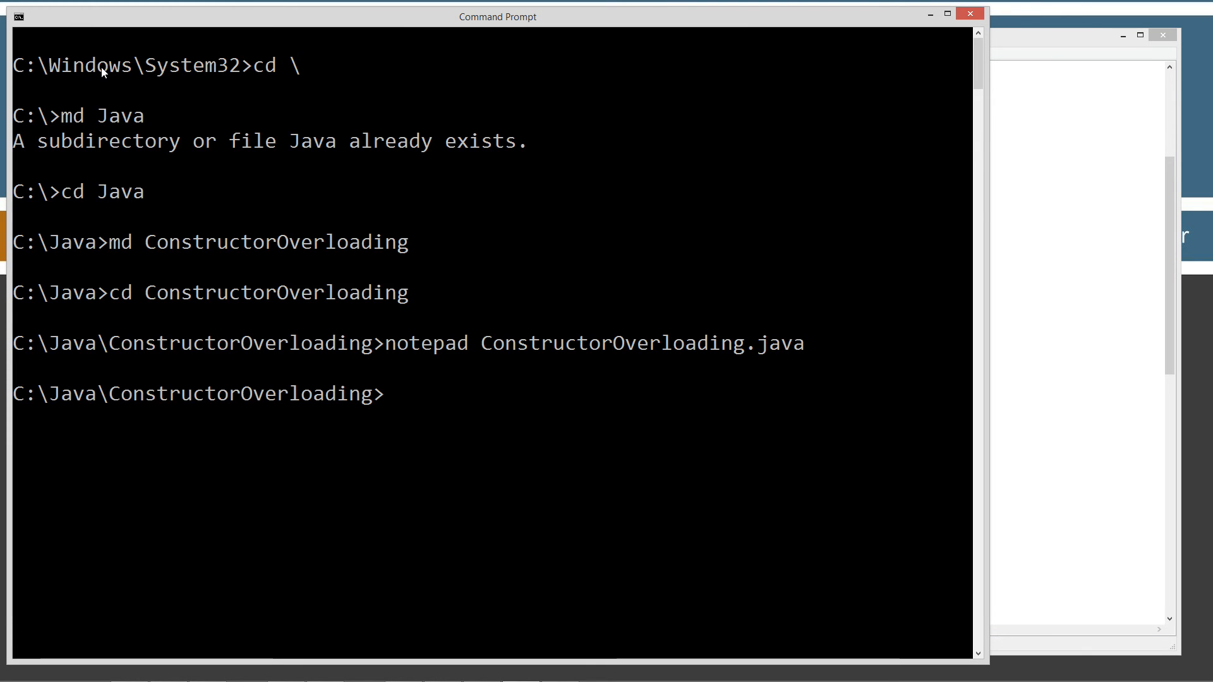
- Compile ConstructorOverloading.java with javac and run it, printing volumes 100, 96 and 210
{"action": "type", "text": "javac"}
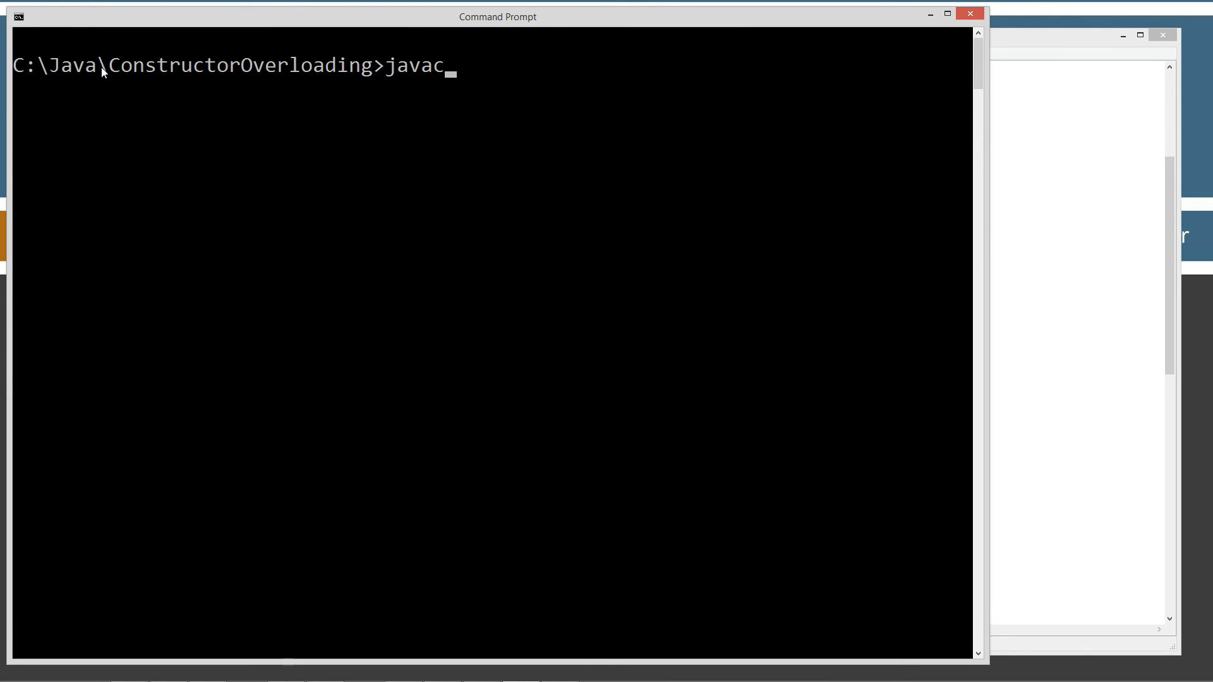
{"action": "type", "text": "ConstructorOverloading.java"}
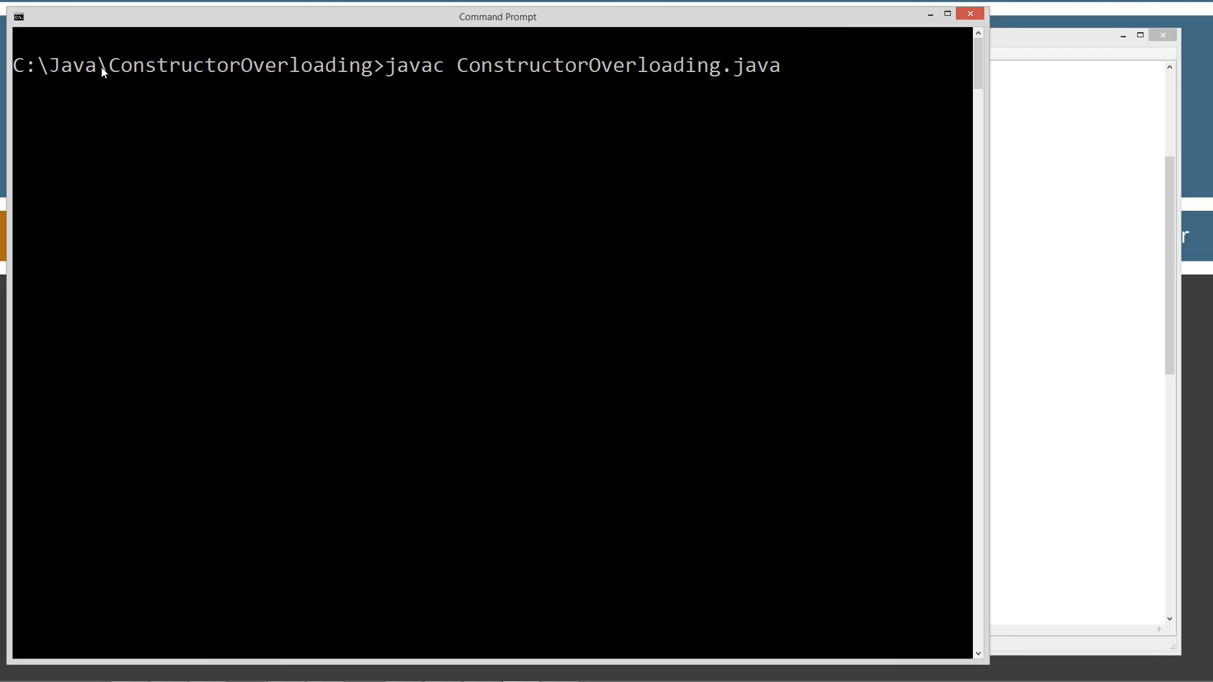
{"action": "type", "text": "java"}
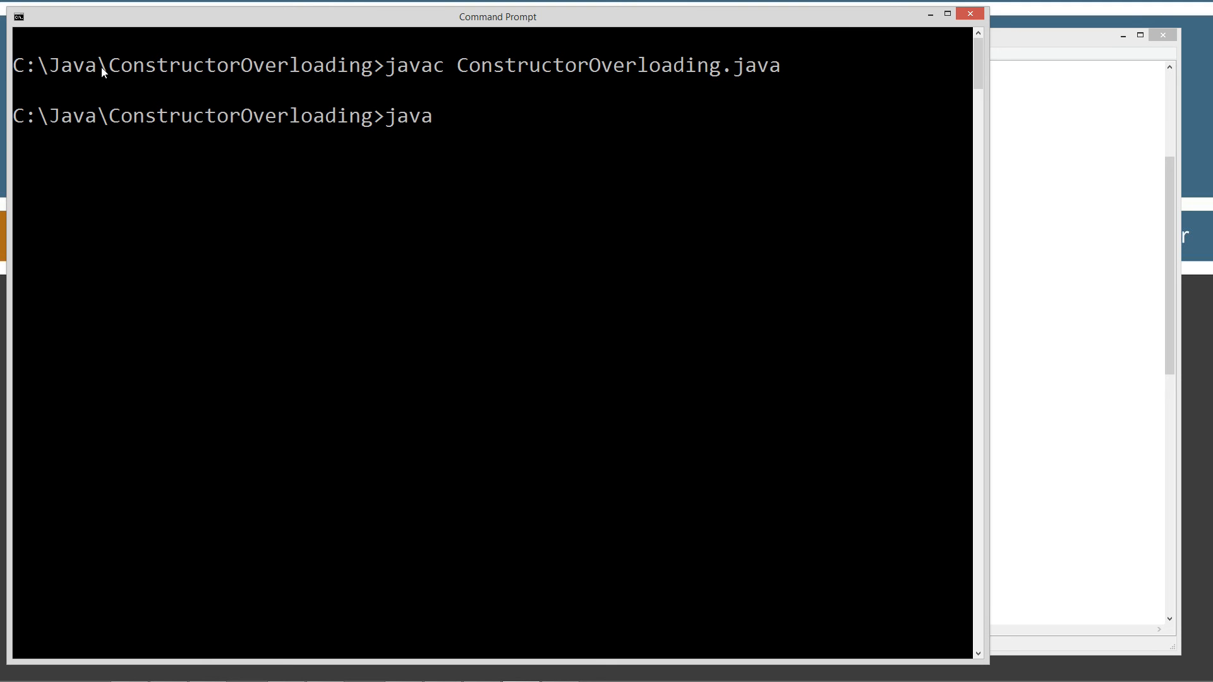
{"action": "type", "text": "ConstructorOverloading.cla"}
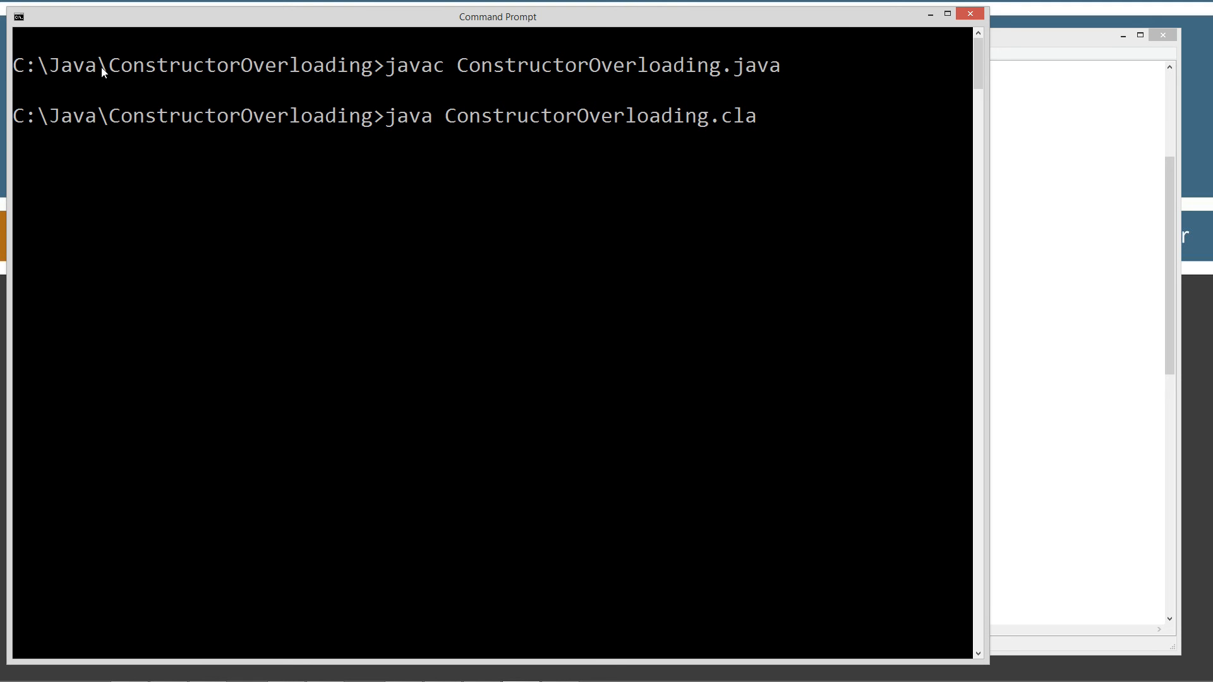
{"action": "key", "text": "Return"}
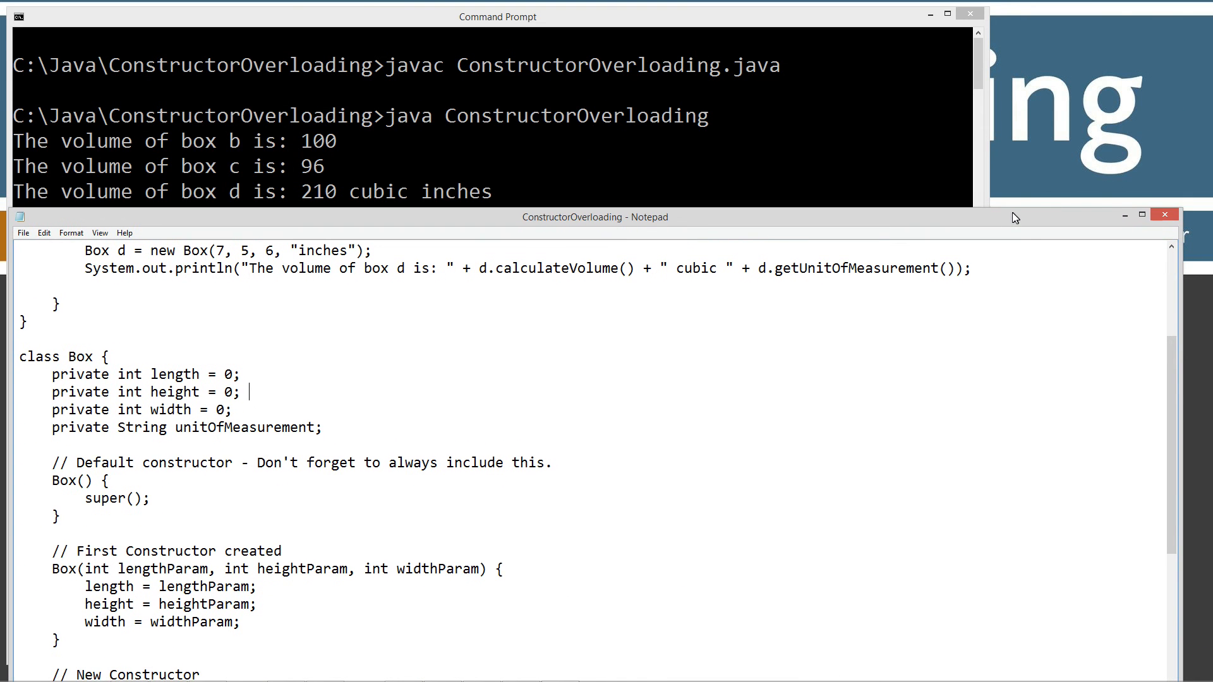
- Scroll Notepad up to main and highlight the line creating box d
{"action": "scroll", "scroll_direction": "up", "scroll_amount": 3}
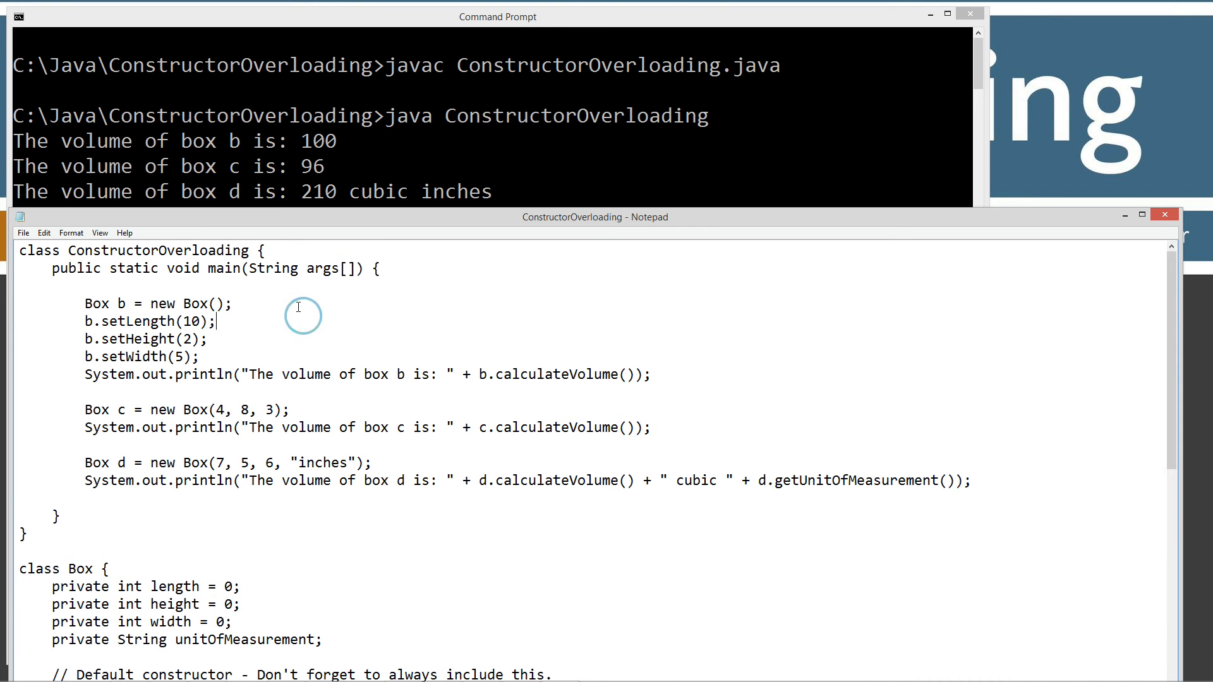
{"action": "mouse_move", "coordinate": [218, 348]}
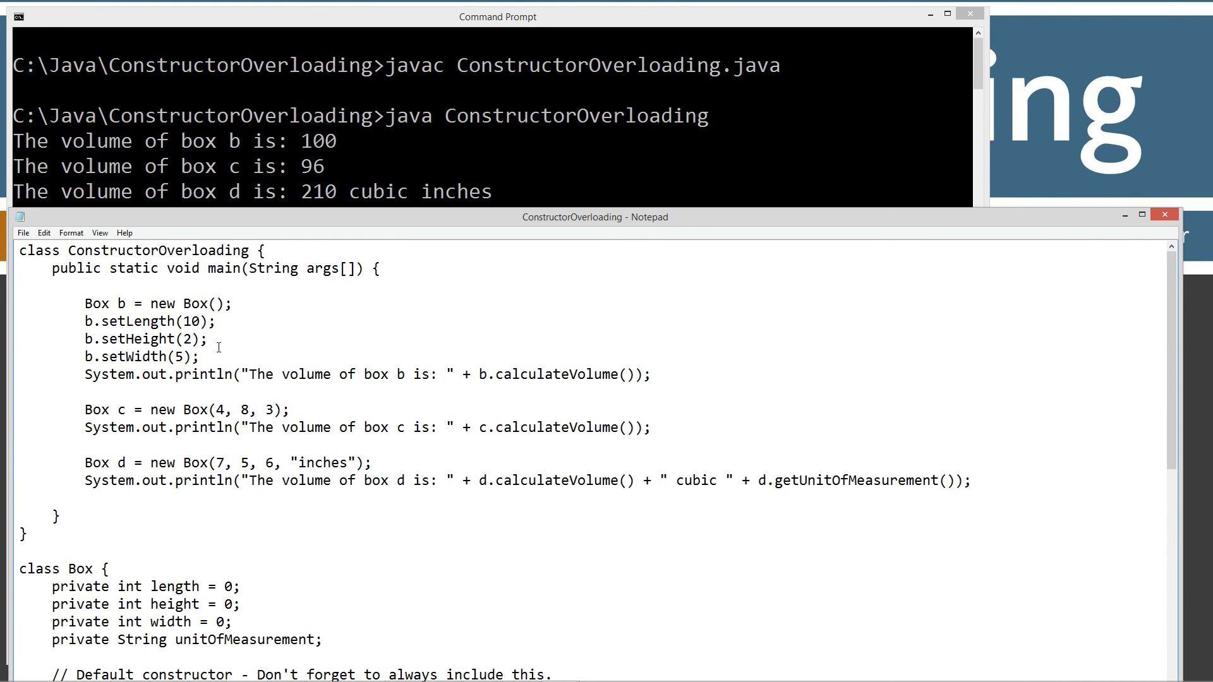
{"action": "mouse_move", "coordinate": [255, 169]}
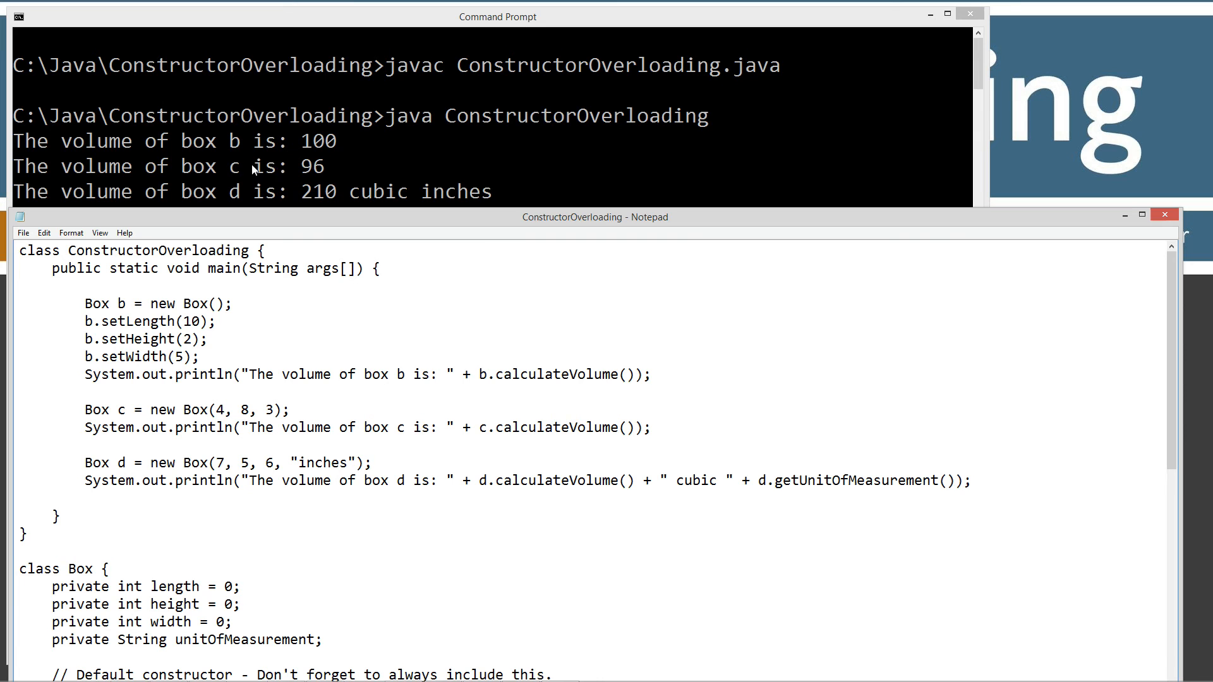
{"action": "mouse_move", "coordinate": [654, 433]}
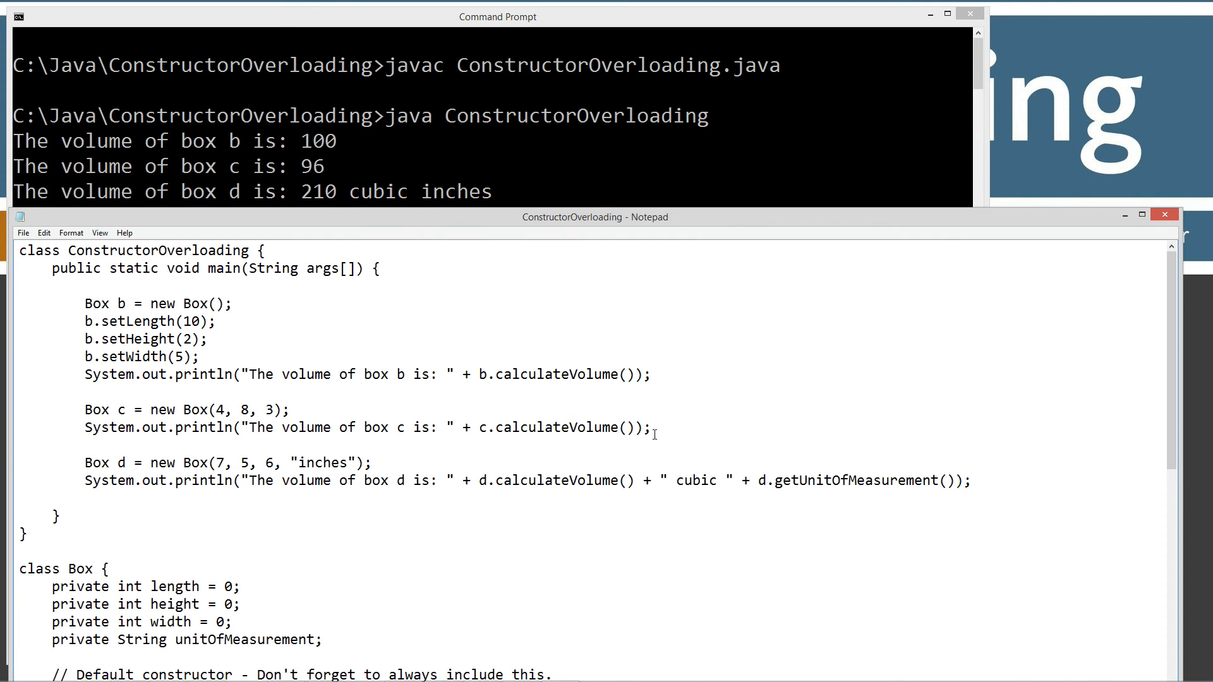
{"action": "mouse_move", "coordinate": [310, 200]}
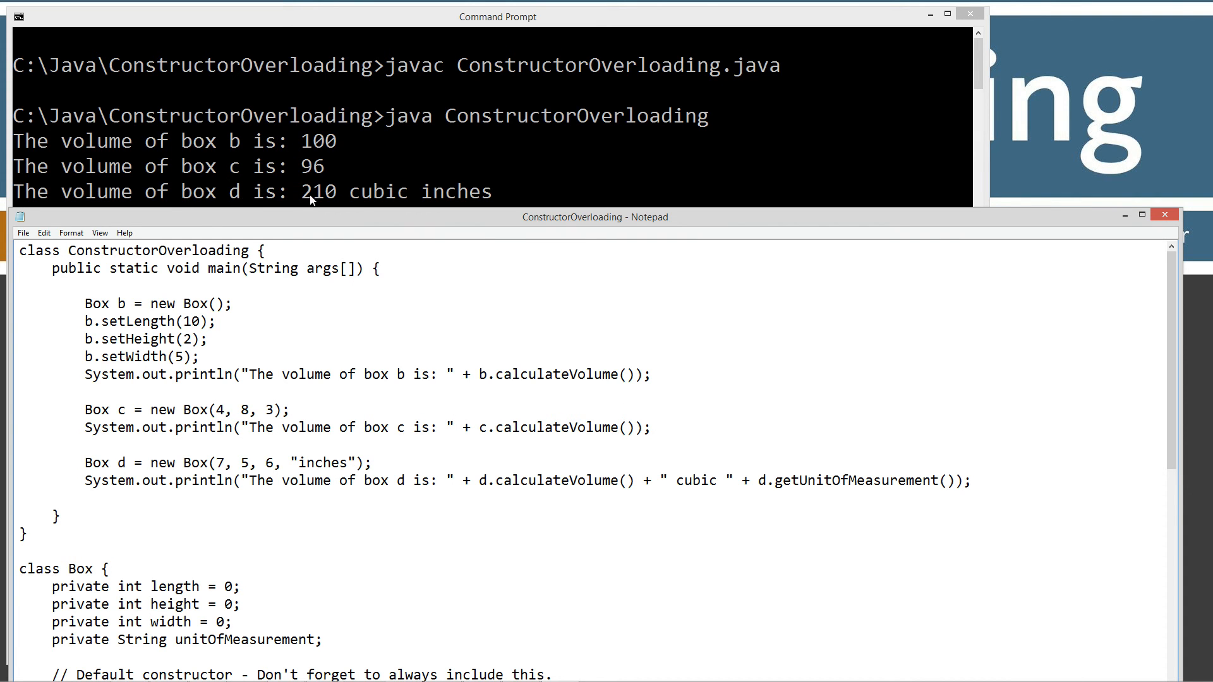
{"action": "mouse_move", "coordinate": [848, 492]}
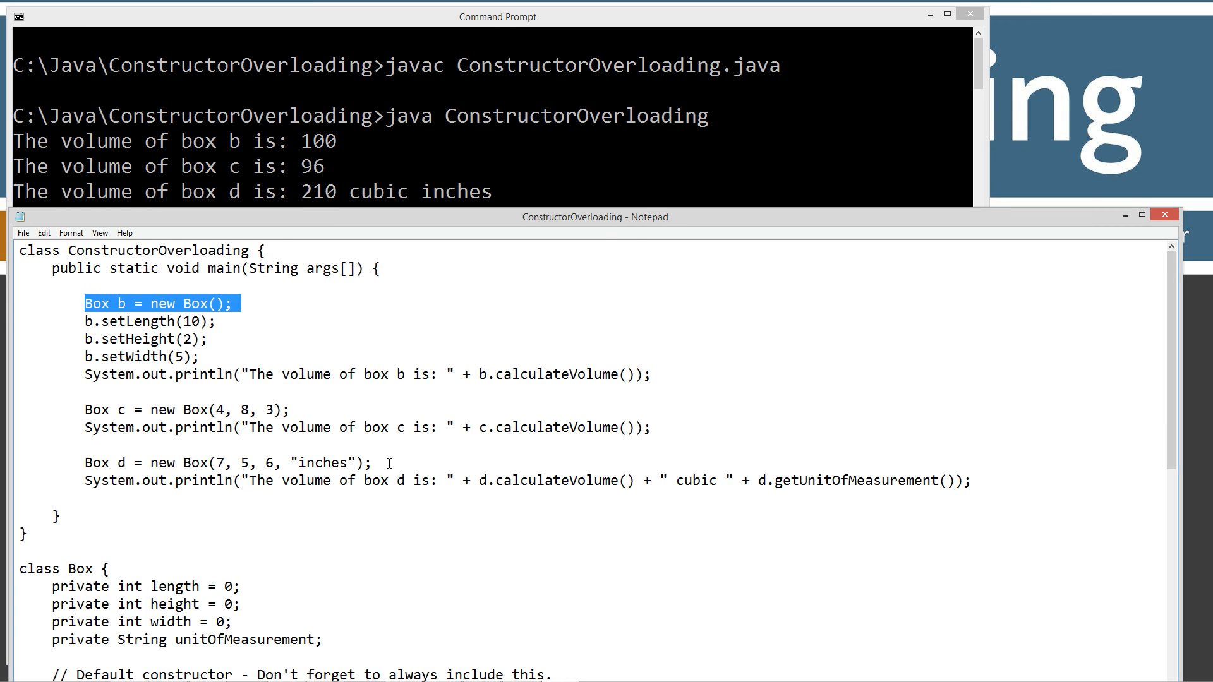
{"action": "triple_click", "coordinate": [227, 463]}
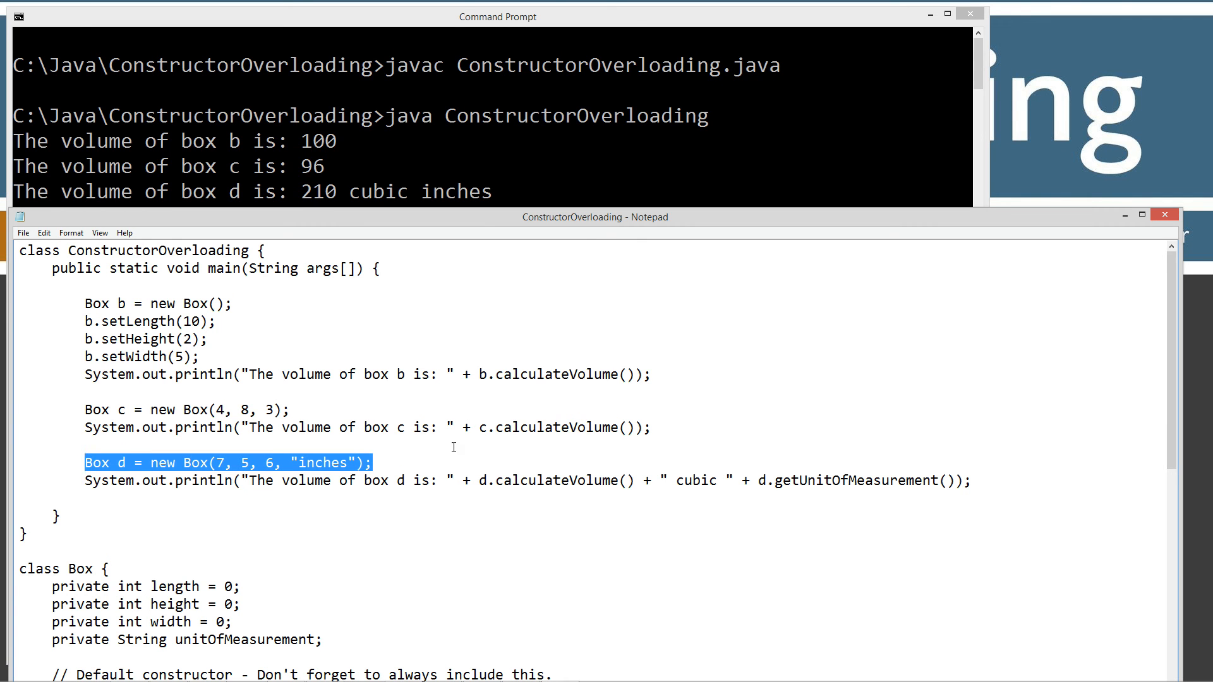
{"action": "mouse_move", "coordinate": [454, 447]}
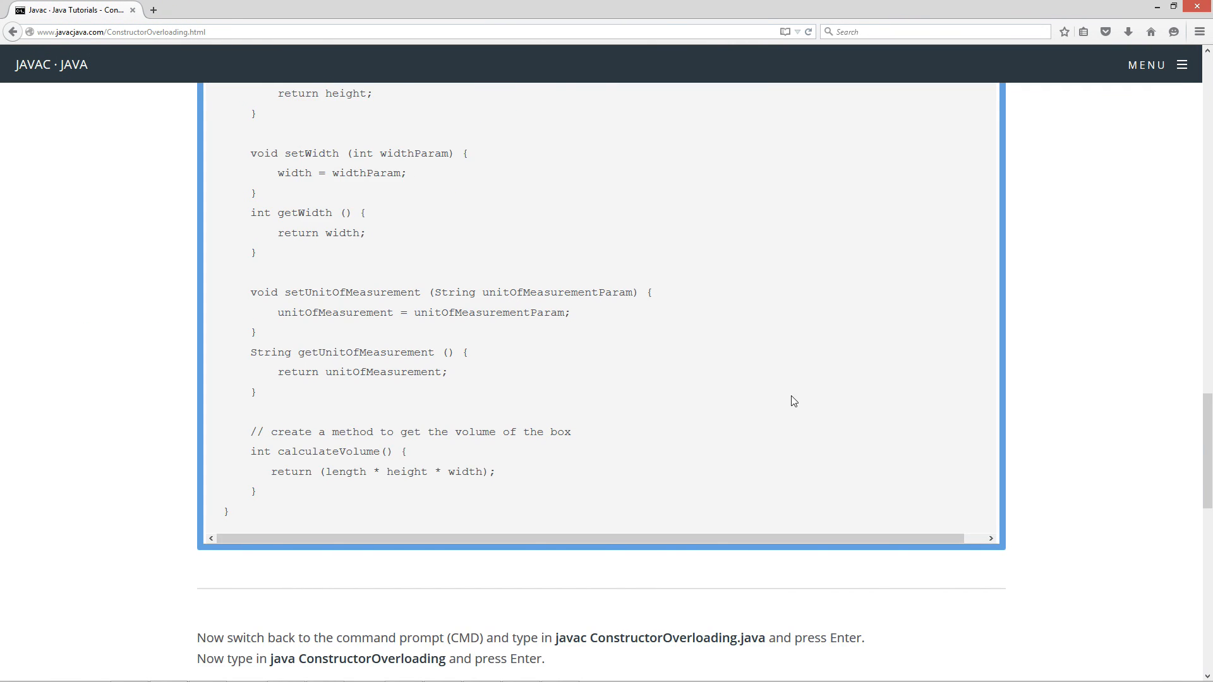
- Scroll the tutorial to its sample output and Final Thoughts, clearing the '80% duplicate code' highlight
{"action": "scroll", "scroll_direction": "down", "scroll_amount": 3}
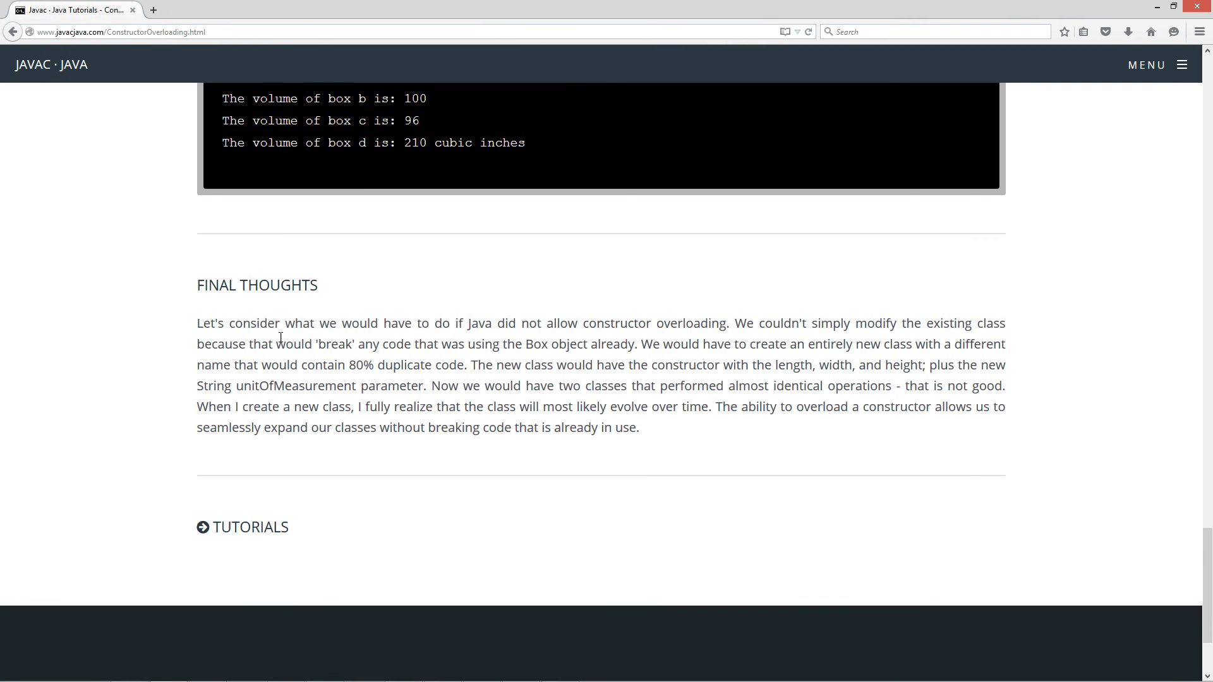
{"action": "mouse_move", "coordinate": [619, 323]}
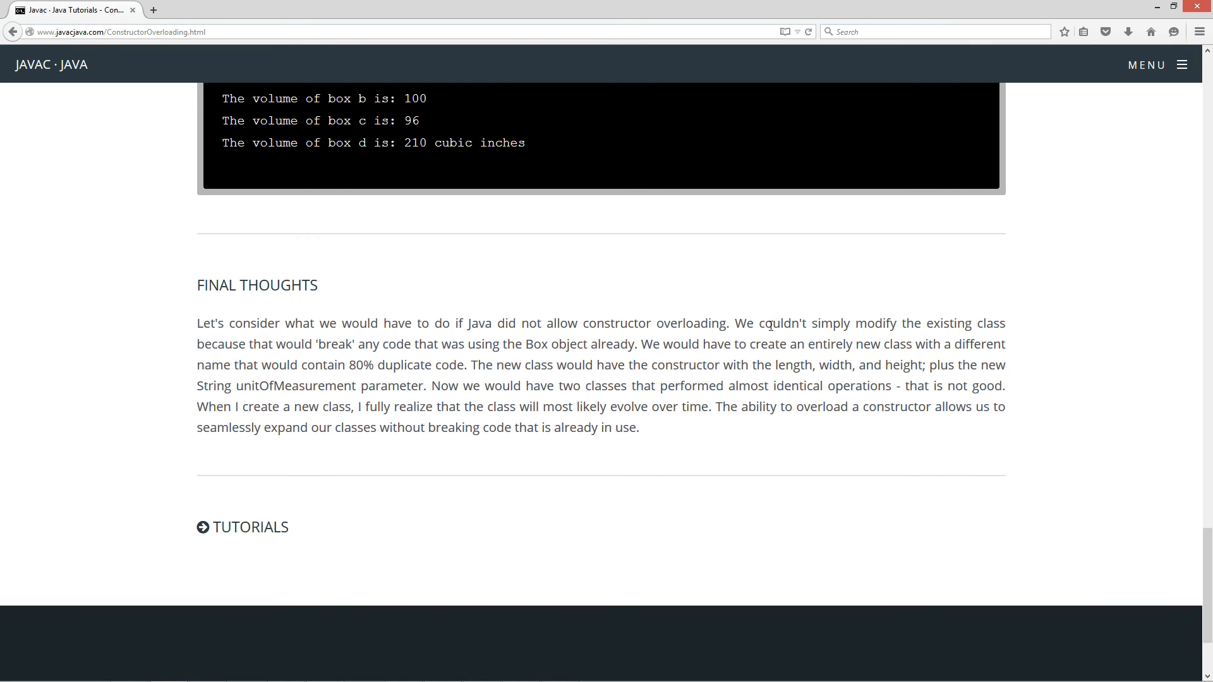
{"action": "mouse_move", "coordinate": [300, 342]}
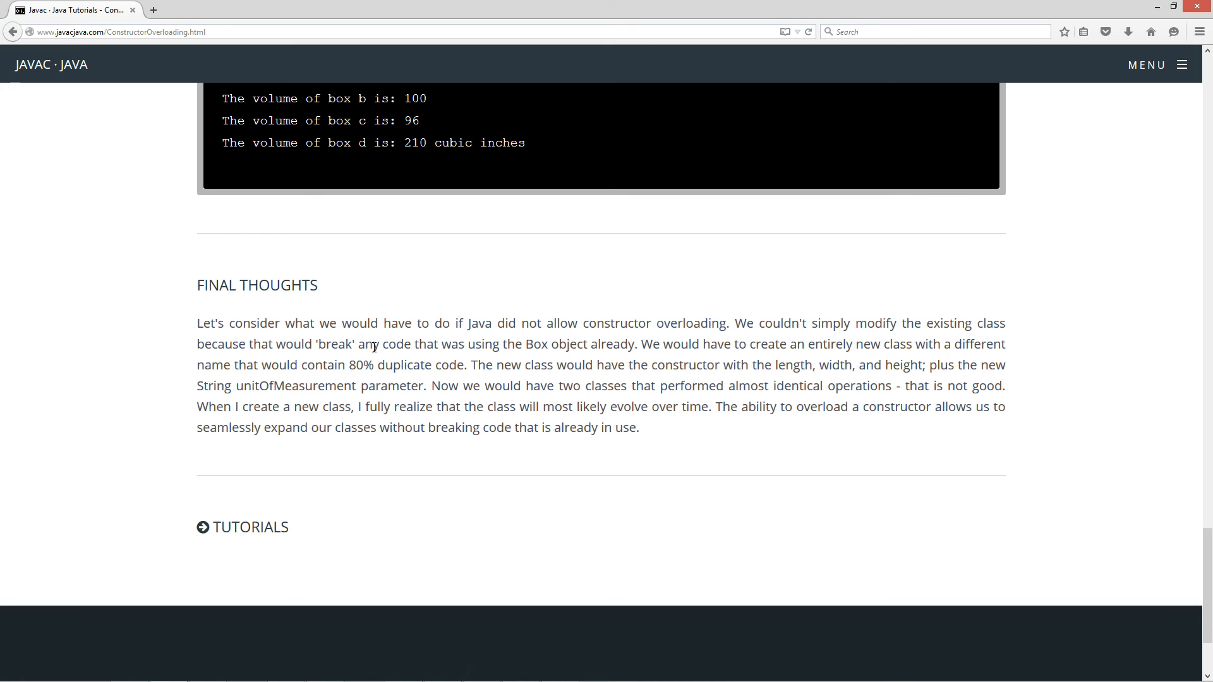
{"action": "mouse_move", "coordinate": [607, 349]}
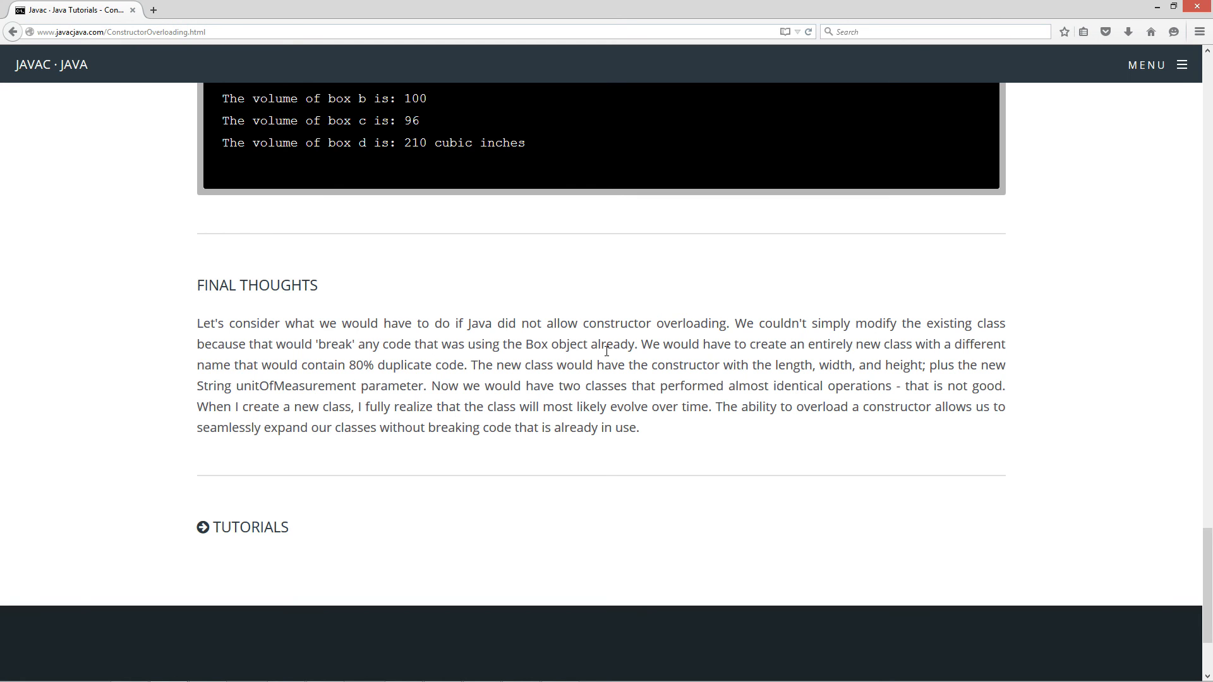
{"action": "mouse_move", "coordinate": [662, 364]}
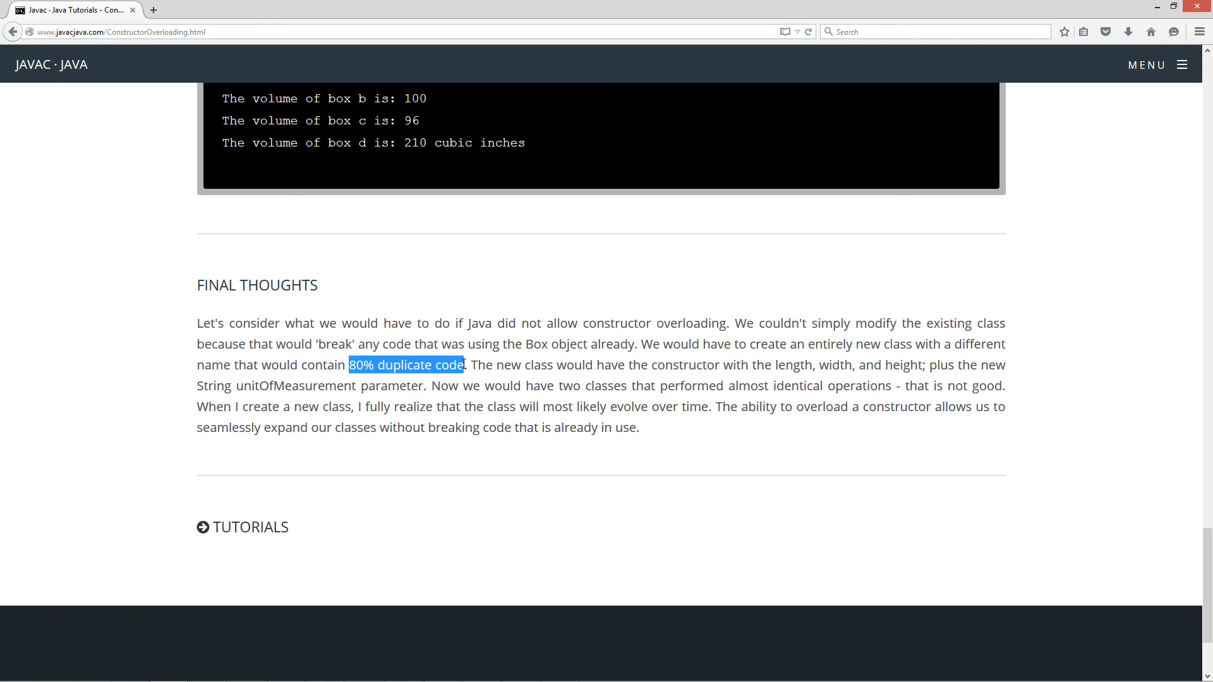
{"action": "left_click", "coordinate": [576, 397]}
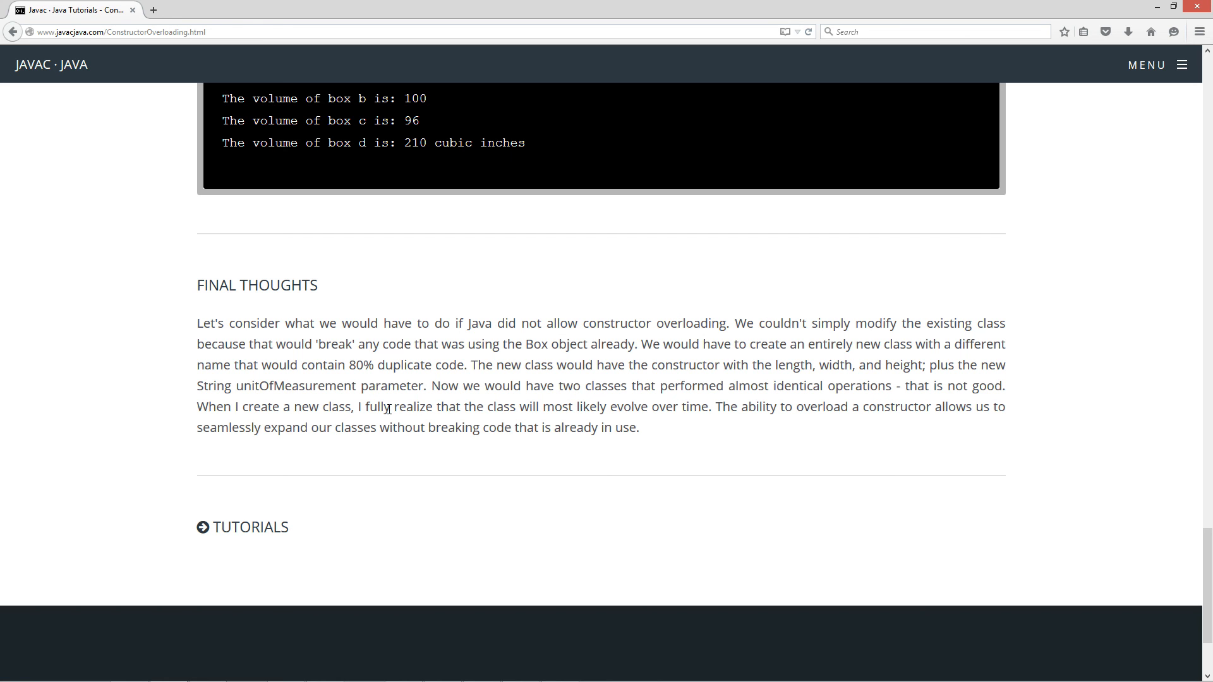
{"action": "mouse_move", "coordinate": [676, 416]}
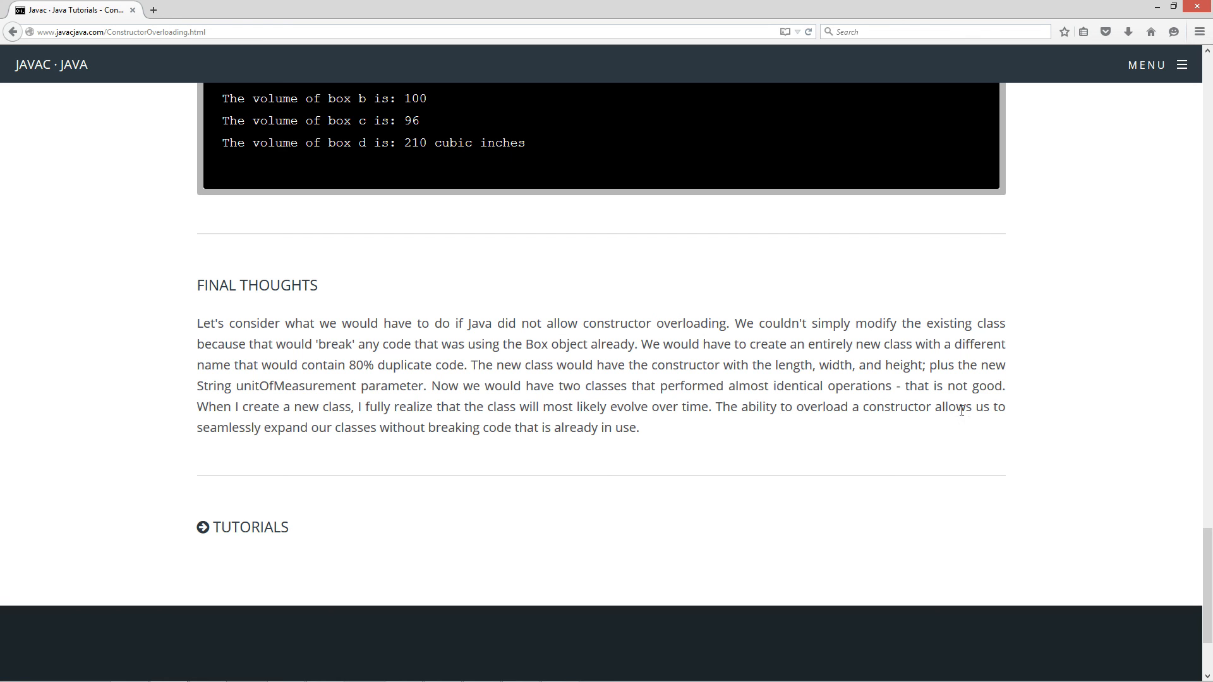
{"action": "mouse_move", "coordinate": [570, 447]}
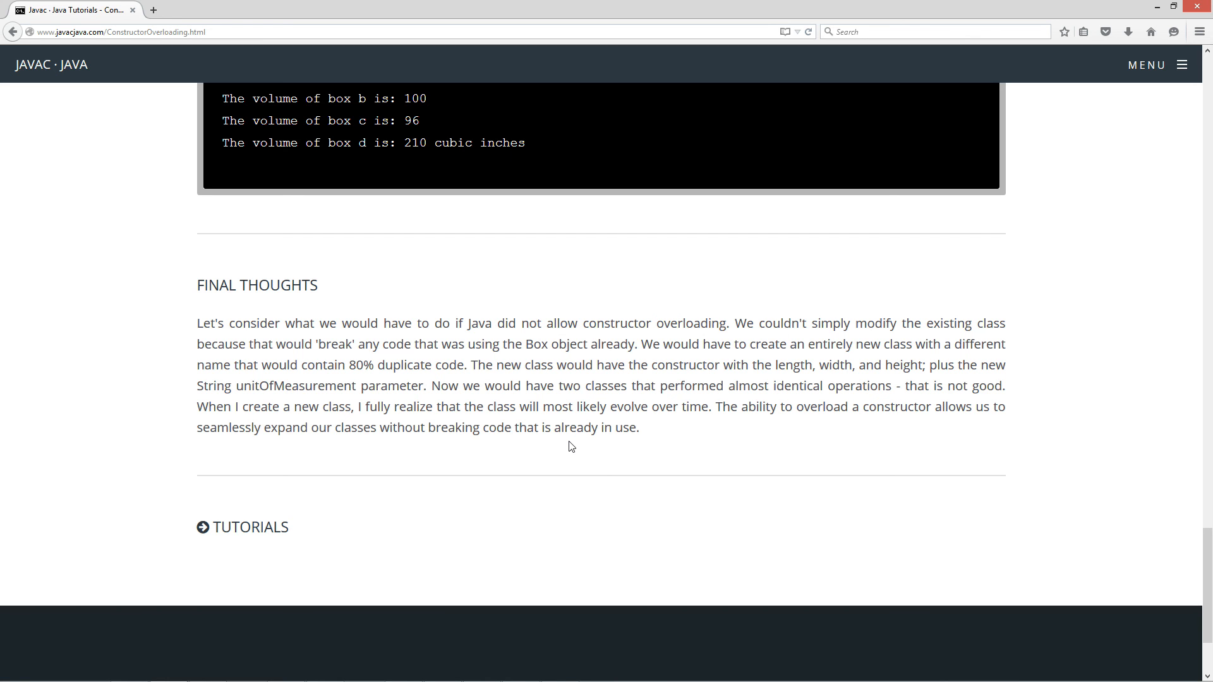